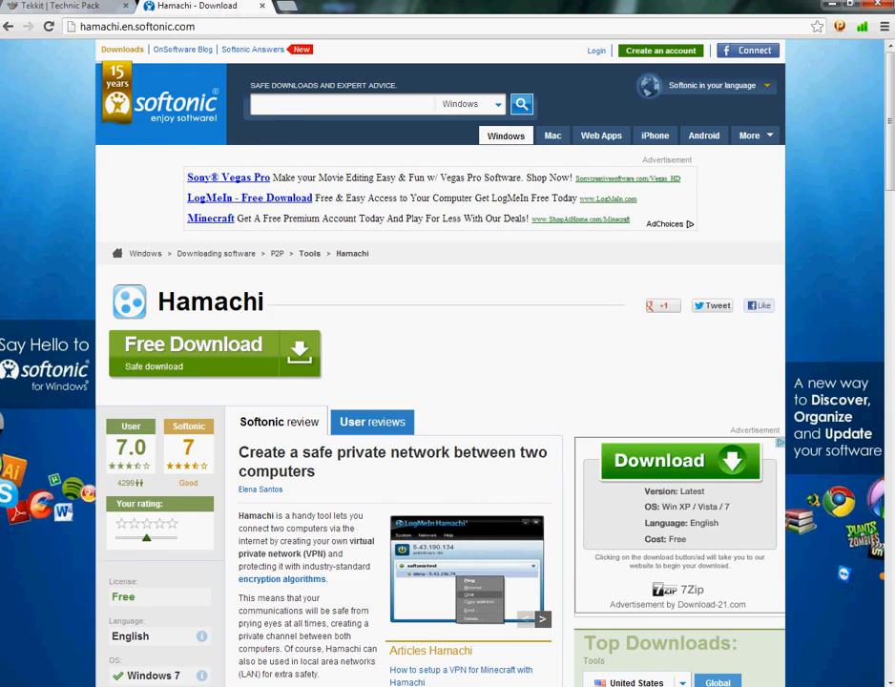
Download the Tekkit Server 3.1.2 zip from the Technic Pack page.
{"action": "left_click", "coordinate": [61, 8]}
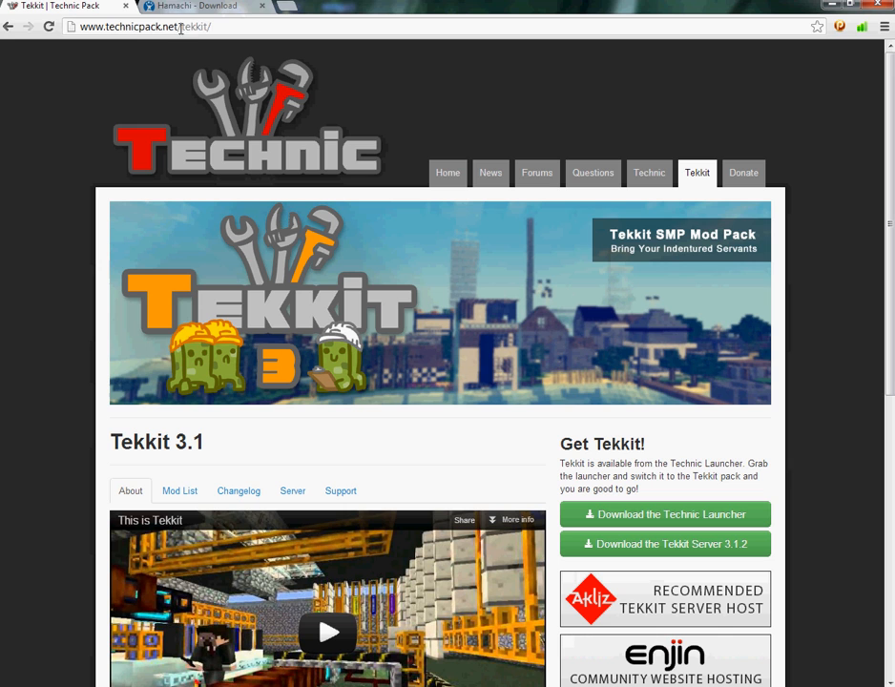
{"action": "mouse_move", "coordinate": [210, 133]}
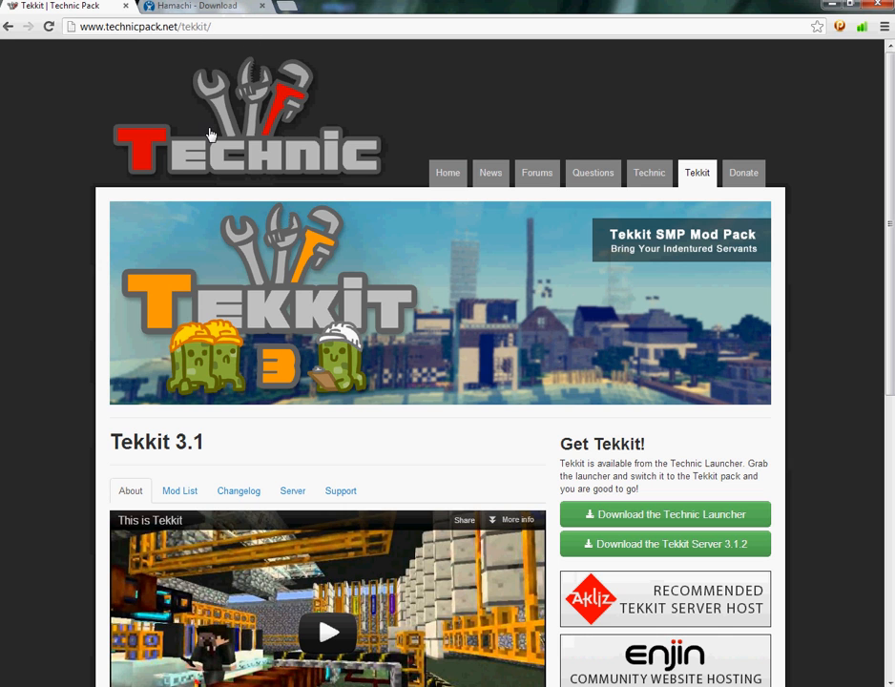
{"action": "mouse_move", "coordinate": [664, 526]}
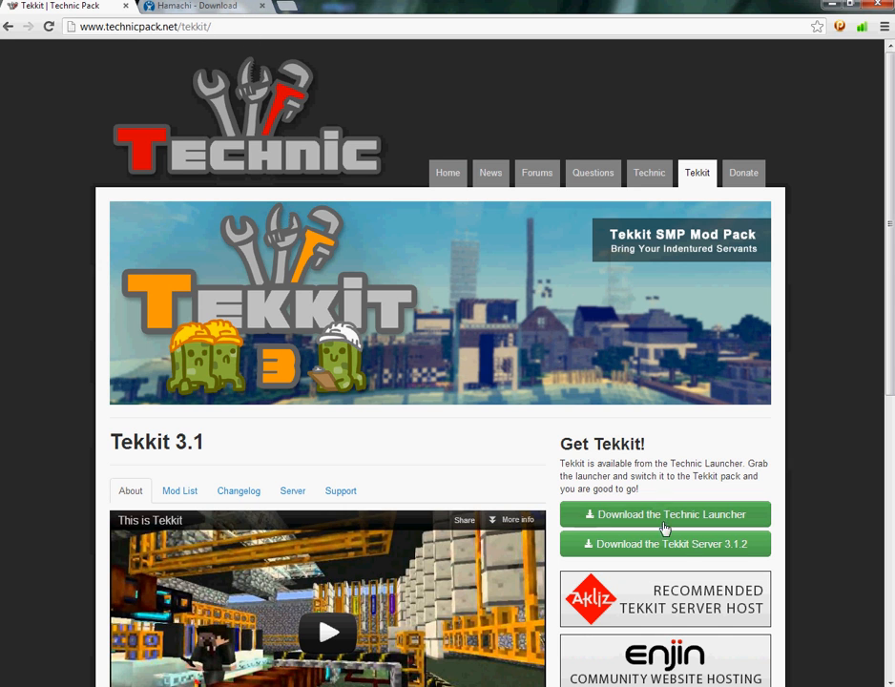
{"action": "mouse_move", "coordinate": [697, 516]}
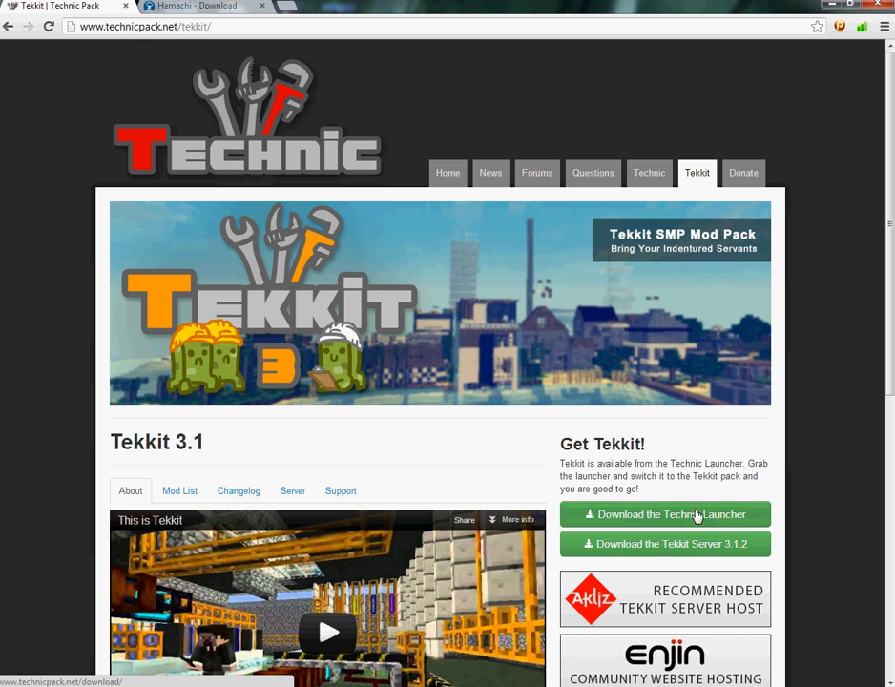
{"action": "mouse_move", "coordinate": [683, 554]}
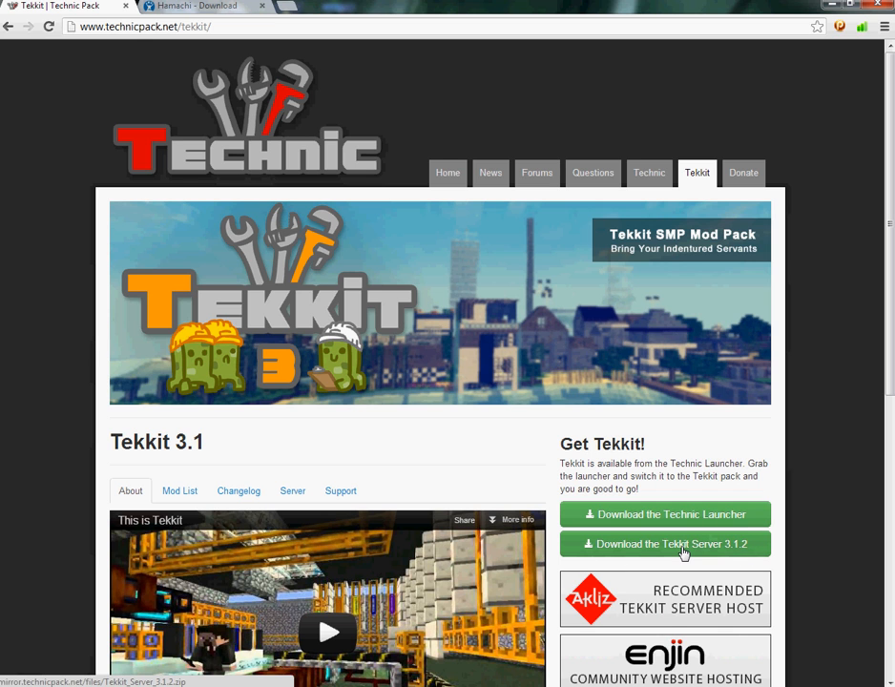
{"action": "left_click", "coordinate": [664, 544]}
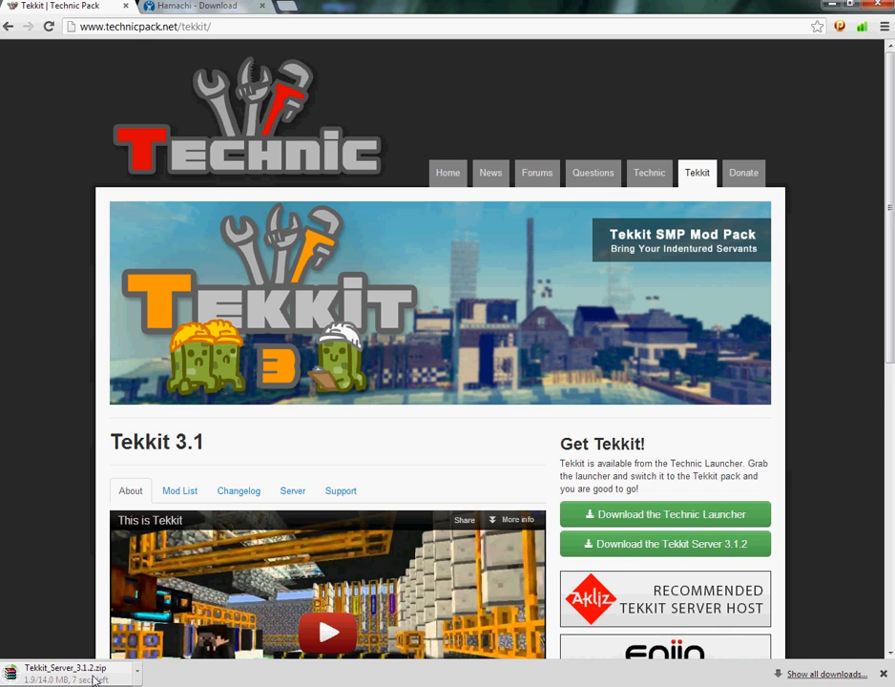
{"action": "mouse_move", "coordinate": [504, 271]}
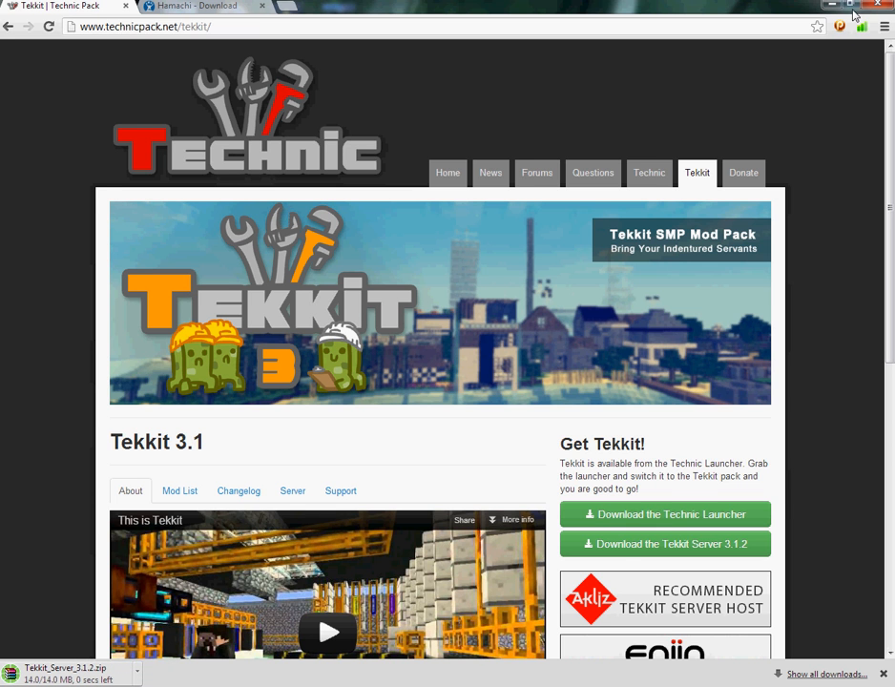
{"action": "left_click", "coordinate": [834, 8]}
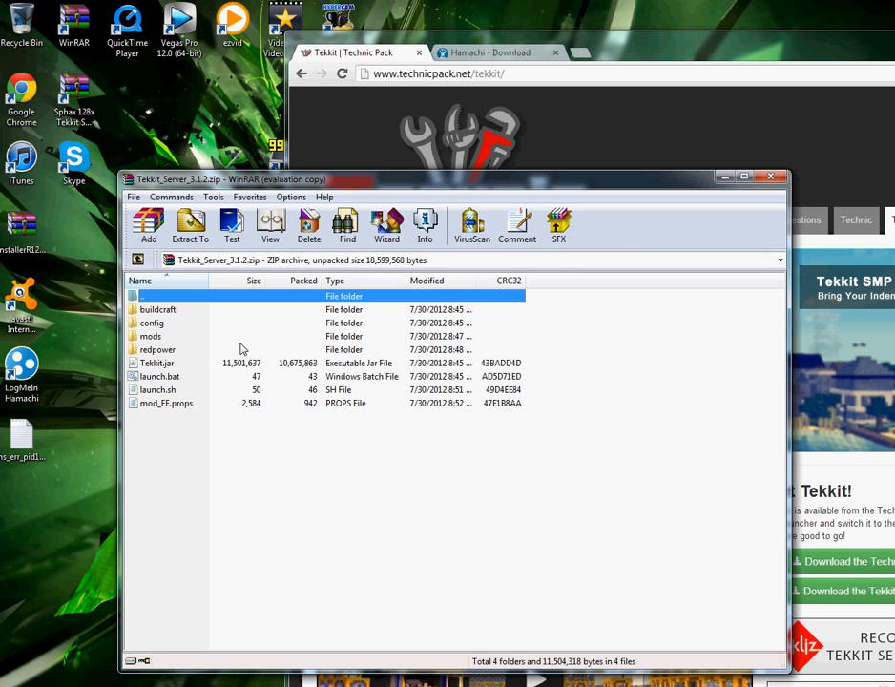
{"action": "left_click", "coordinate": [771, 176]}
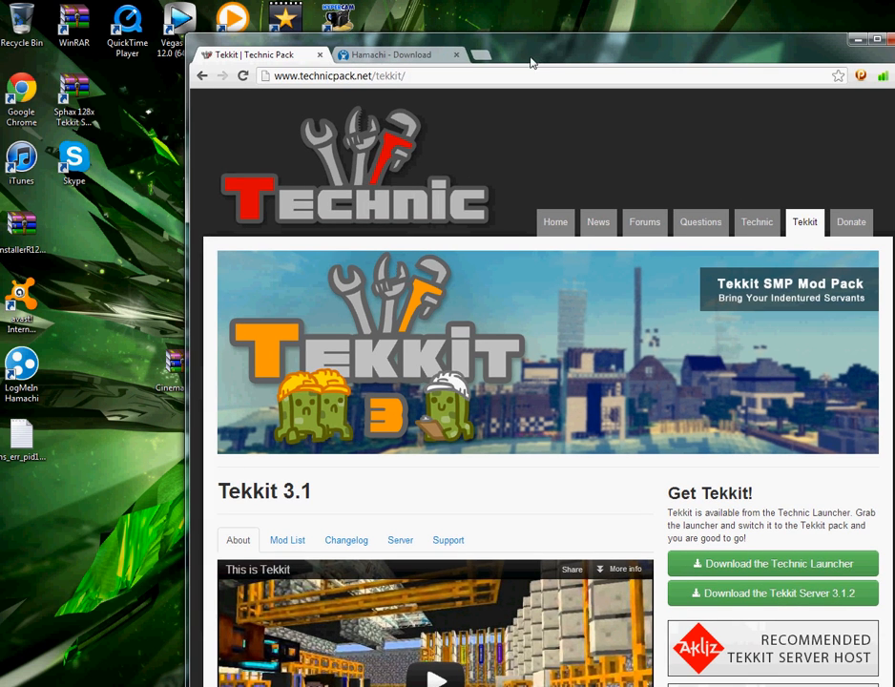
Reach the downloaded Tekkit server zip from Chrome's menu and place it on the desktop.
{"action": "left_click", "coordinate": [645, 69]}
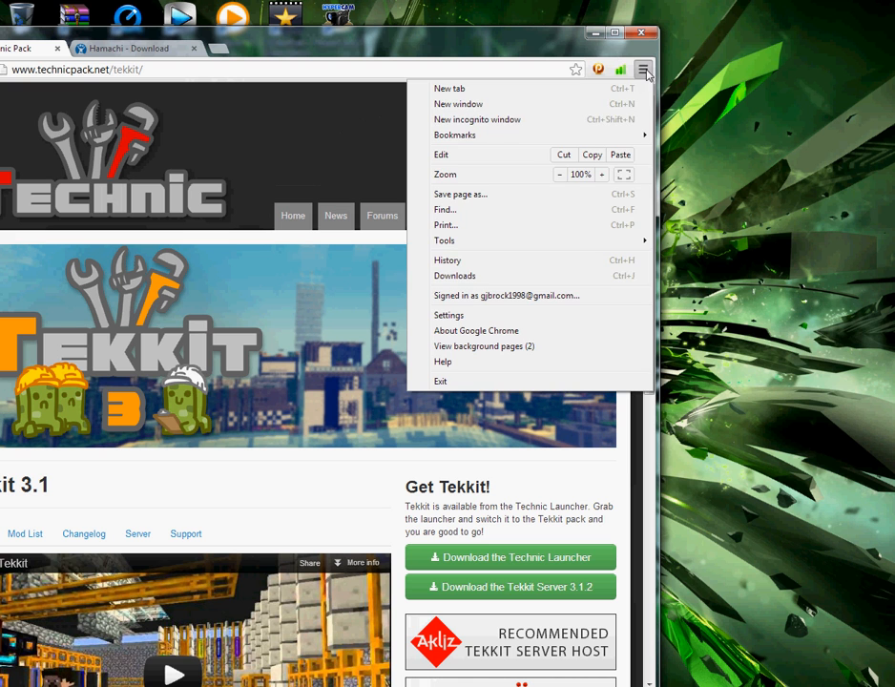
{"action": "mouse_move", "coordinate": [494, 330]}
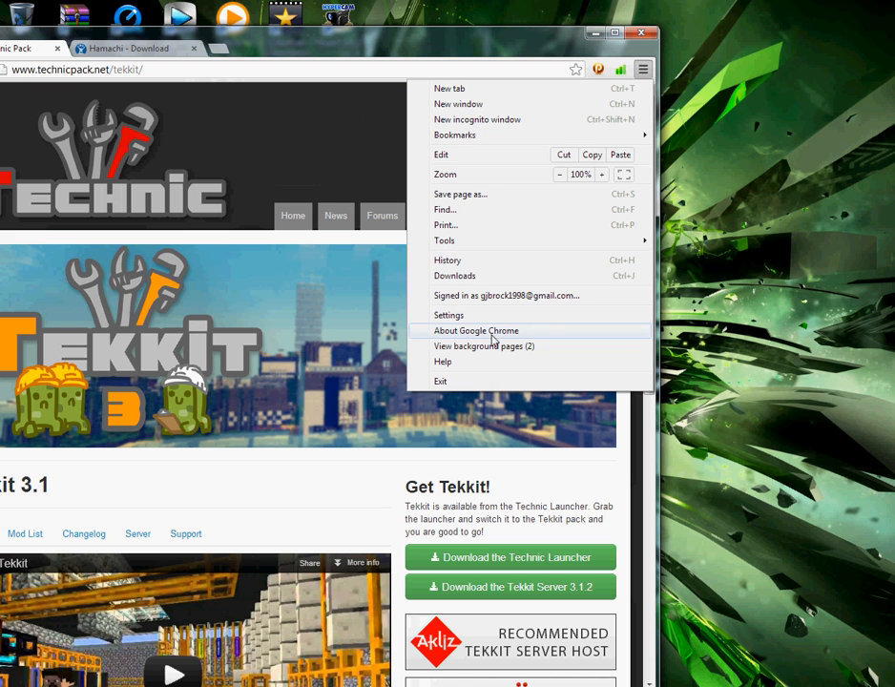
{"action": "left_click", "coordinate": [454, 275]}
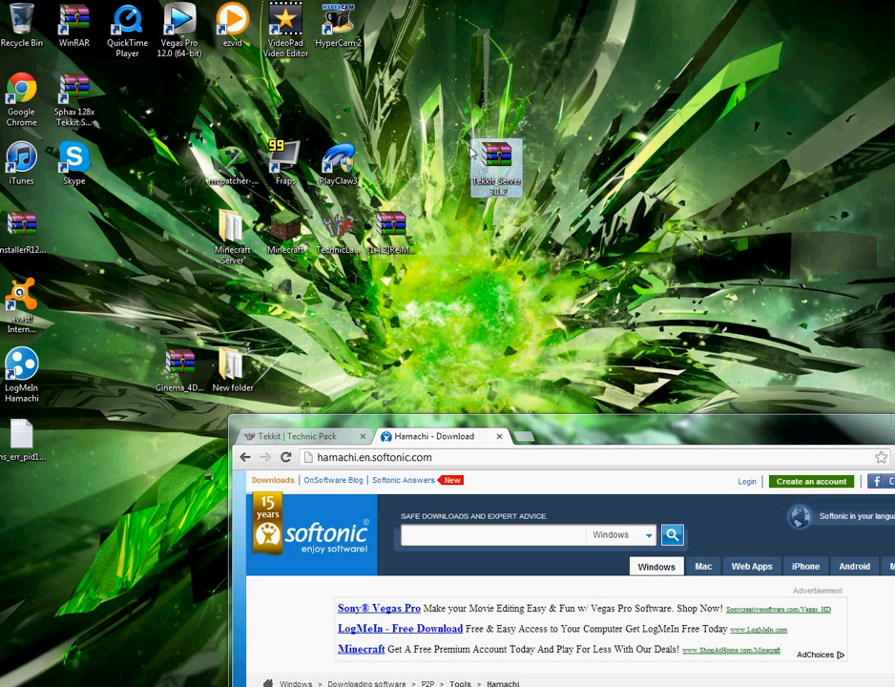
{"action": "mouse_move", "coordinate": [492, 176]}
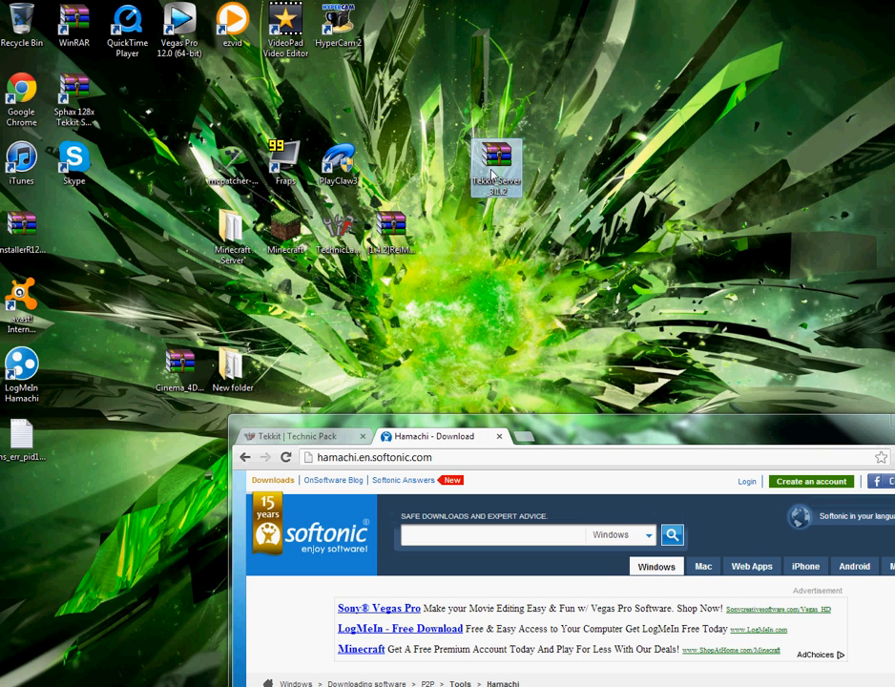
{"action": "mouse_move", "coordinate": [137, 78]}
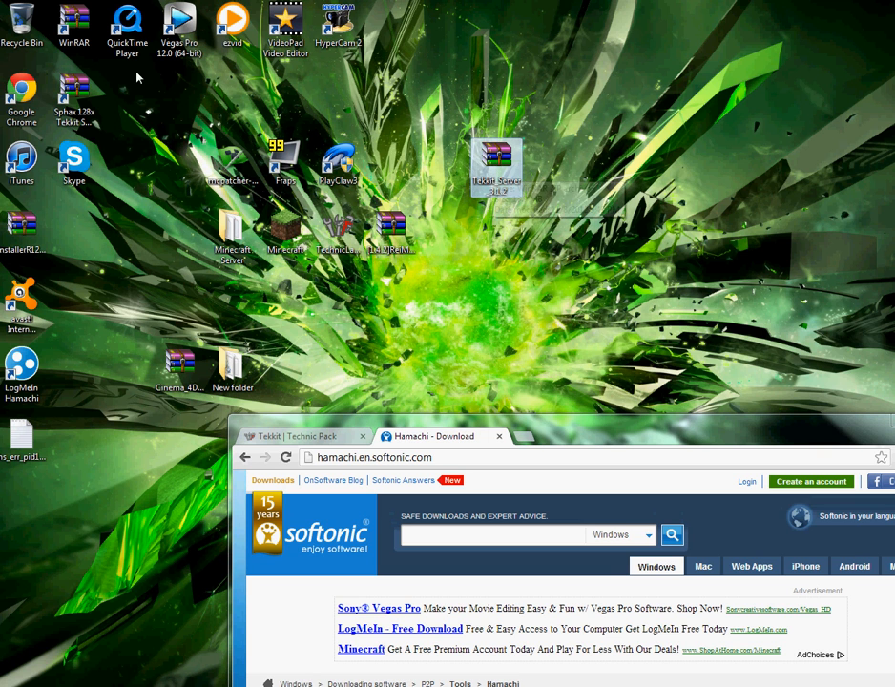
{"action": "mouse_move", "coordinate": [515, 181]}
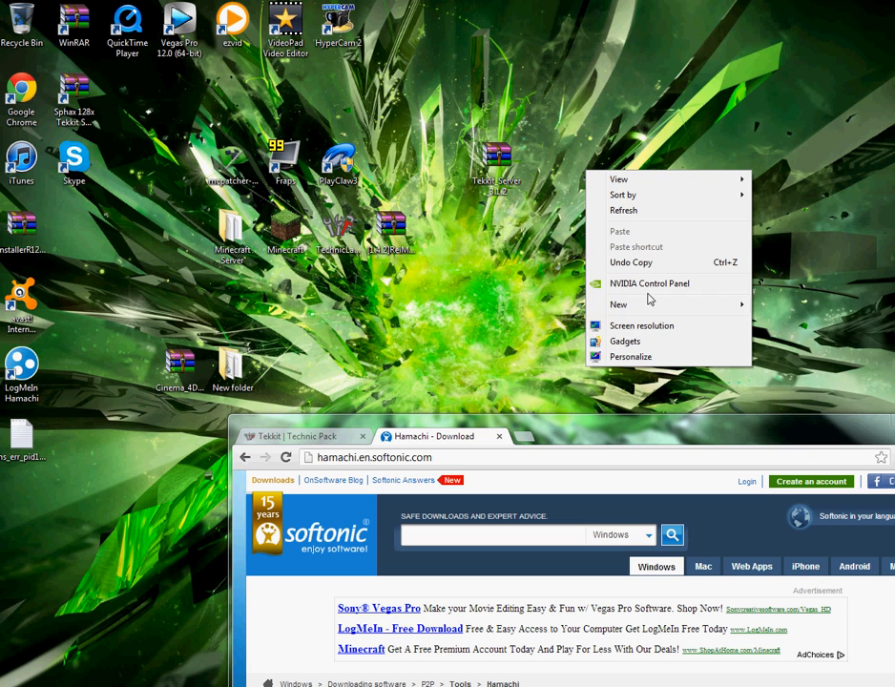
Extract the Tekkit Server 3.1.2 zip into a new folder on the desktop.
{"action": "left_click", "coordinate": [618, 306]}
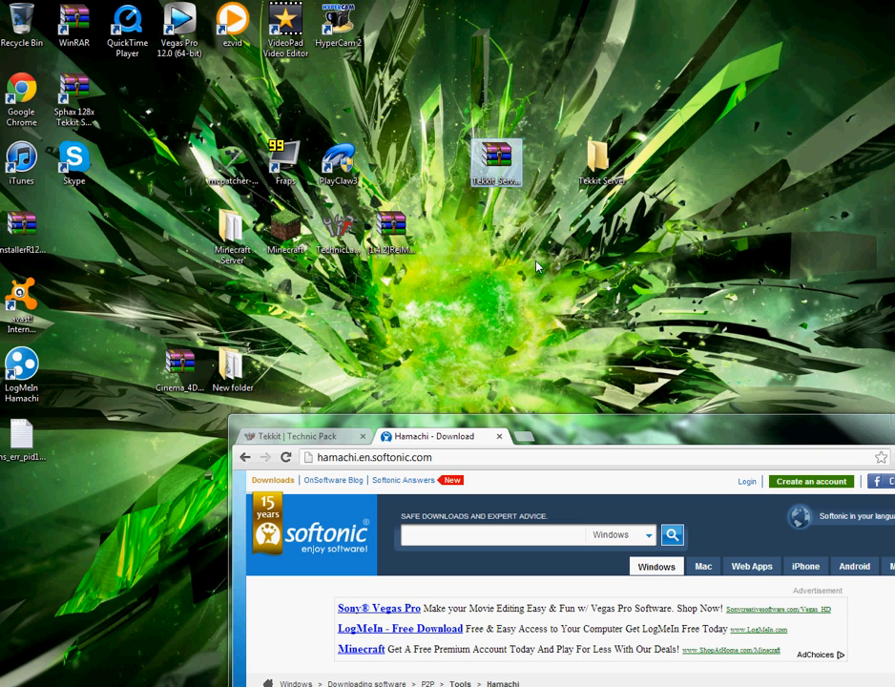
{"action": "right_click", "coordinate": [496, 163]}
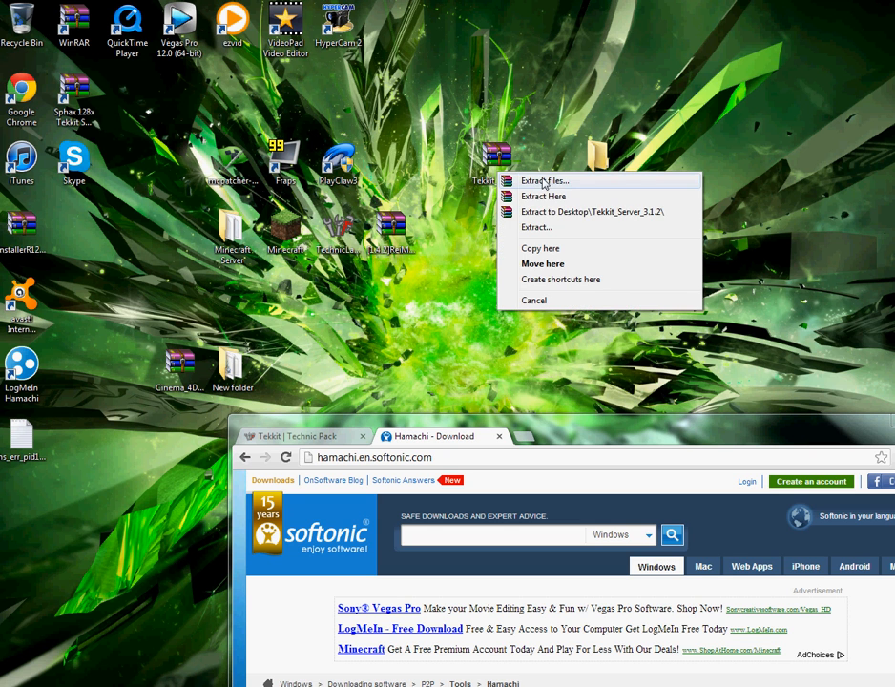
{"action": "left_click", "coordinate": [544, 180]}
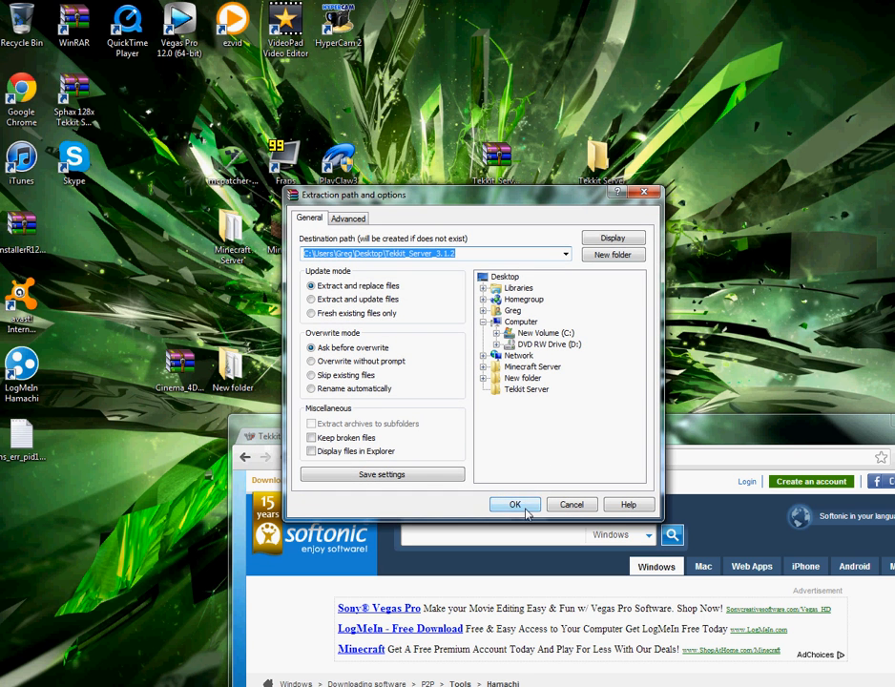
{"action": "left_click", "coordinate": [515, 504]}
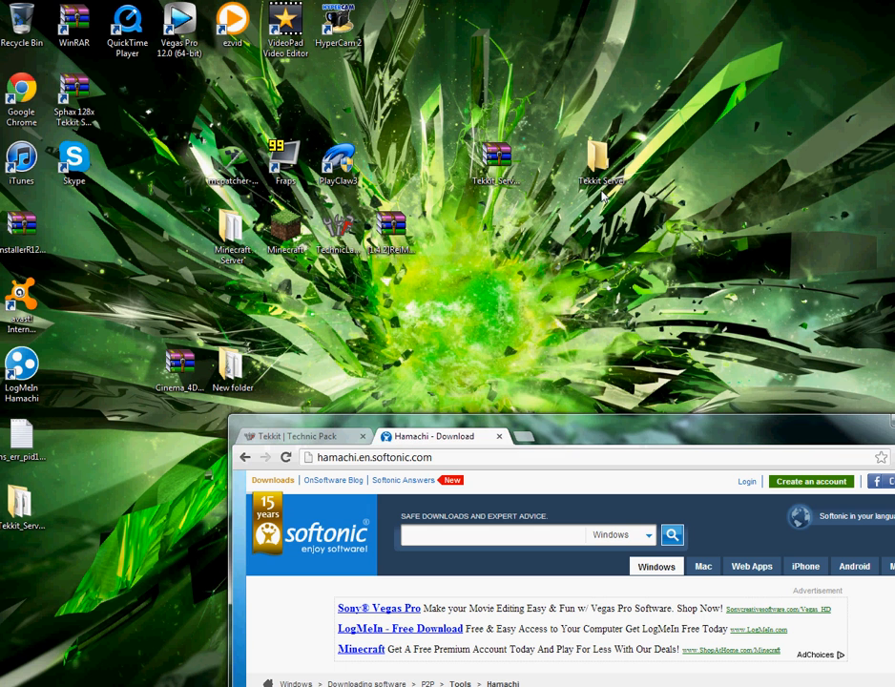
Delete the original server zip, sending it to the Recycle Bin.
{"action": "right_click", "coordinate": [601, 163]}
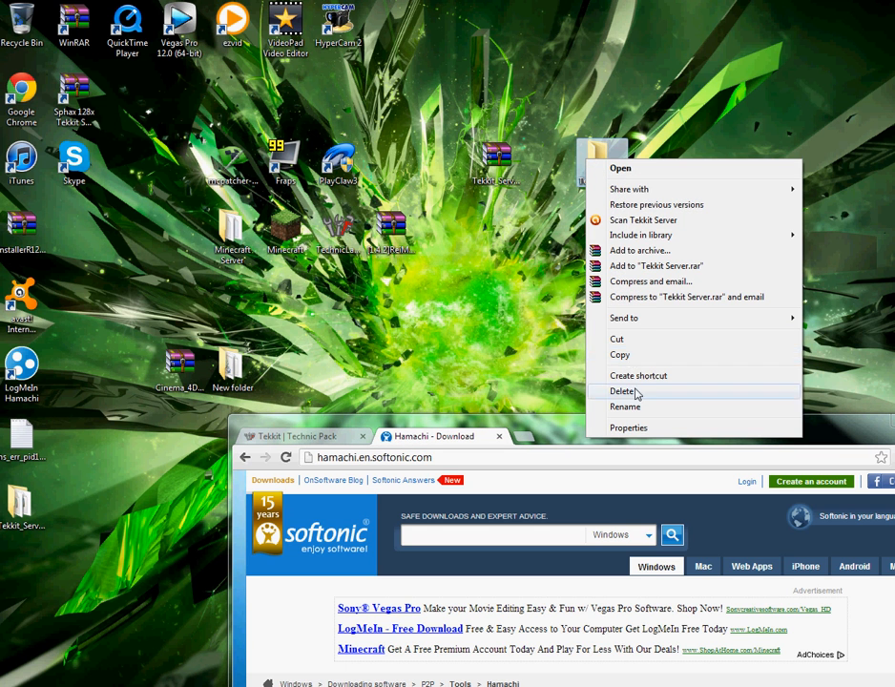
{"action": "right_click", "coordinate": [497, 162]}
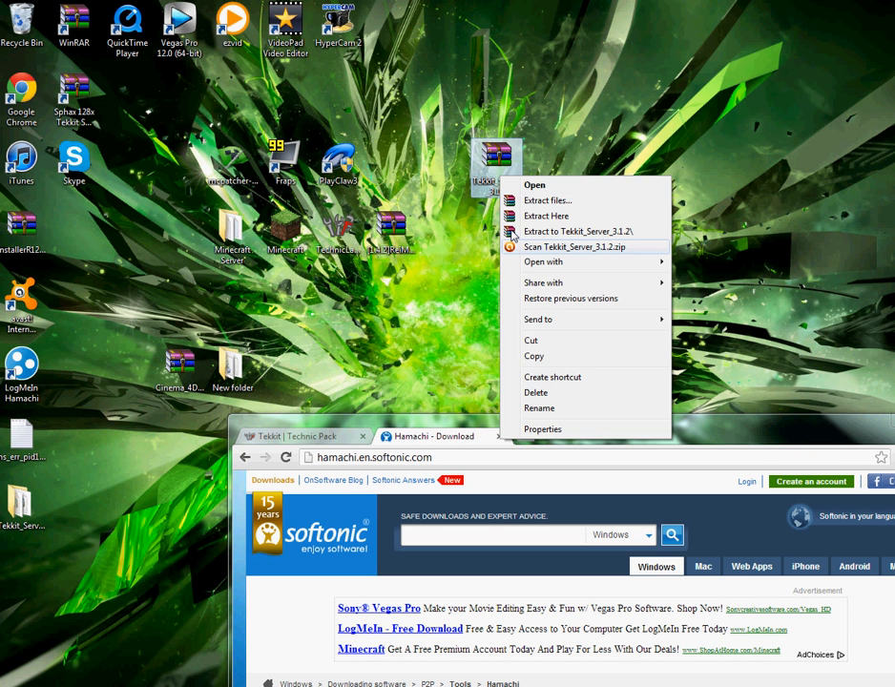
{"action": "left_click", "coordinate": [534, 393]}
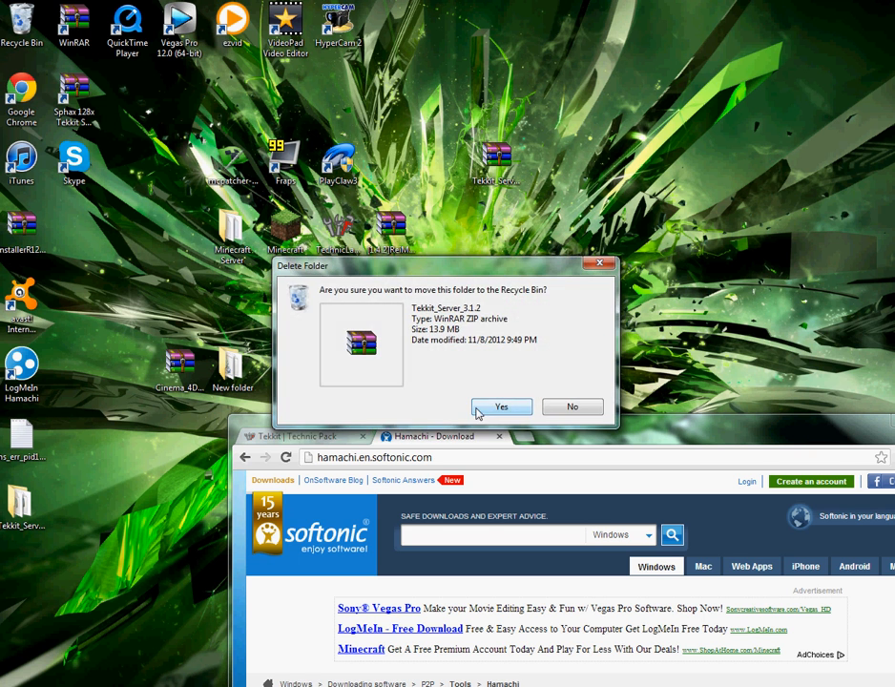
{"action": "left_click", "coordinate": [500, 407]}
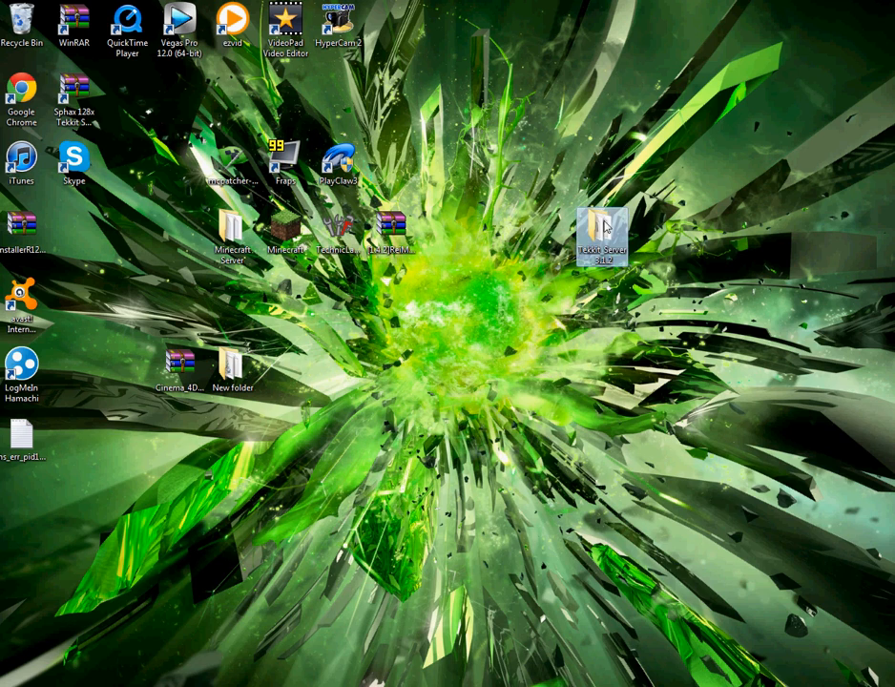
Run the launch batch file in the Tekkit_Server_3.1.2 folder to generate the world.
{"action": "double_click", "coordinate": [600, 233]}
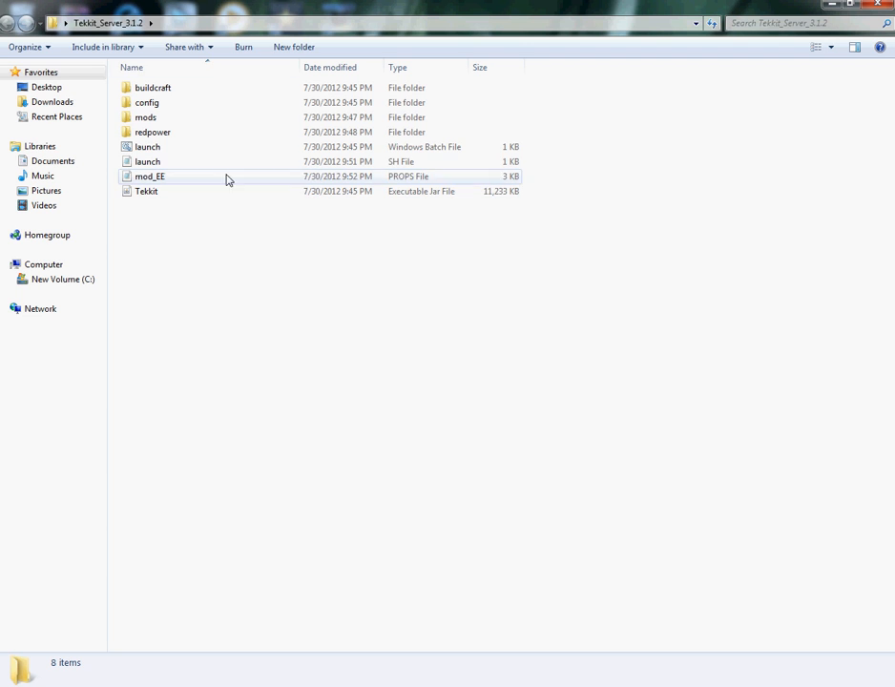
{"action": "mouse_move", "coordinate": [187, 153]}
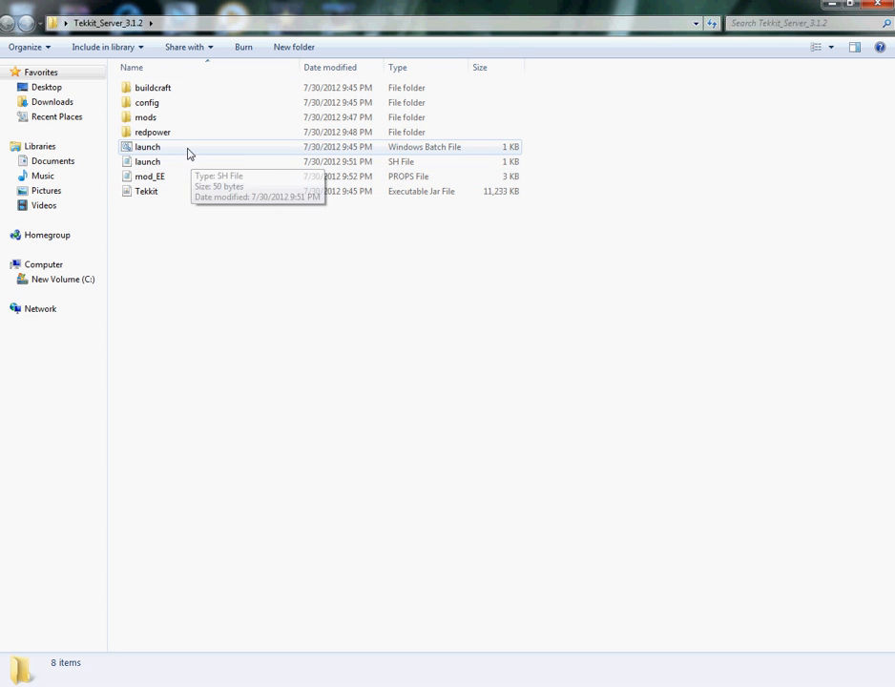
{"action": "mouse_move", "coordinate": [252, 151]}
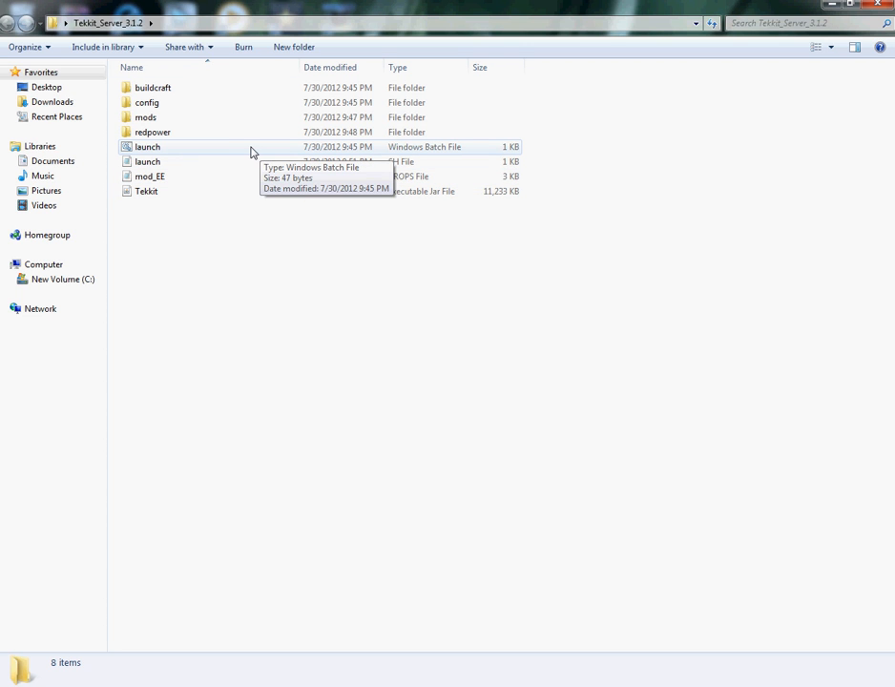
{"action": "double_click", "coordinate": [147, 145]}
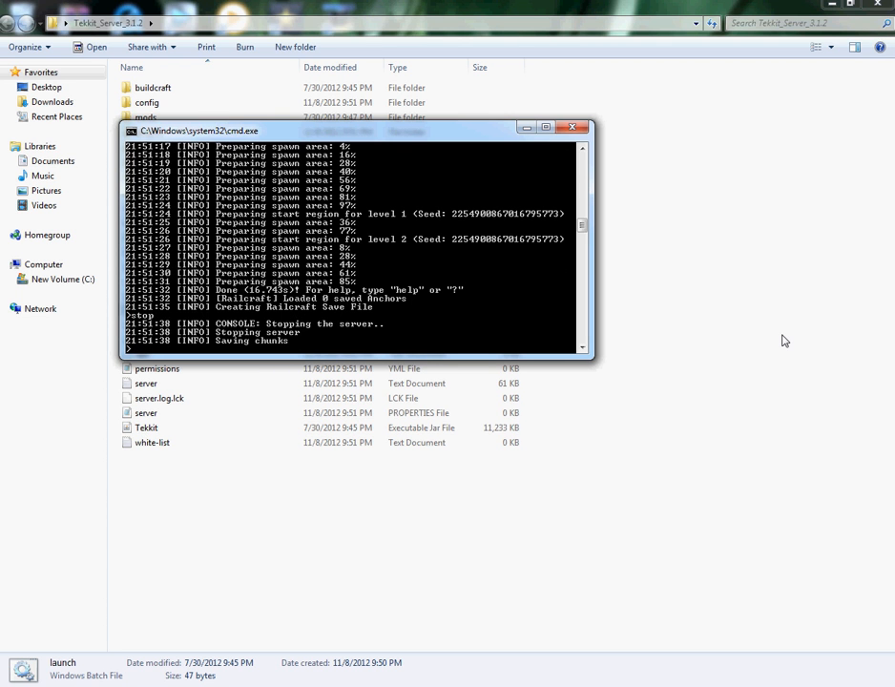
{"action": "mouse_move", "coordinate": [284, 340]}
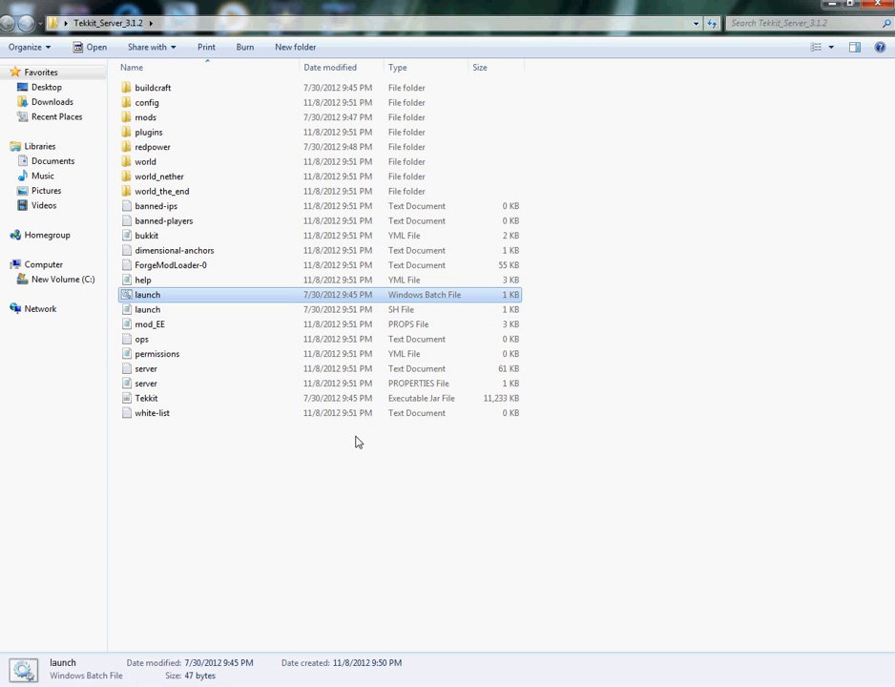
{"action": "mouse_move", "coordinate": [187, 147]}
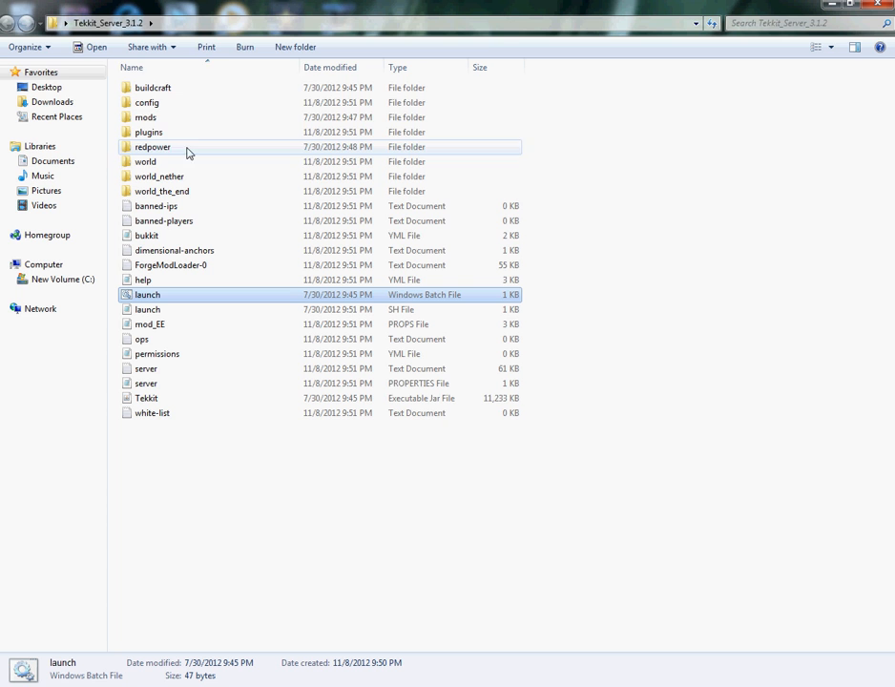
{"action": "mouse_move", "coordinate": [161, 412]}
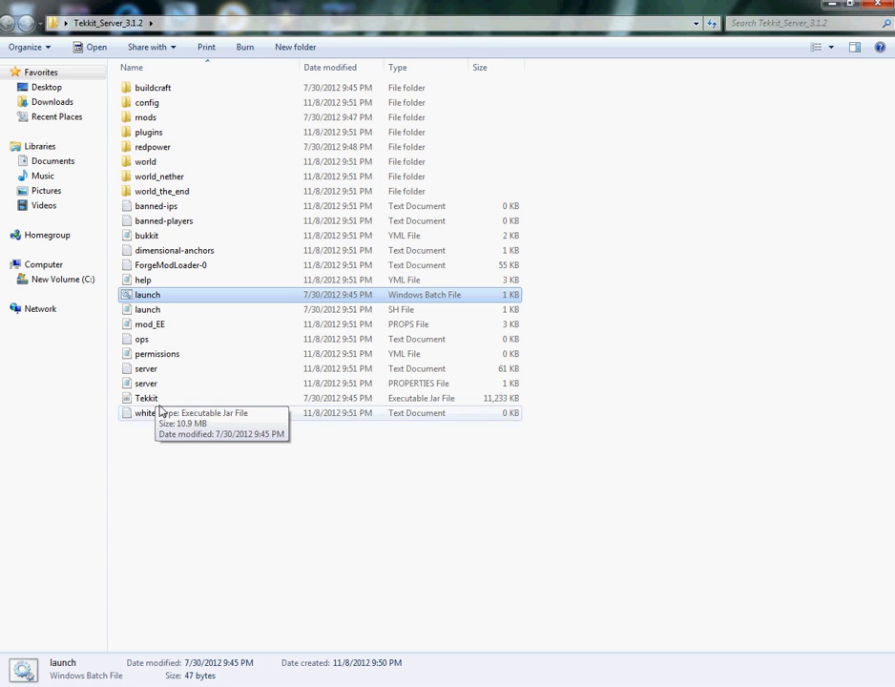
{"action": "mouse_move", "coordinate": [218, 382]}
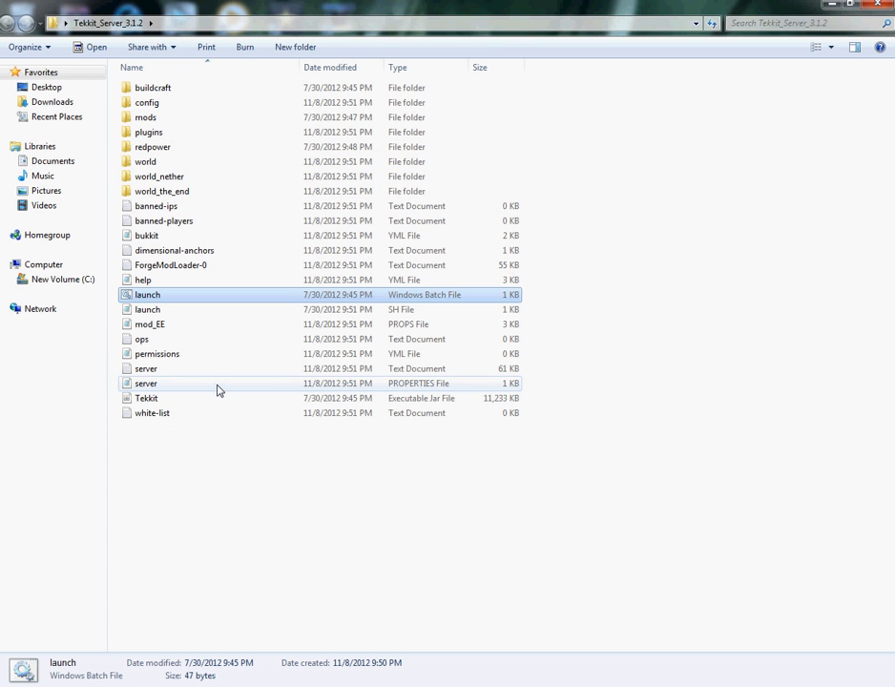
{"action": "mouse_move", "coordinate": [173, 382]}
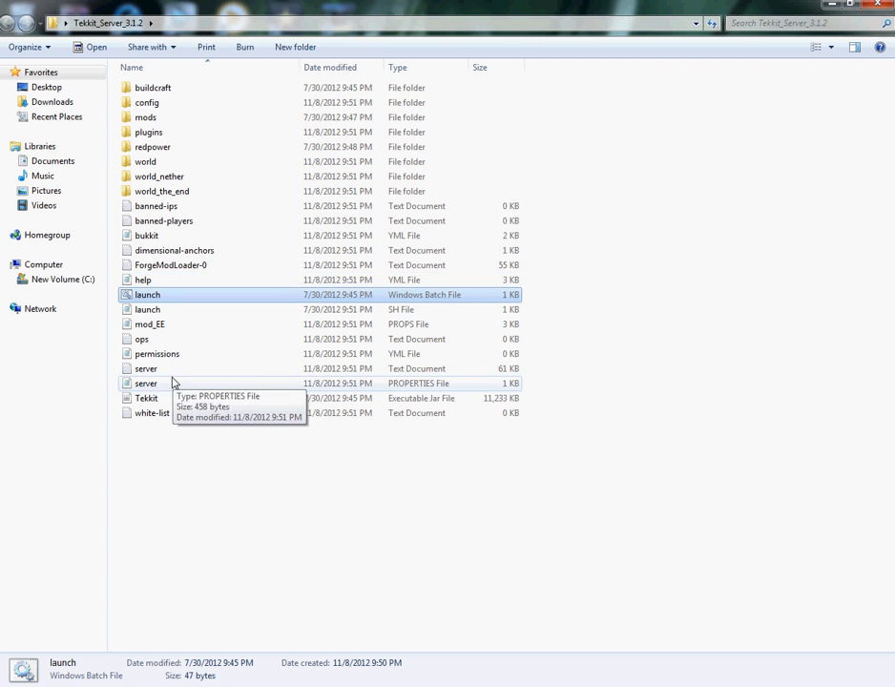
Edit server.properties in Notepad so allow-flight and white-list read true.
{"action": "double_click", "coordinate": [145, 381]}
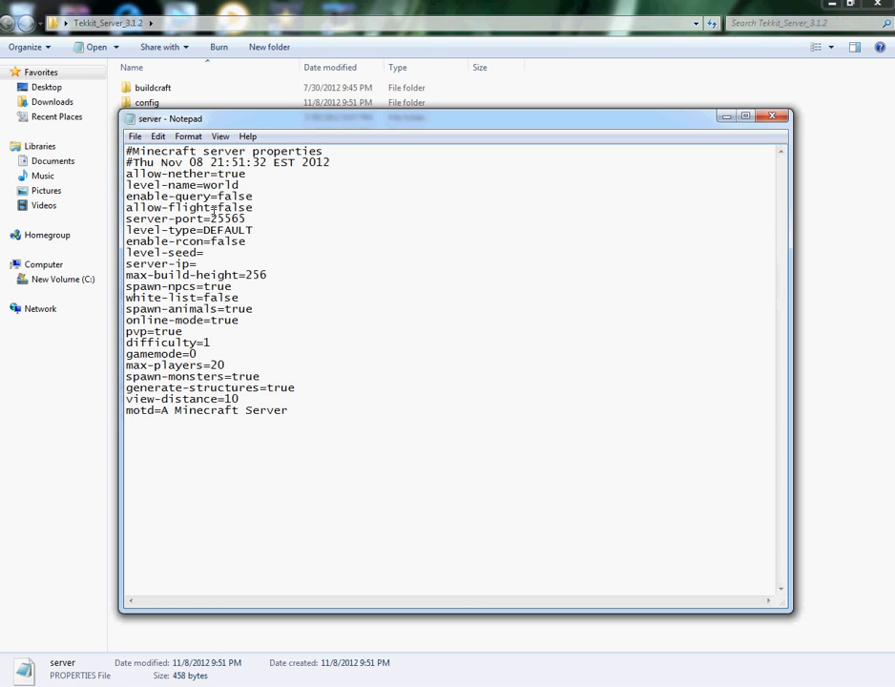
{"action": "mouse_move", "coordinate": [314, 309]}
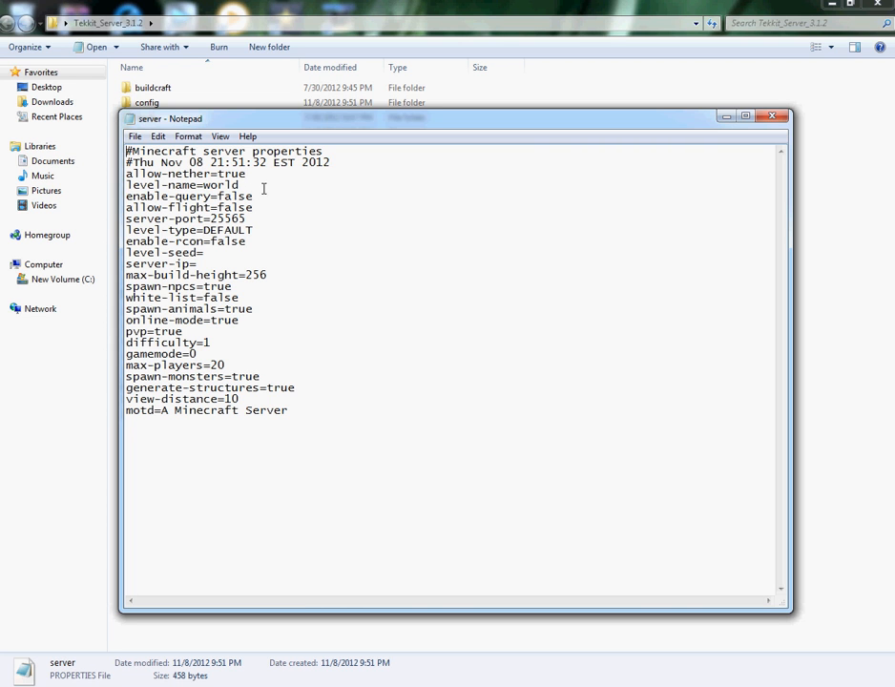
{"action": "mouse_move", "coordinate": [242, 172]}
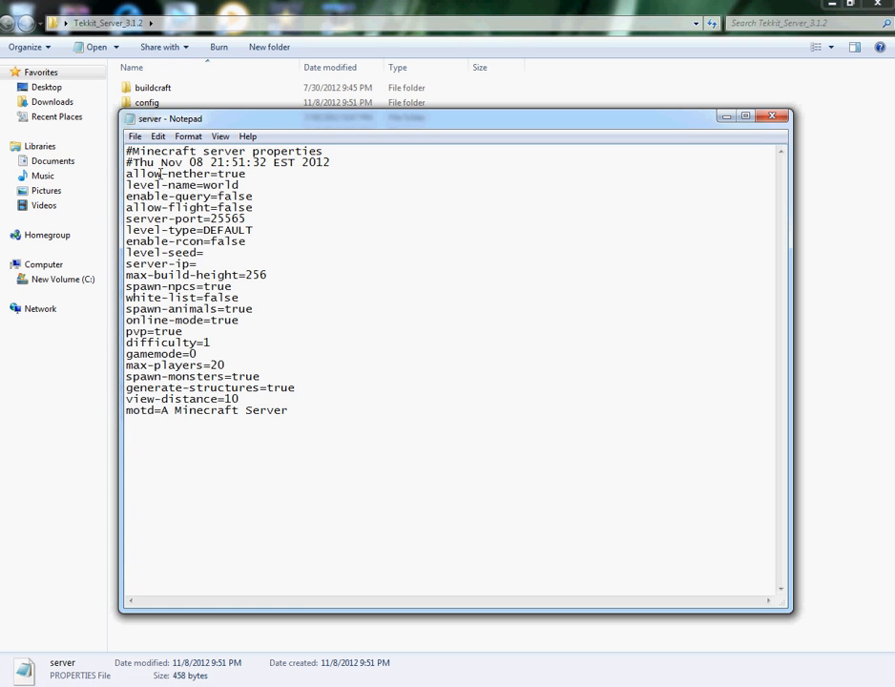
{"action": "mouse_move", "coordinate": [284, 274]}
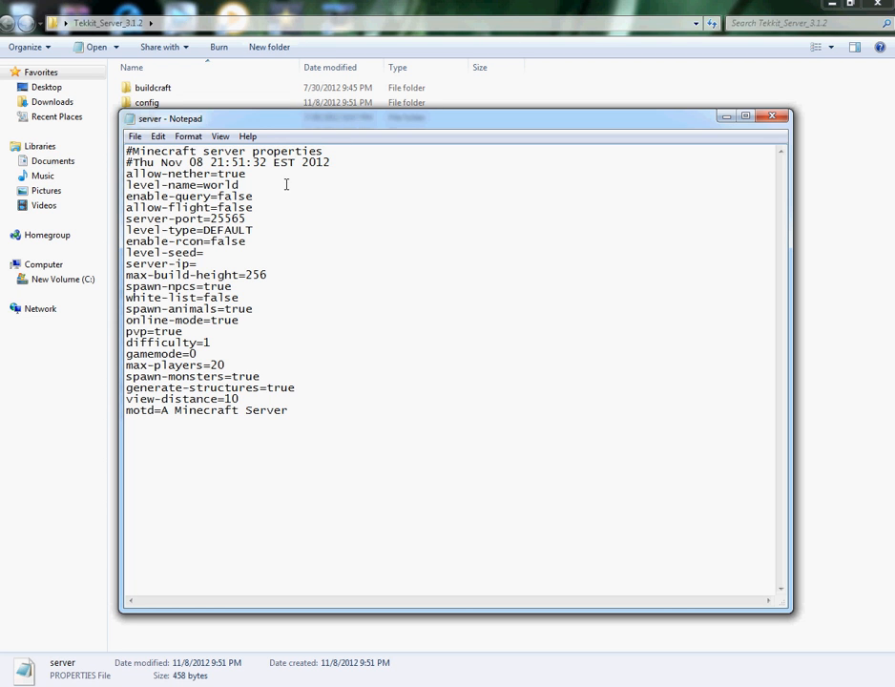
{"action": "mouse_move", "coordinate": [306, 217]}
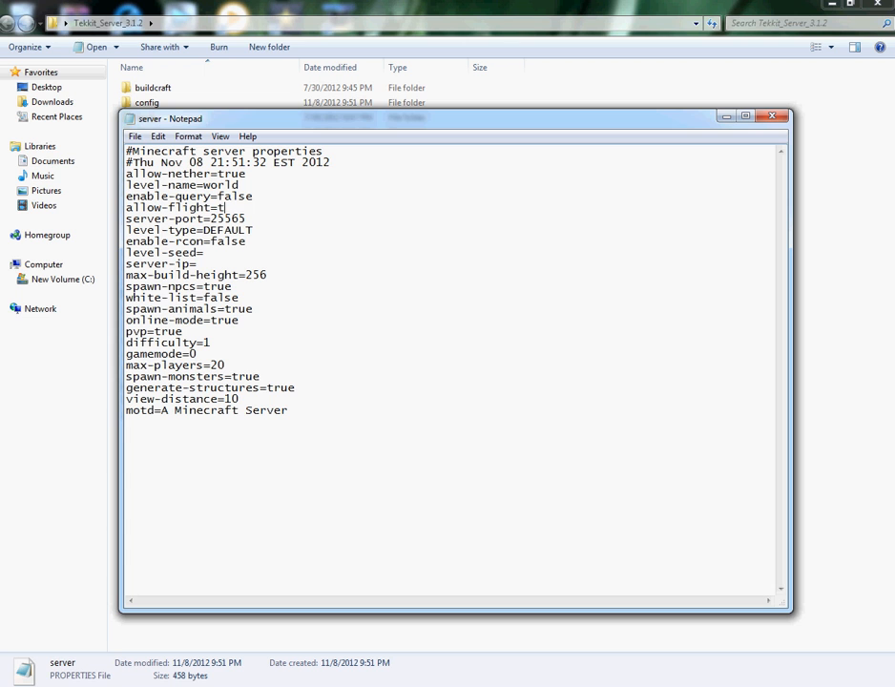
{"action": "type", "text": "rue"}
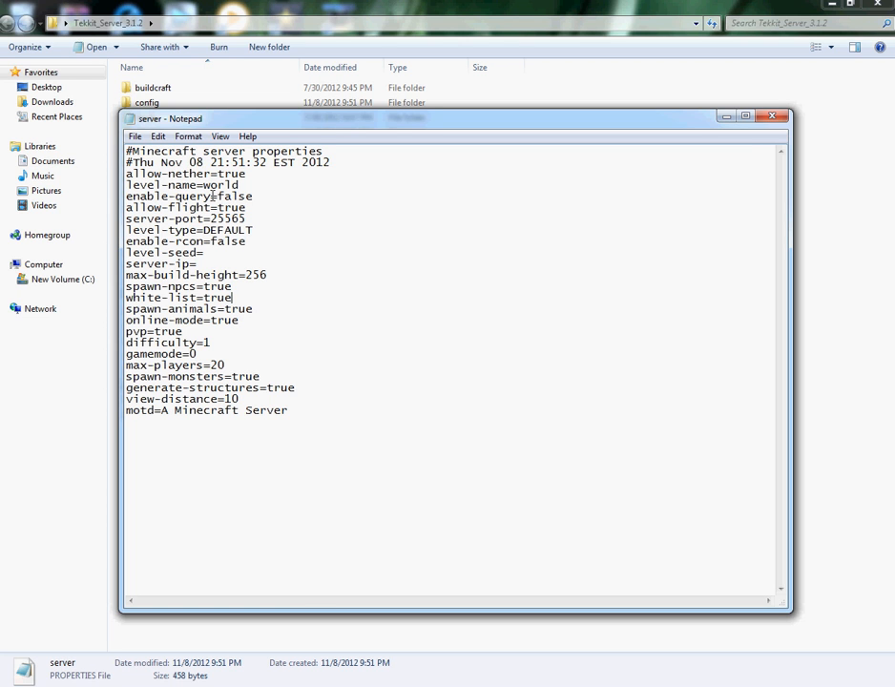
{"action": "mouse_move", "coordinate": [256, 311]}
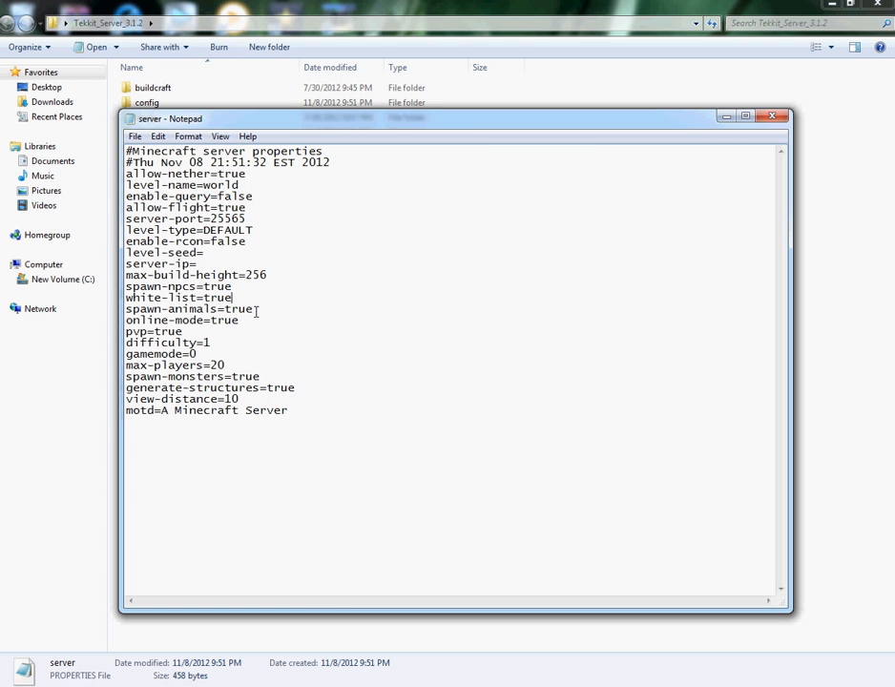
{"action": "mouse_move", "coordinate": [257, 315]}
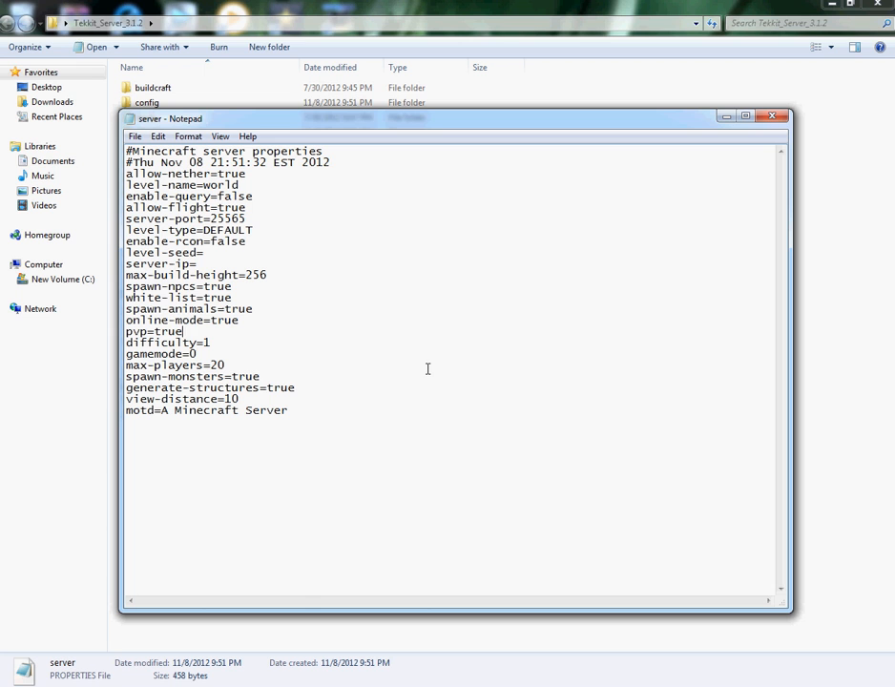
Set pvp=true and max-players=5, keeping difficulty 1 and view-distance 10.
{"action": "key", "text": "BackSpace"}
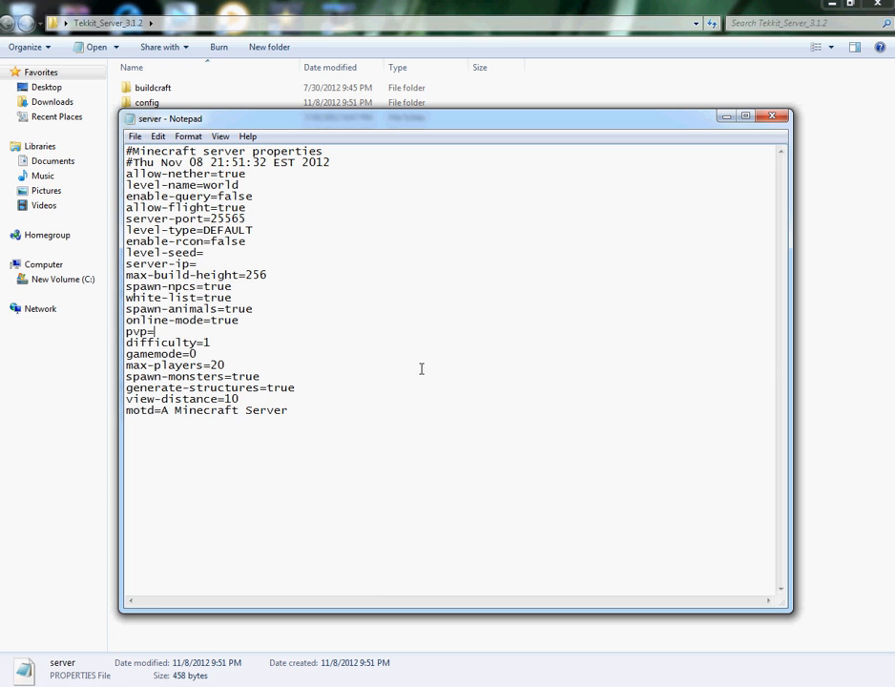
{"action": "type", "text": "true"}
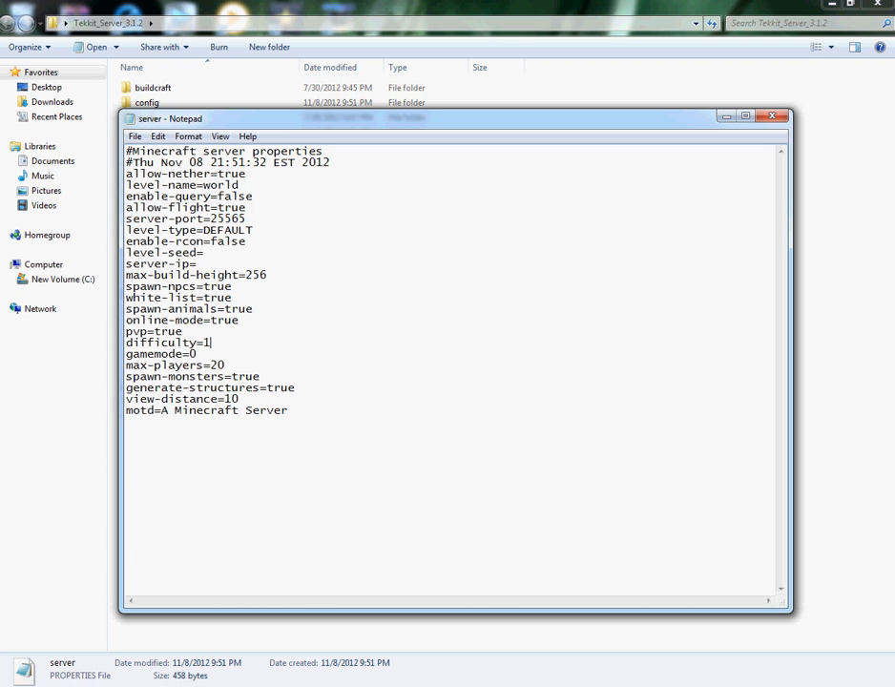
{"action": "type", "text": "3"}
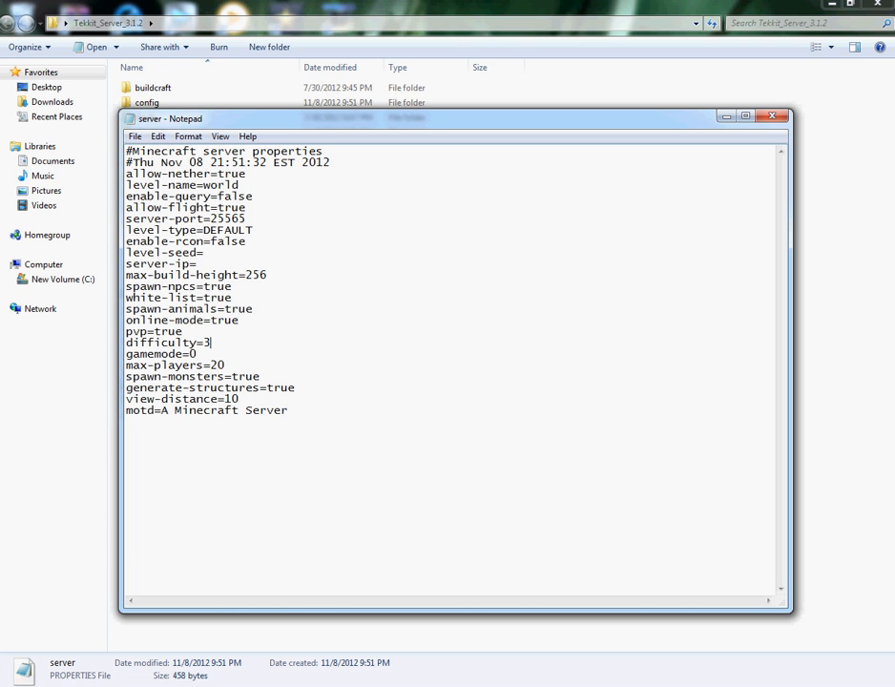
{"action": "type", "text": "1"}
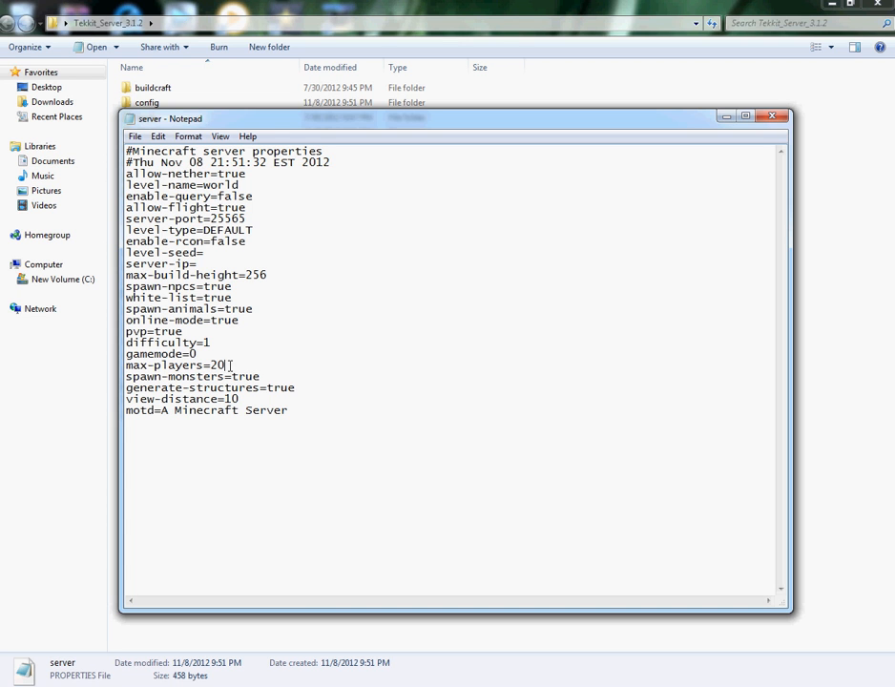
{"action": "type", "text": "5"}
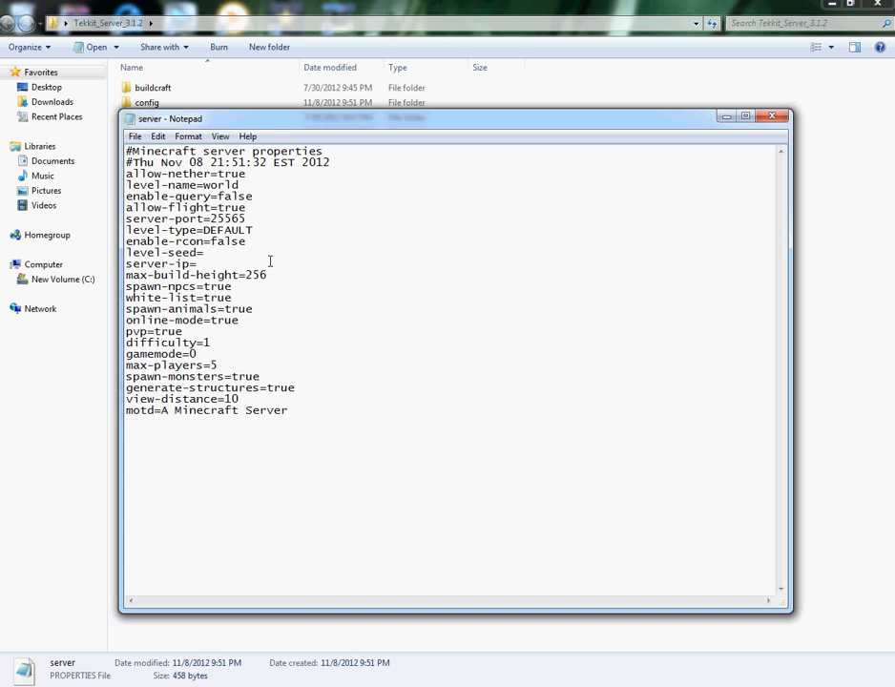
{"action": "mouse_move", "coordinate": [321, 527]}
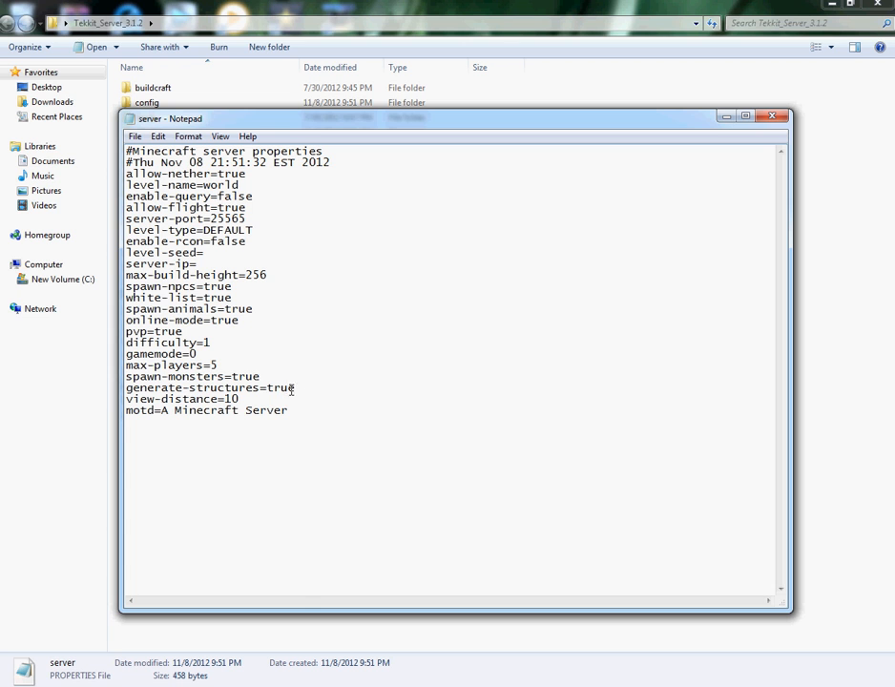
{"action": "double_click", "coordinate": [282, 387]}
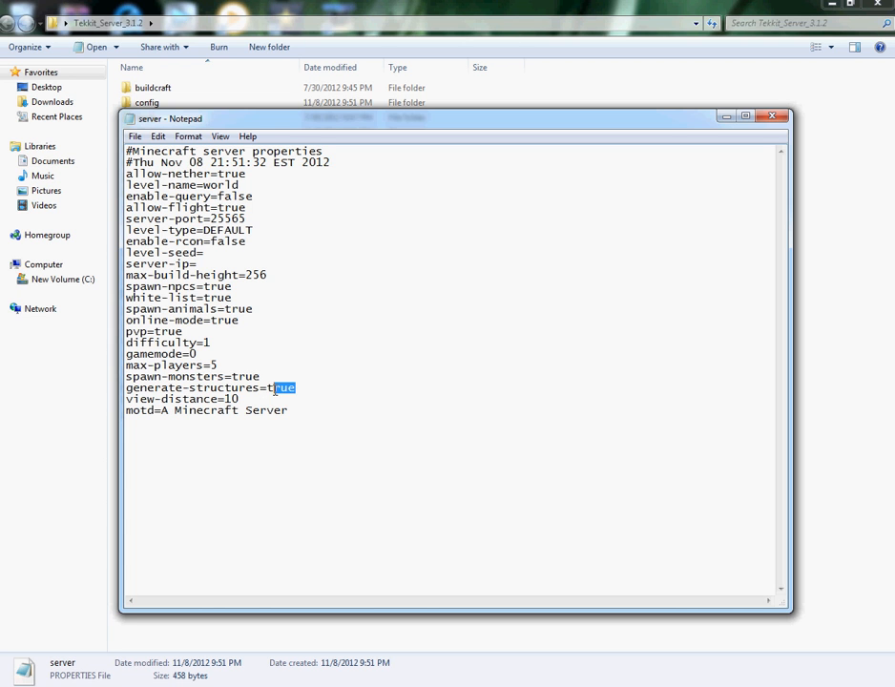
{"action": "left_click", "coordinate": [313, 424]}
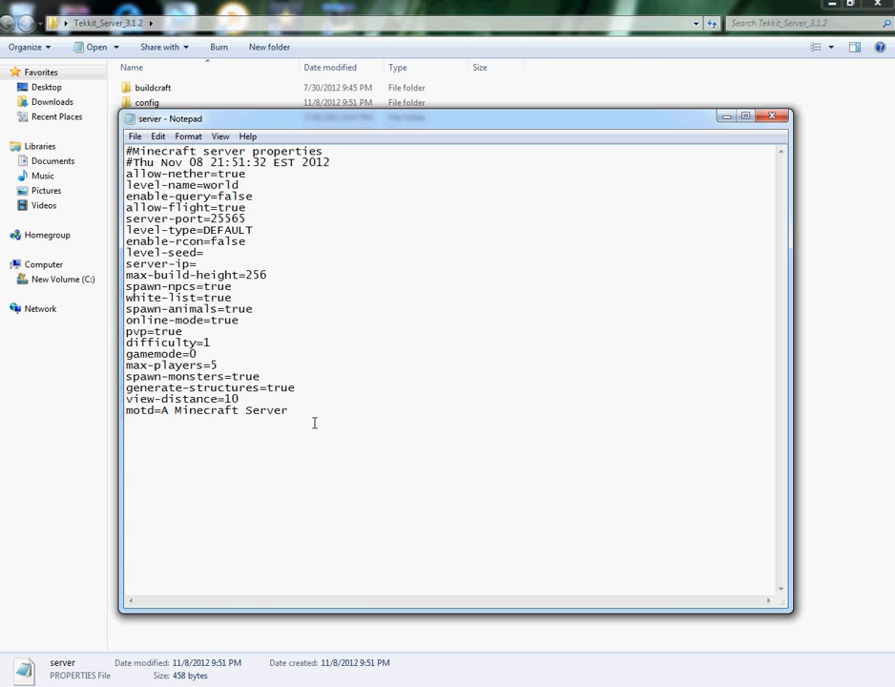
{"action": "double_click", "coordinate": [280, 389]}
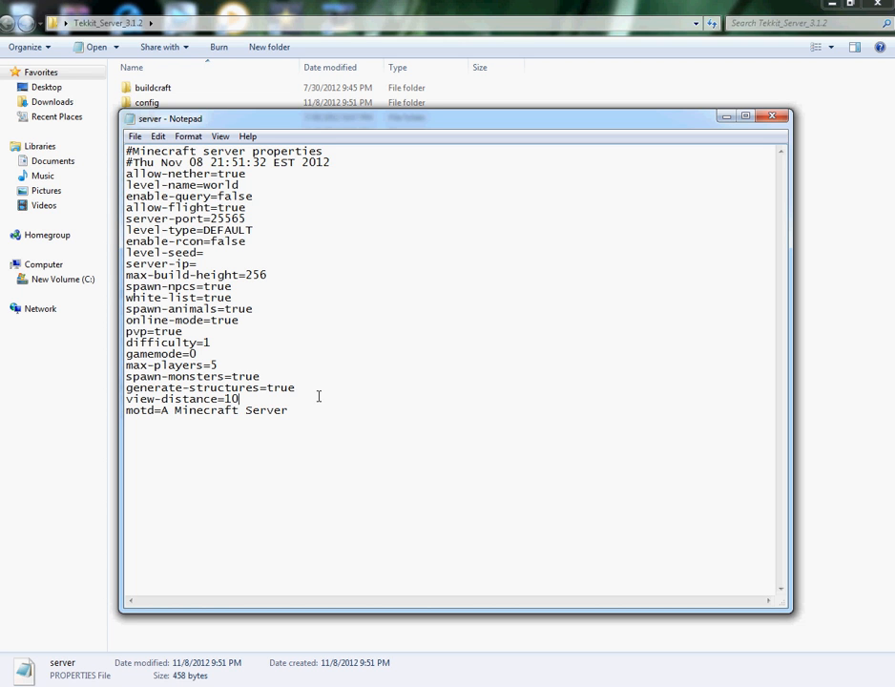
{"action": "mouse_move", "coordinate": [267, 286]}
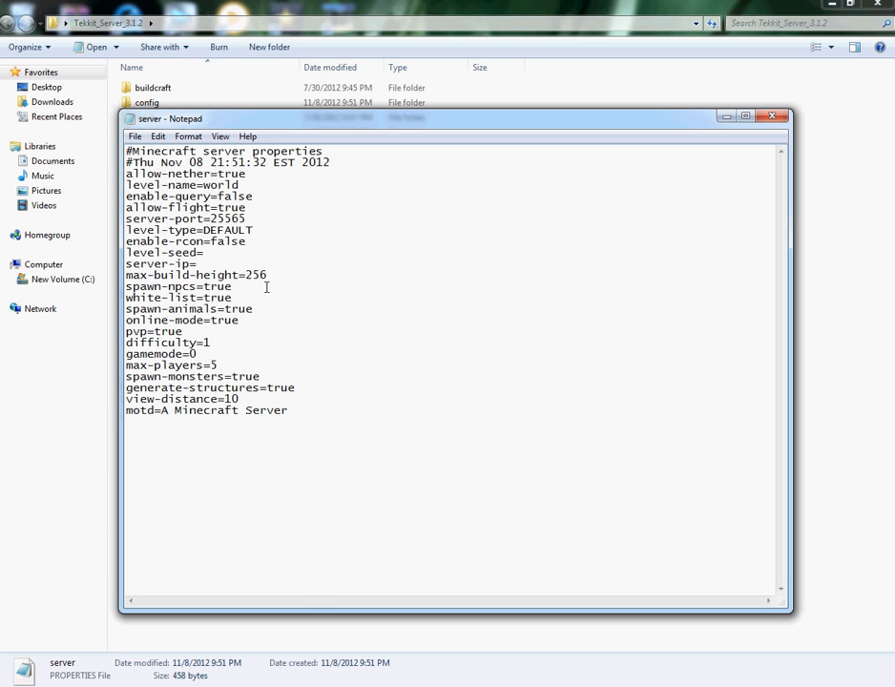
{"action": "type", "text": "5"}
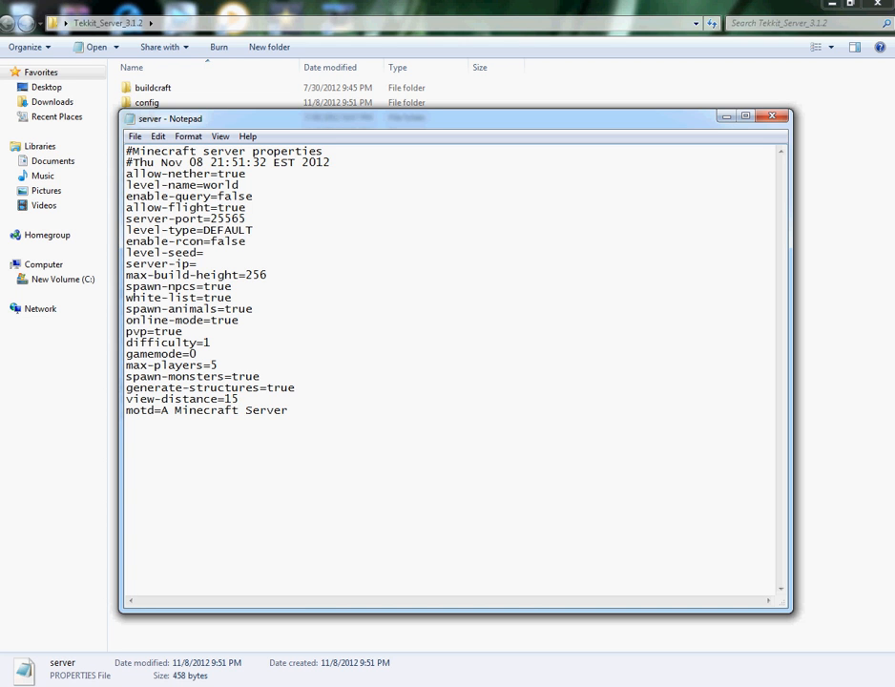
{"action": "type", "text": "10"}
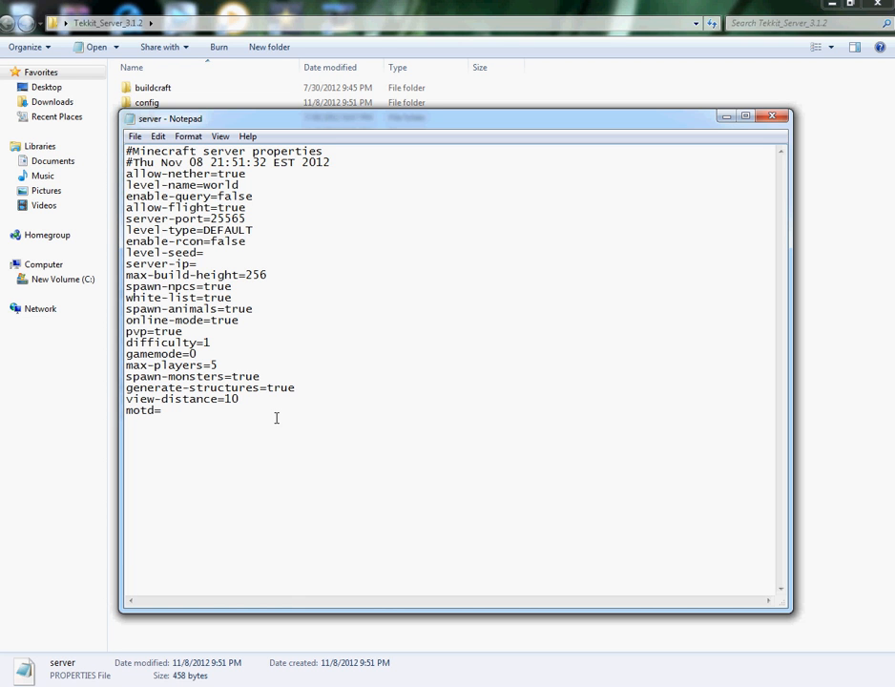
{"action": "type", "text": "Gj"}
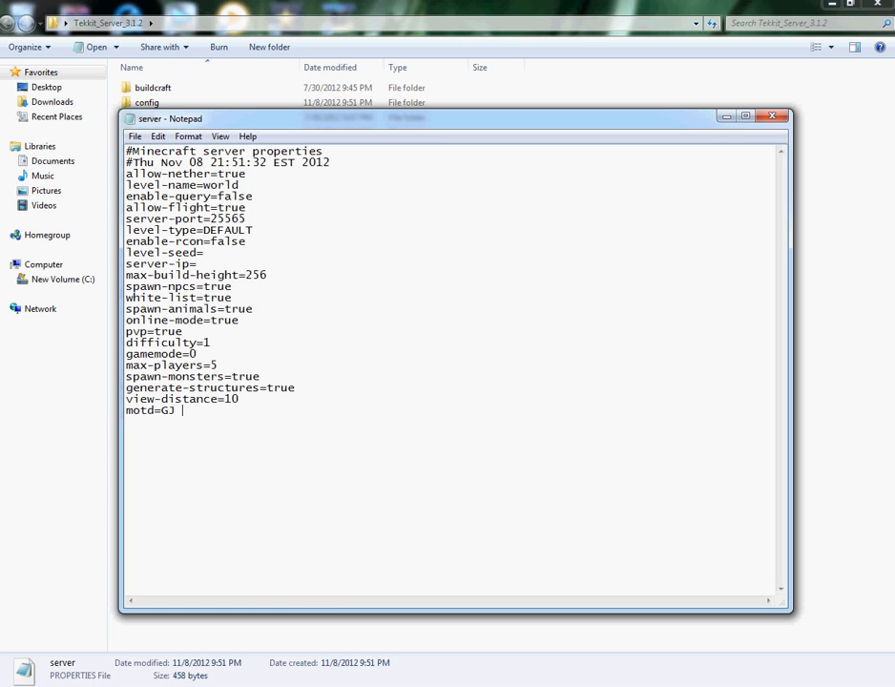
{"action": "type", "text": "Brock"}
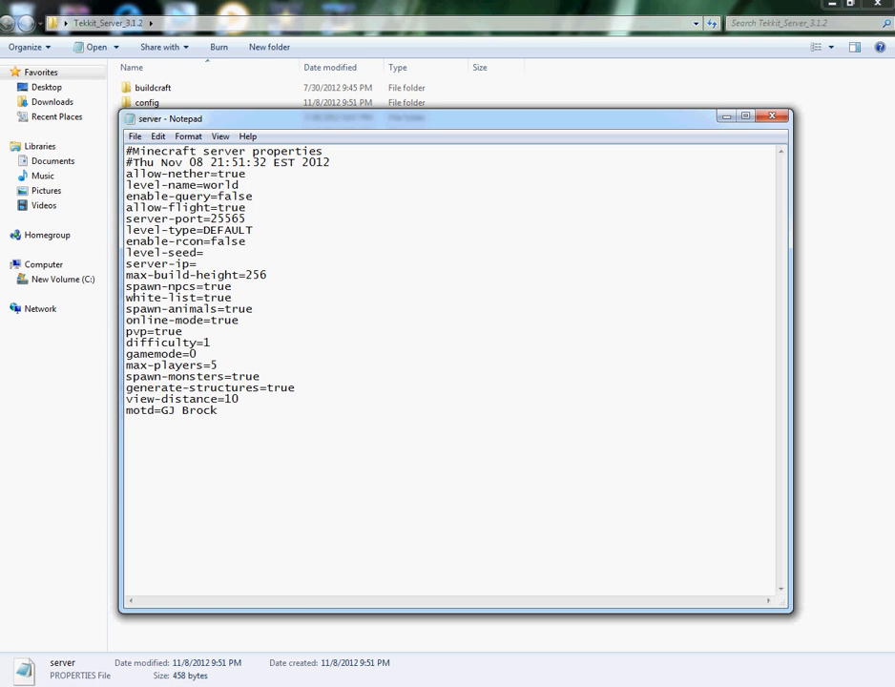
{"action": "type", "text": "'s ser"}
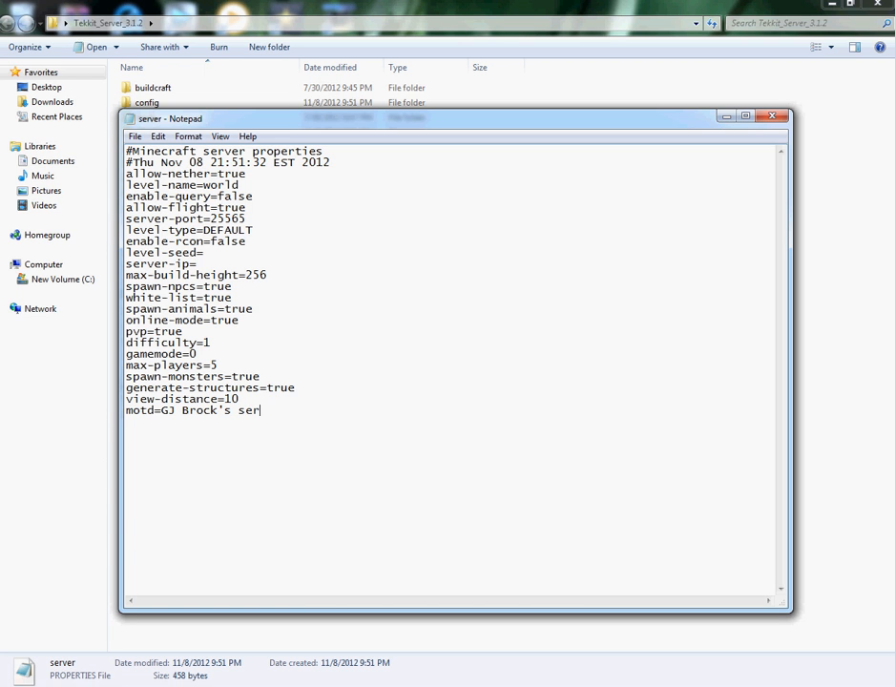
{"action": "type", "text": "ver"}
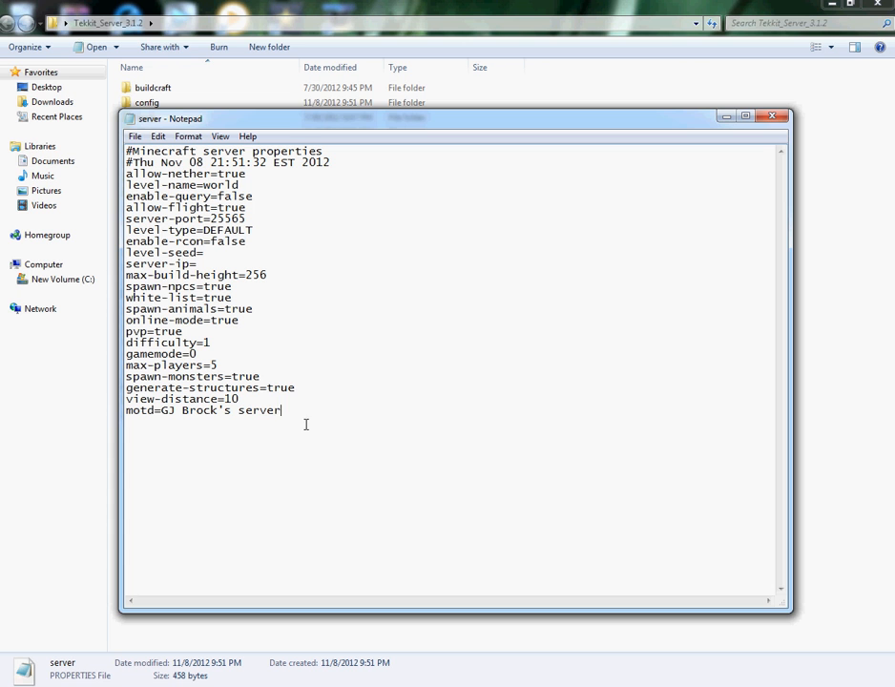
{"action": "type", "text": "!"}
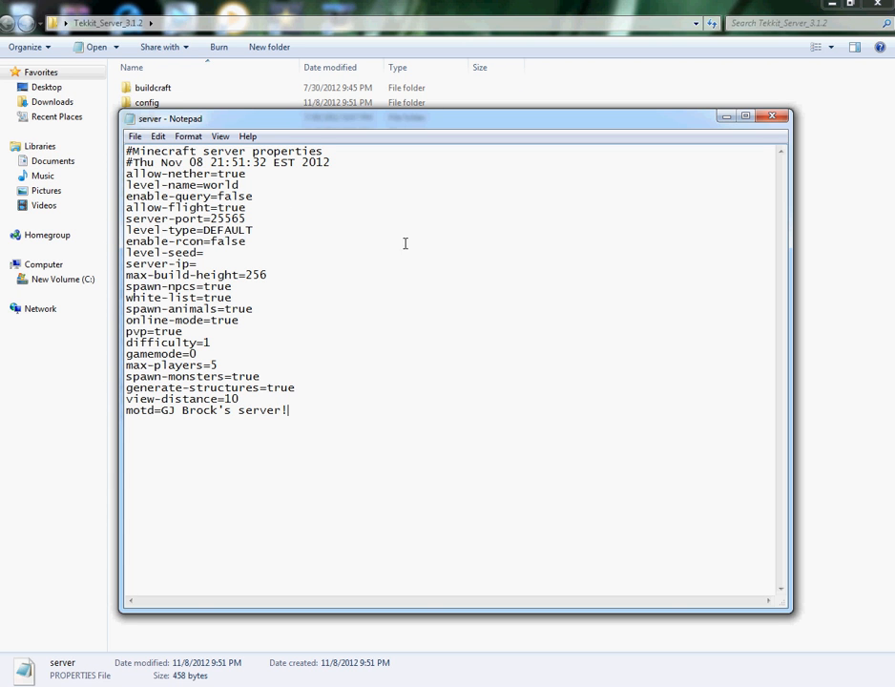
Save server.properties, close Notepad and the server folder.
{"action": "left_click", "coordinate": [133, 135]}
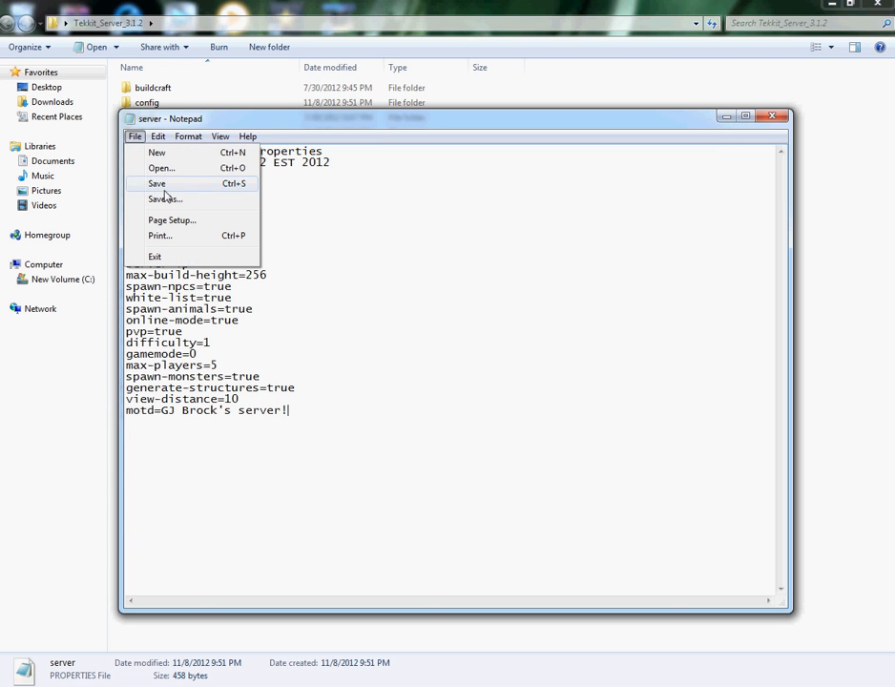
{"action": "left_click", "coordinate": [156, 183]}
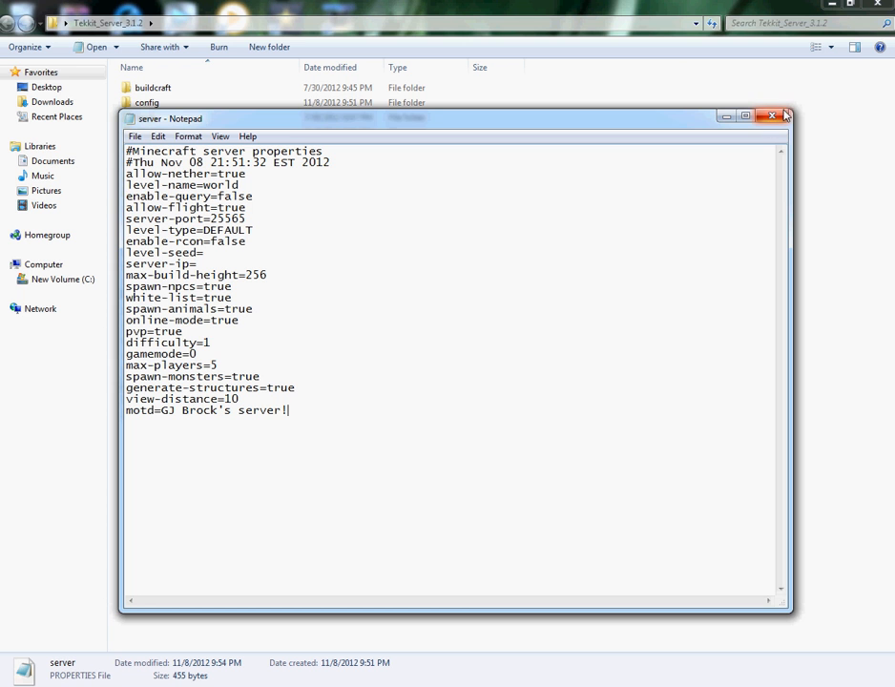
{"action": "left_click", "coordinate": [771, 116]}
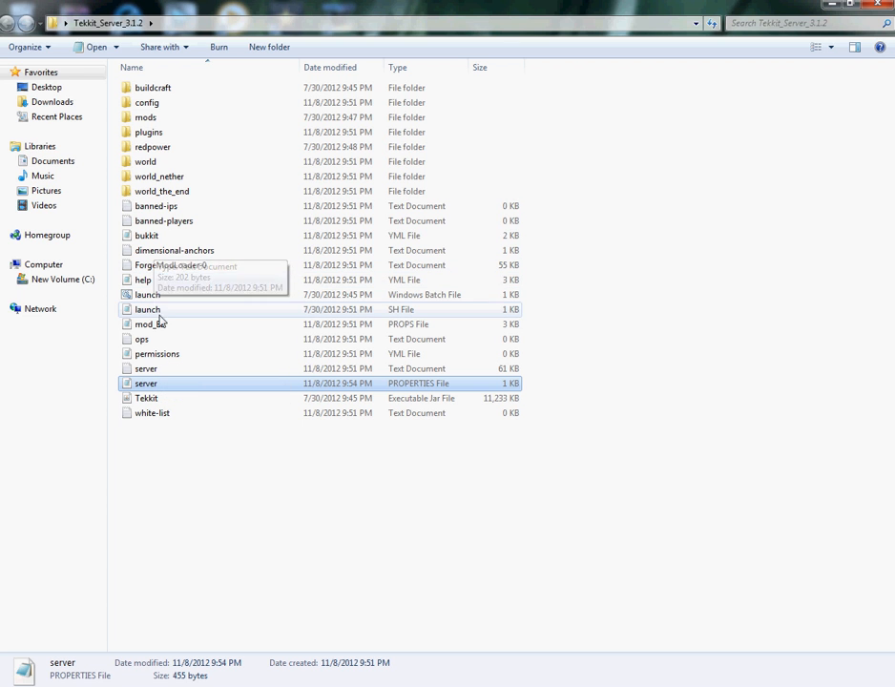
{"action": "mouse_move", "coordinate": [535, 515]}
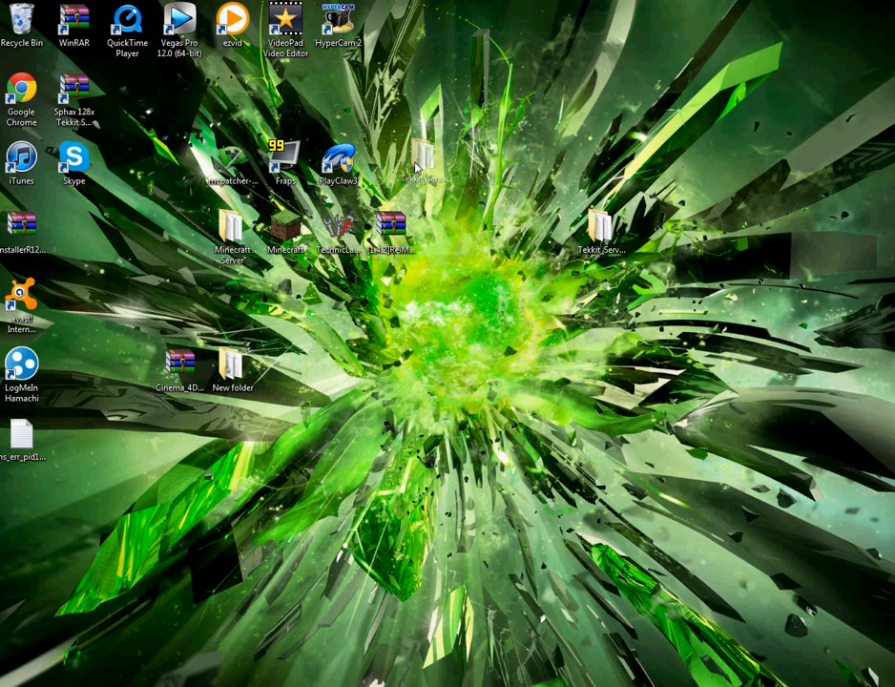
{"action": "left_click_drag", "start_coordinate": [424, 157], "coordinate": [252, 287]}
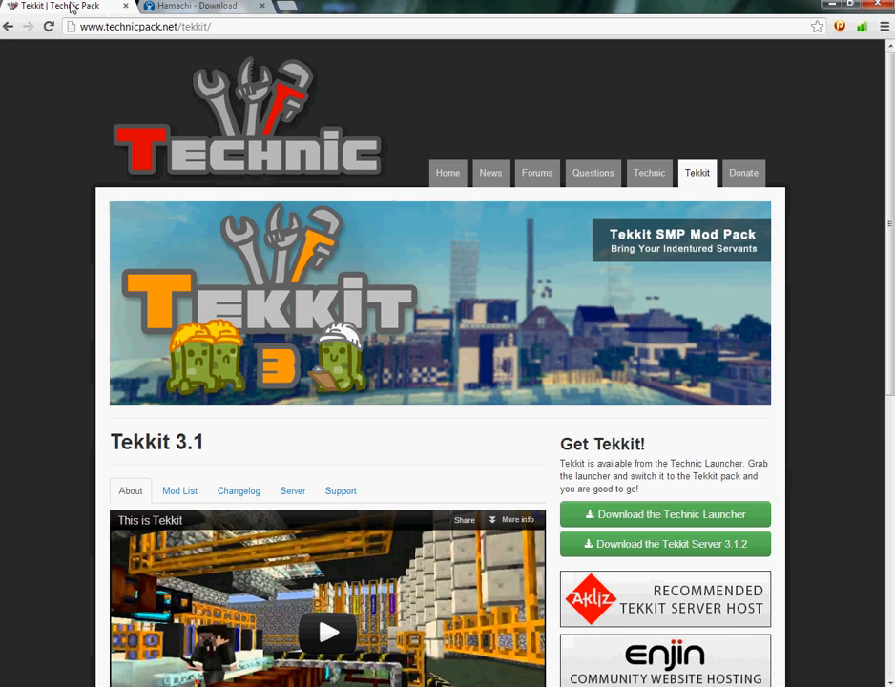
{"action": "mouse_move", "coordinate": [213, 54]}
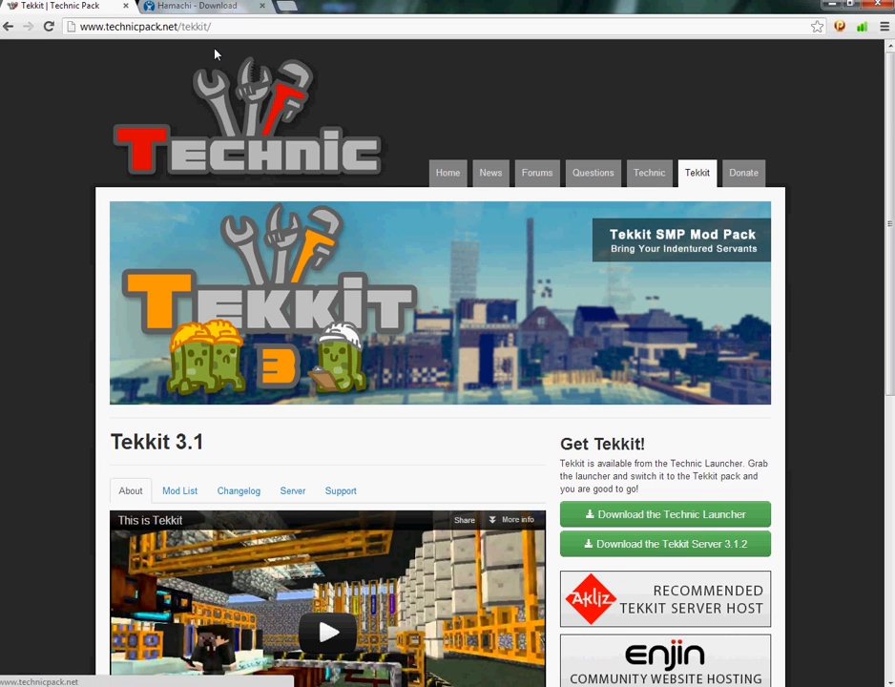
Start the Hamachi free download from its Softonic page.
{"action": "left_click", "coordinate": [195, 8]}
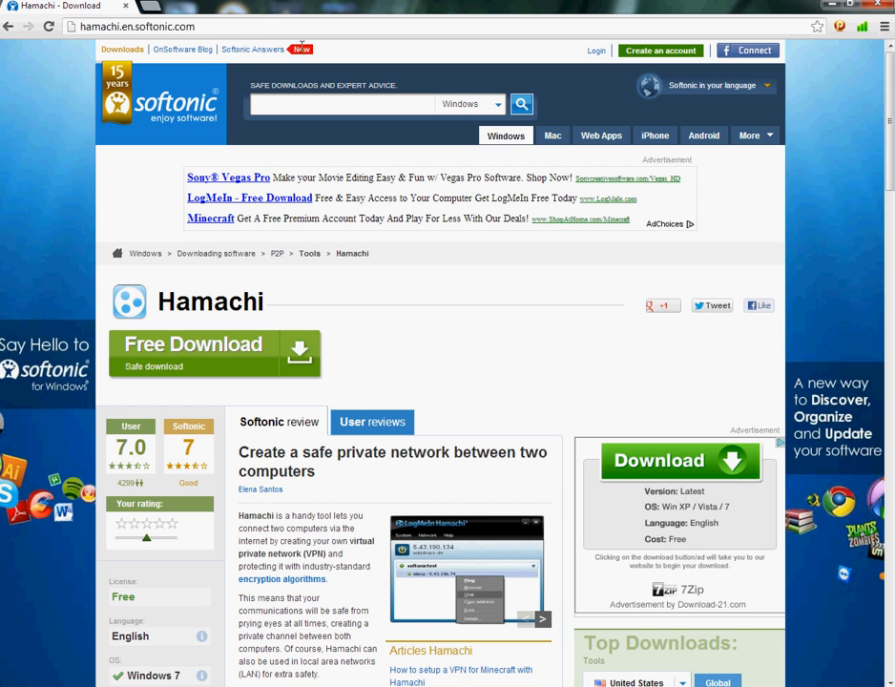
{"action": "mouse_move", "coordinate": [264, 359]}
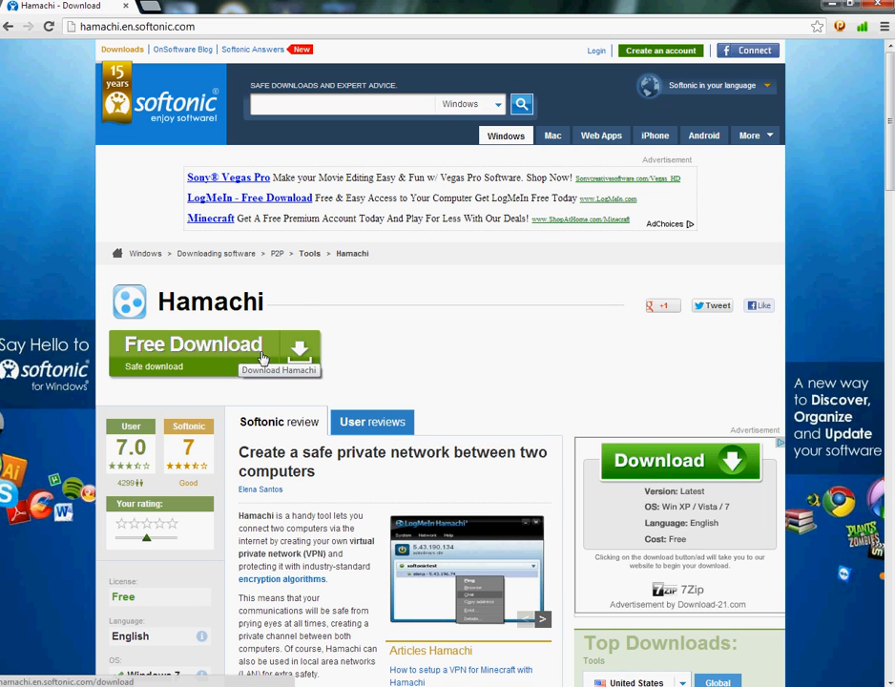
{"action": "mouse_move", "coordinate": [12, 17]}
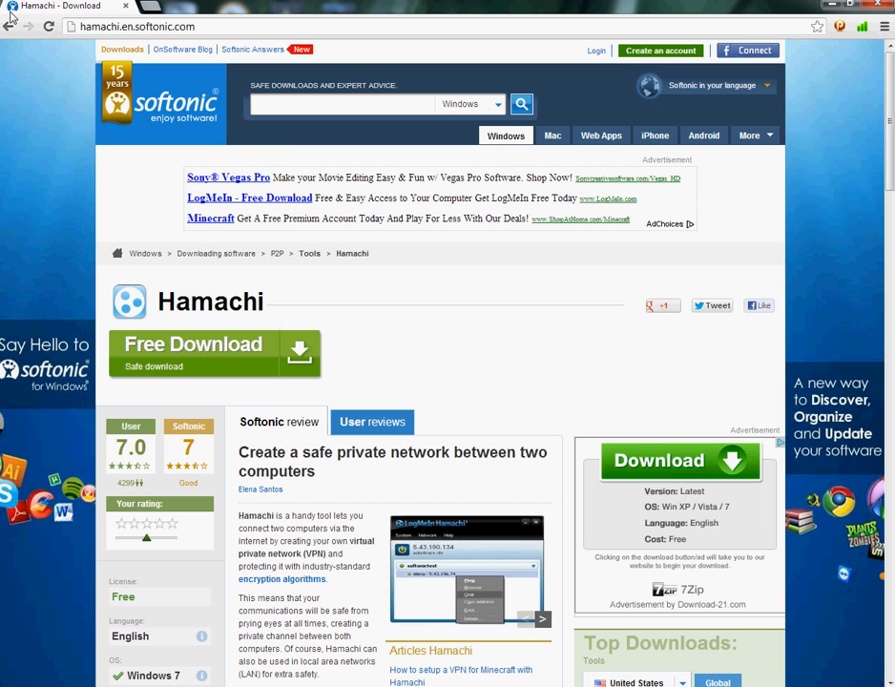
{"action": "mouse_move", "coordinate": [99, 557]}
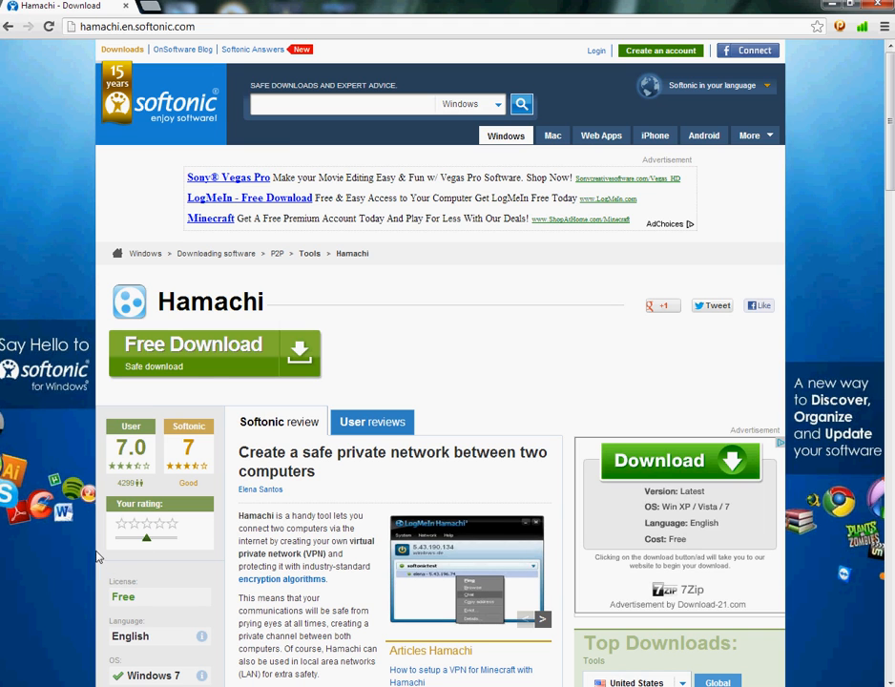
{"action": "mouse_move", "coordinate": [210, 217]}
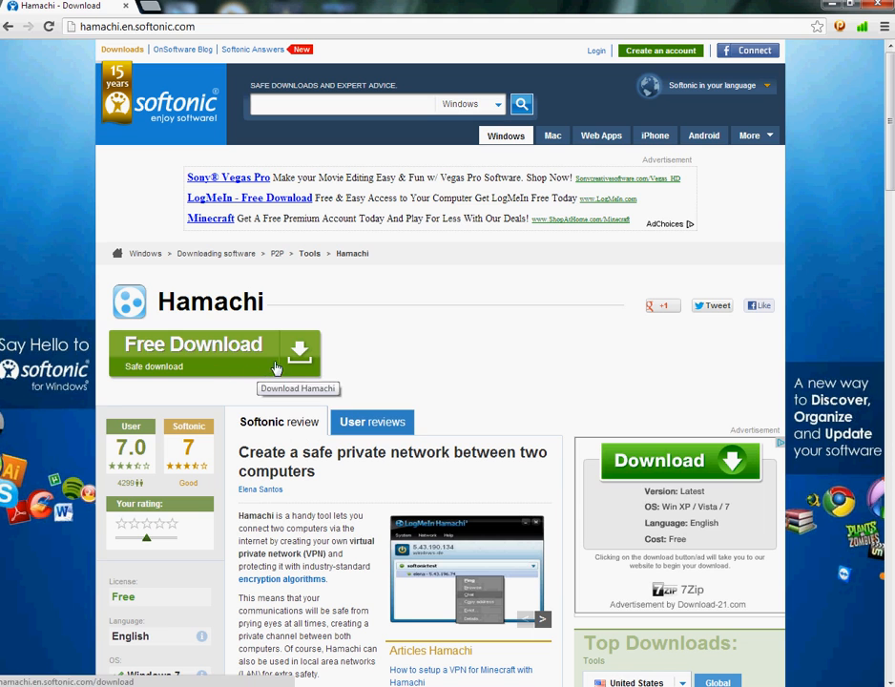
{"action": "left_click", "coordinate": [214, 343]}
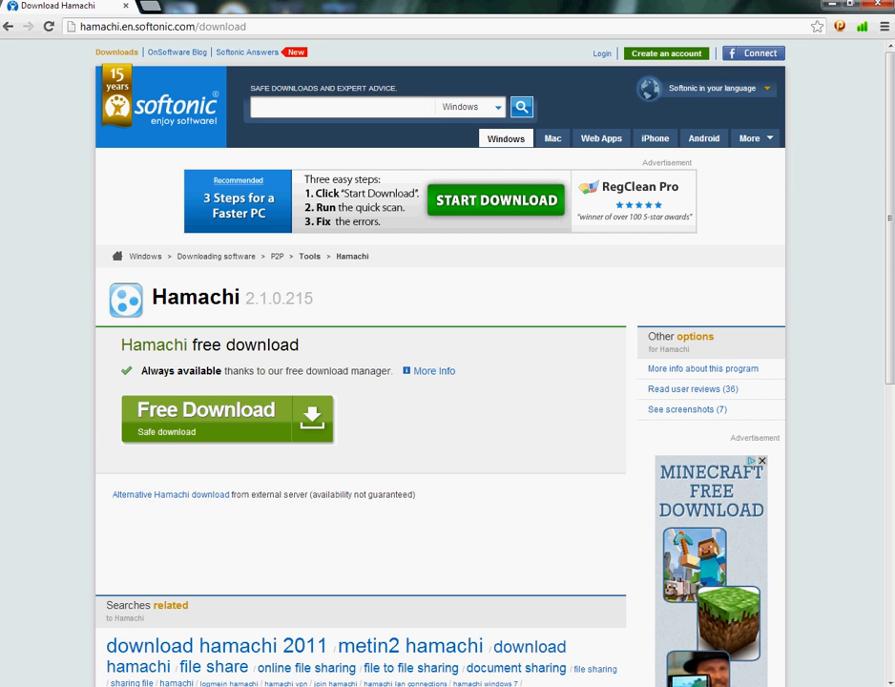
{"action": "mouse_move", "coordinate": [303, 425]}
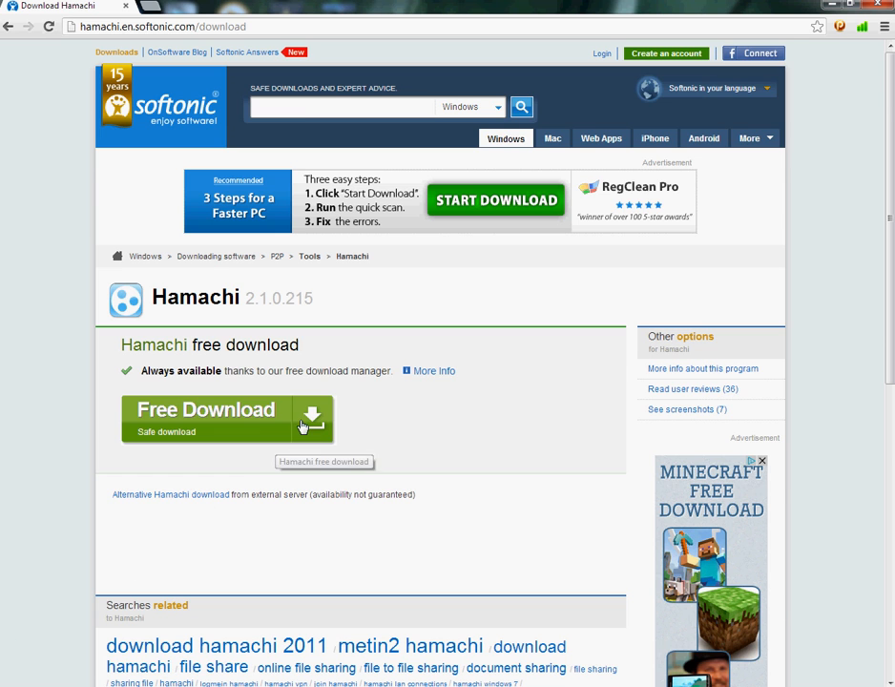
{"action": "left_click", "coordinate": [207, 409]}
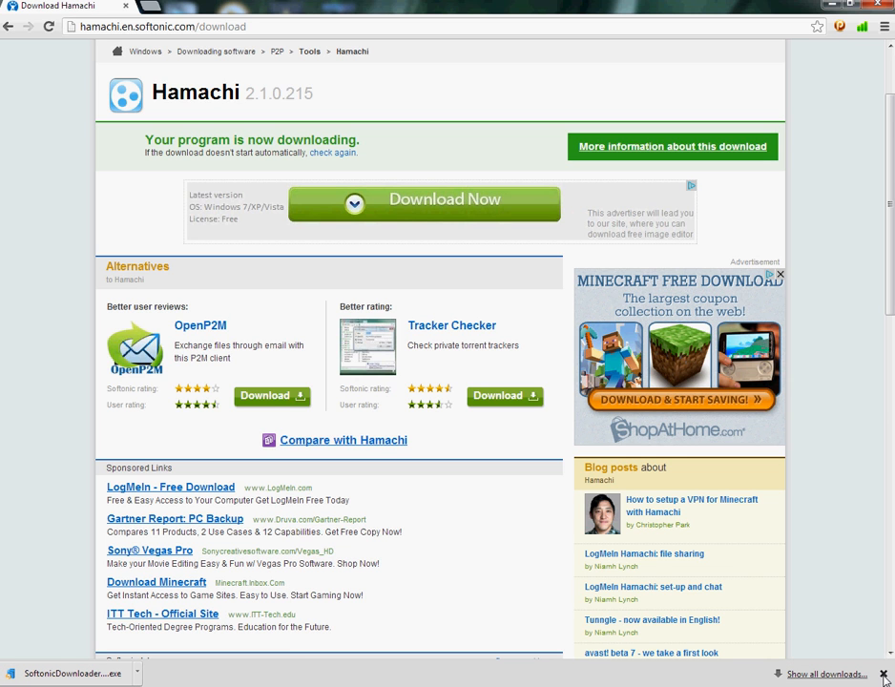
{"action": "mouse_move", "coordinate": [54, 624]}
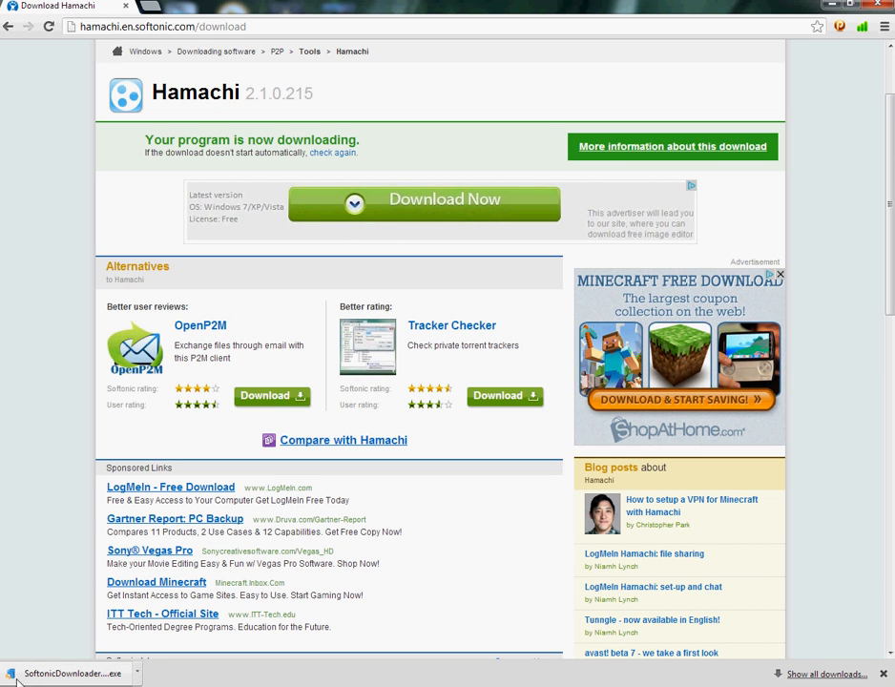
{"action": "mouse_move", "coordinate": [817, 42]}
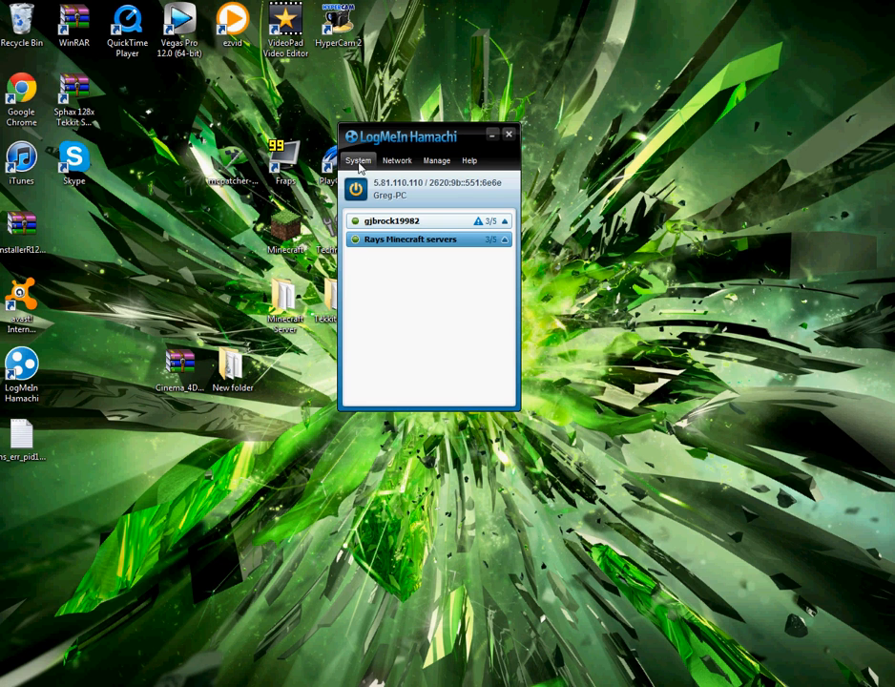
{"action": "left_click", "coordinate": [397, 160]}
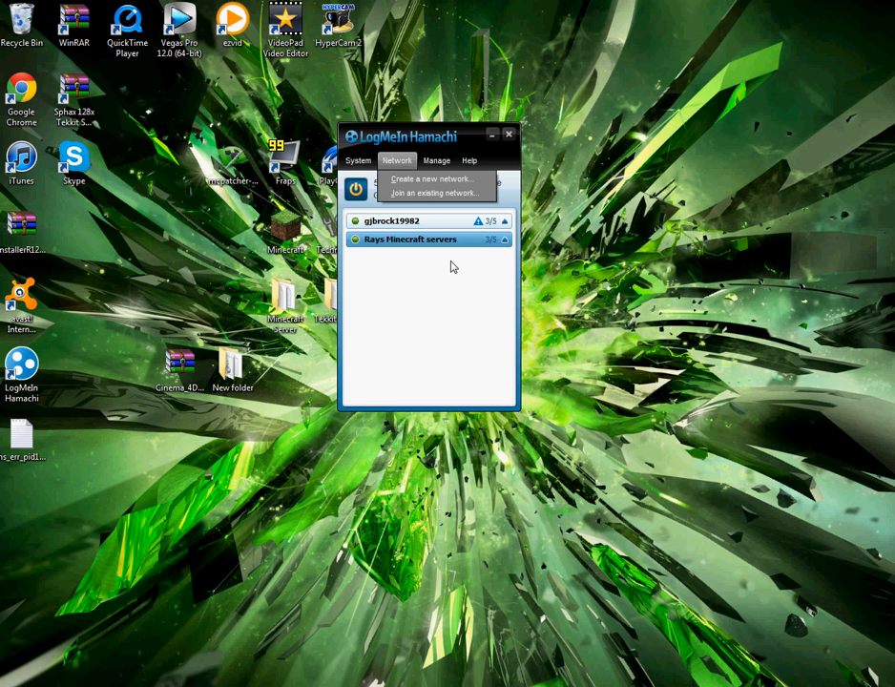
{"action": "left_click", "coordinate": [427, 180]}
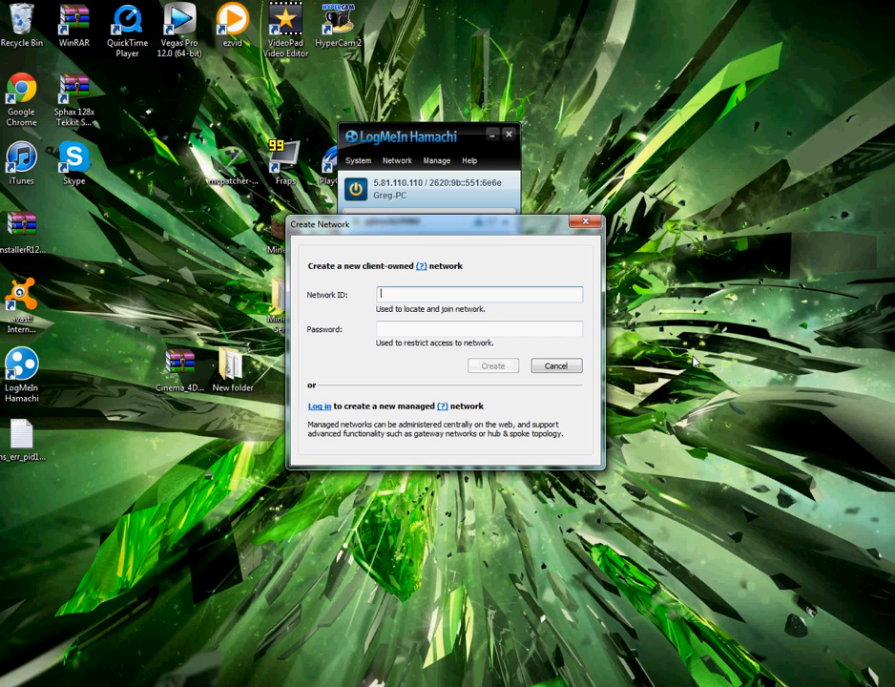
{"action": "mouse_move", "coordinate": [679, 366]}
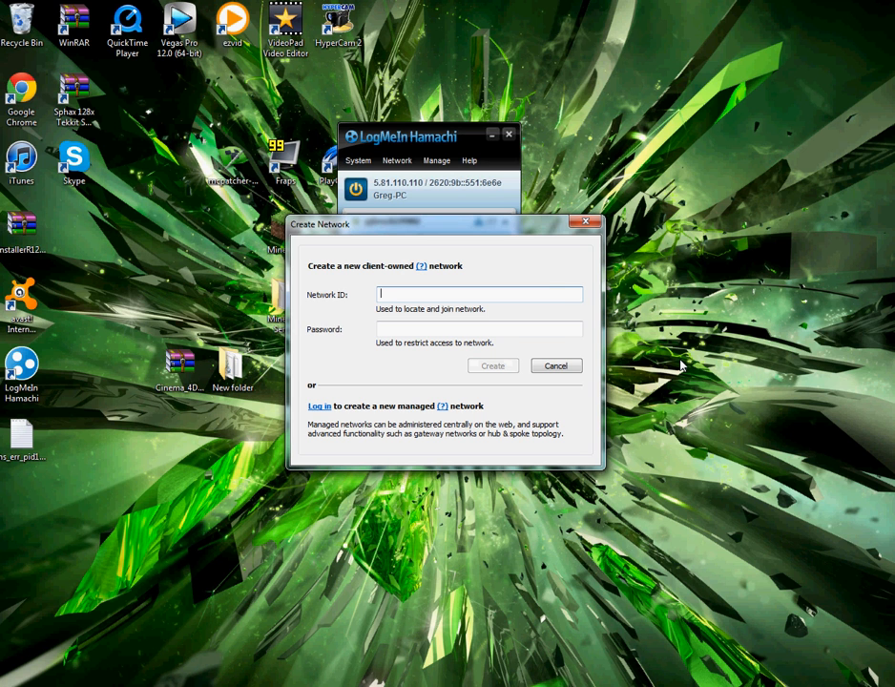
{"action": "type", "text": "Gj Br"}
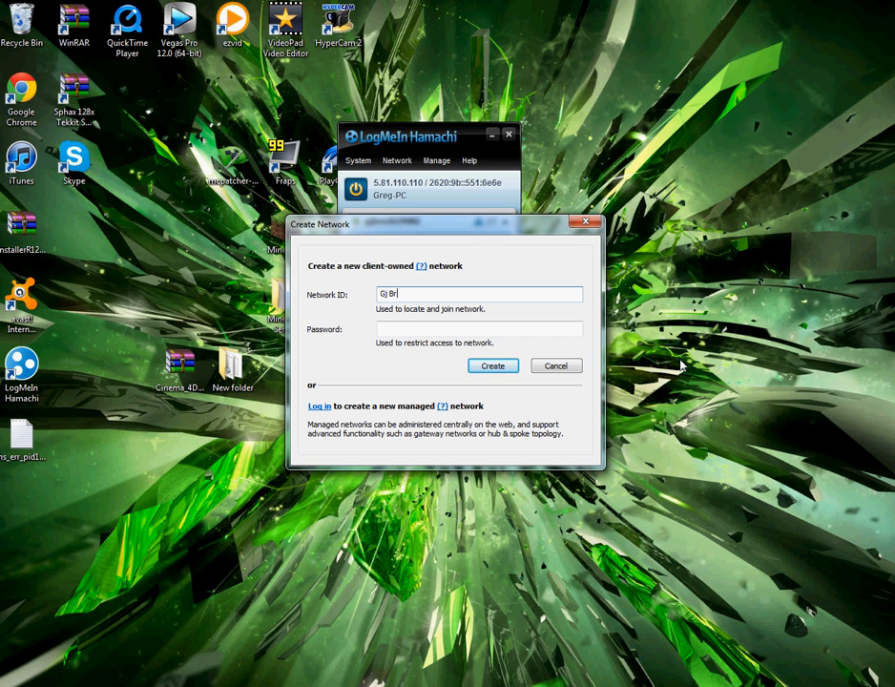
{"action": "type", "text": "ock"}
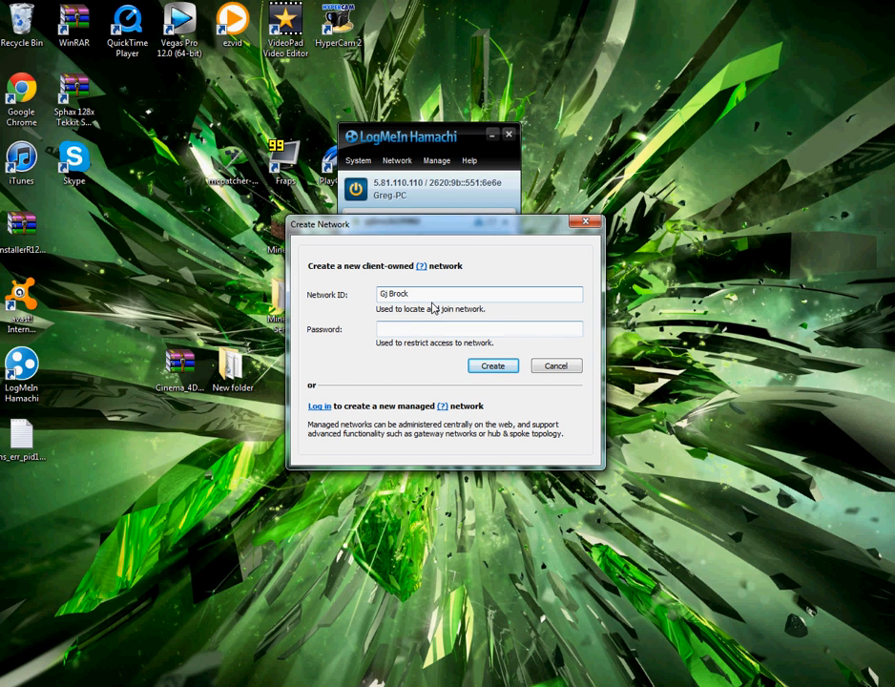
{"action": "left_click", "coordinate": [477, 329]}
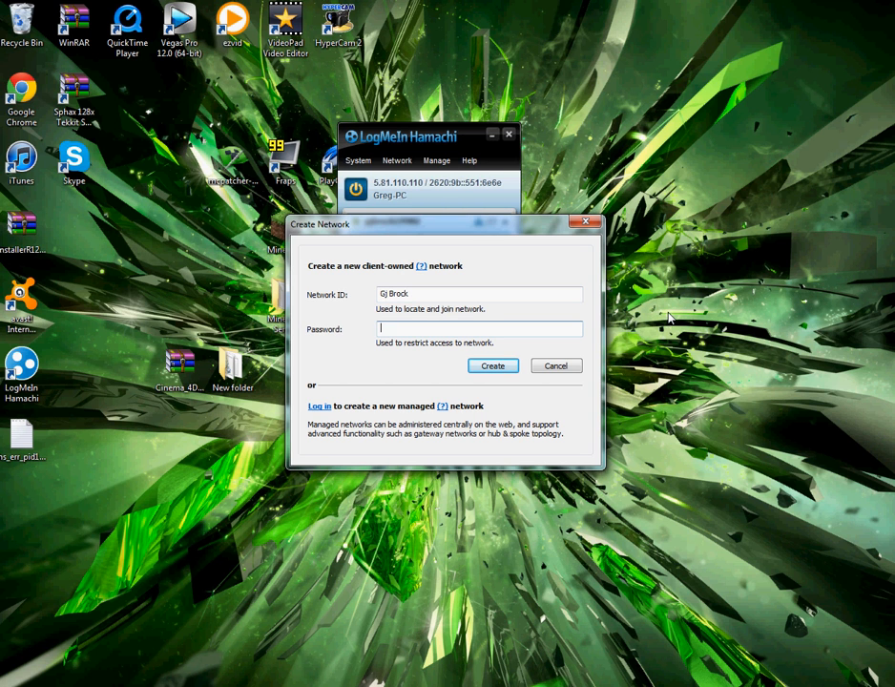
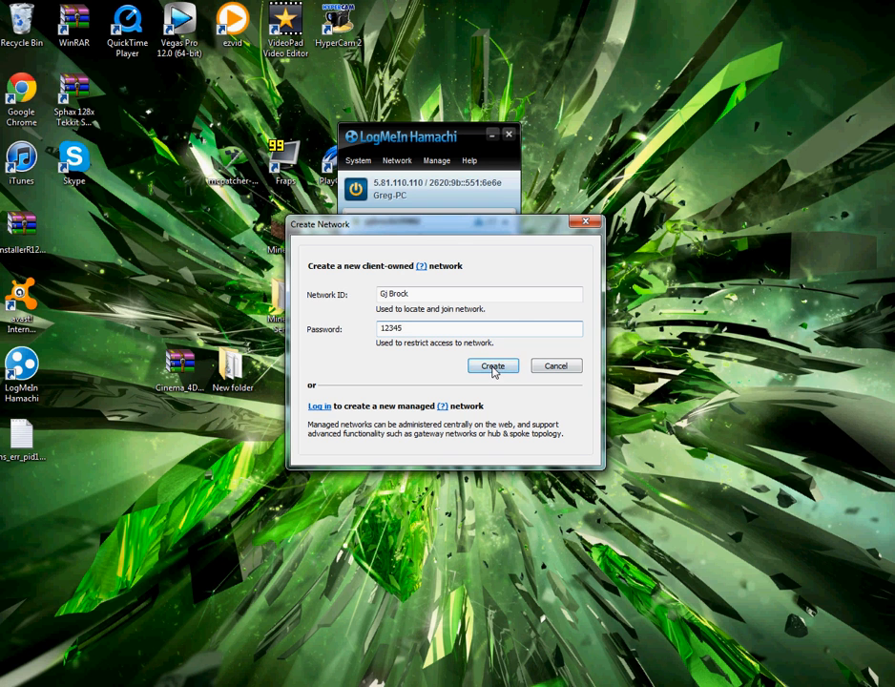
{"action": "left_click", "coordinate": [492, 366]}
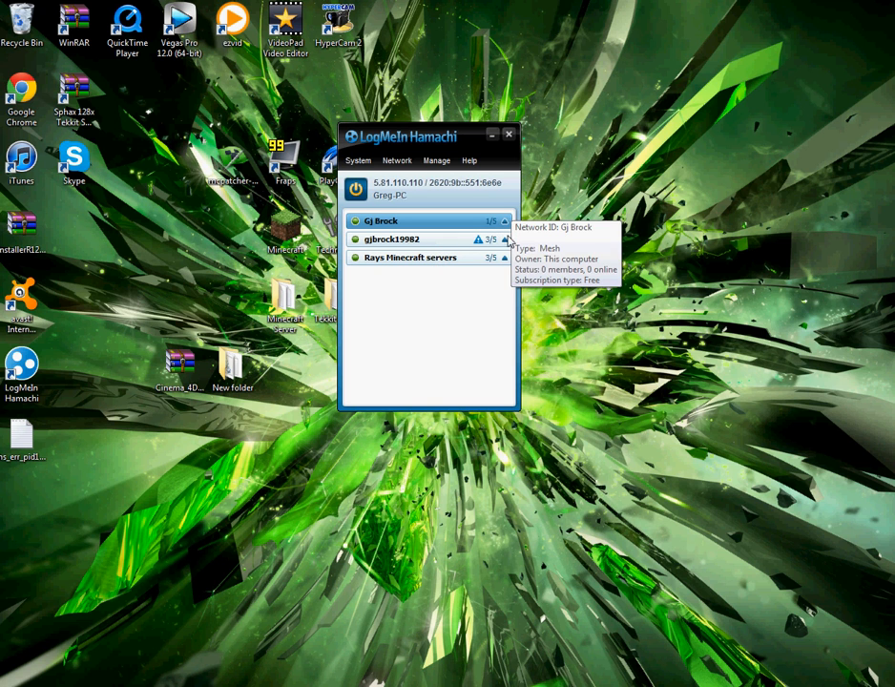
{"action": "mouse_move", "coordinate": [416, 124]}
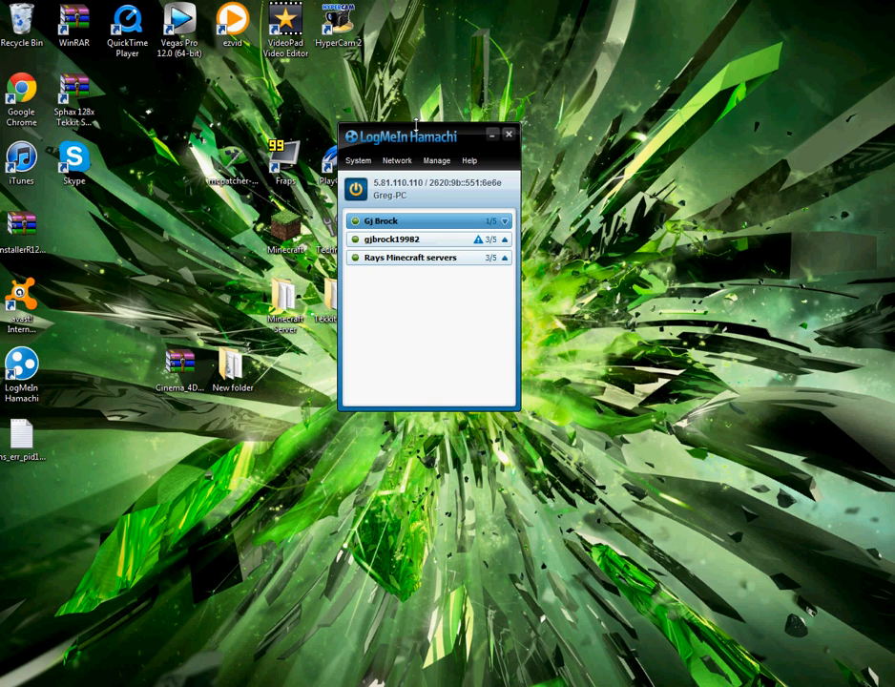
{"action": "mouse_move", "coordinate": [519, 233]}
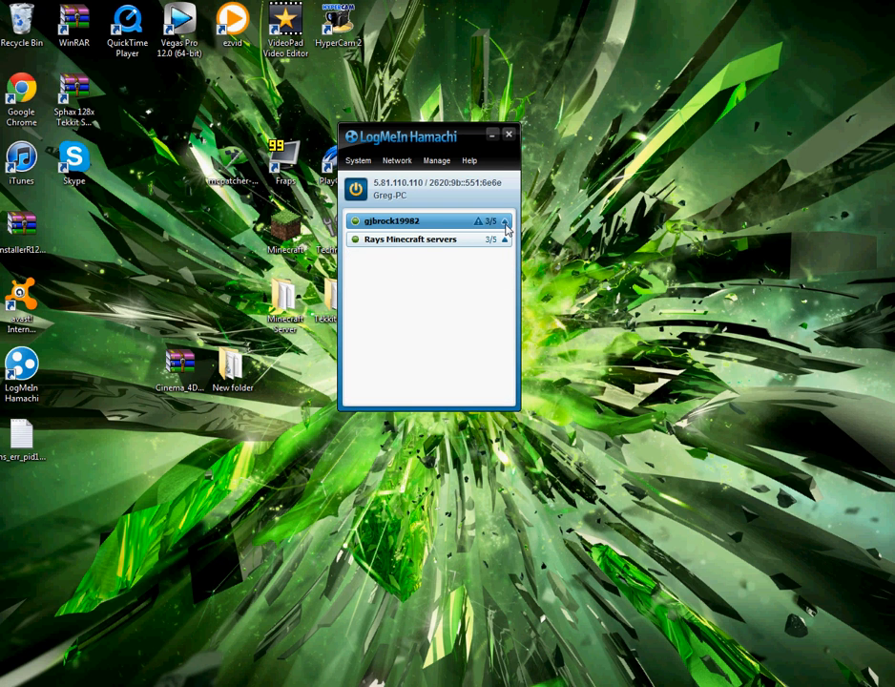
{"action": "mouse_move", "coordinate": [381, 202]}
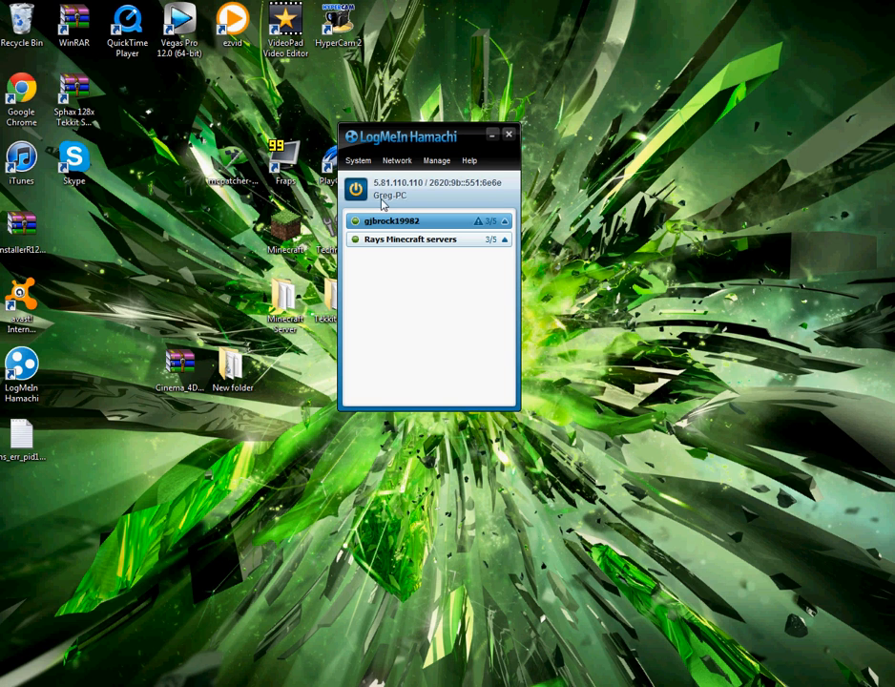
{"action": "mouse_move", "coordinate": [332, 202]}
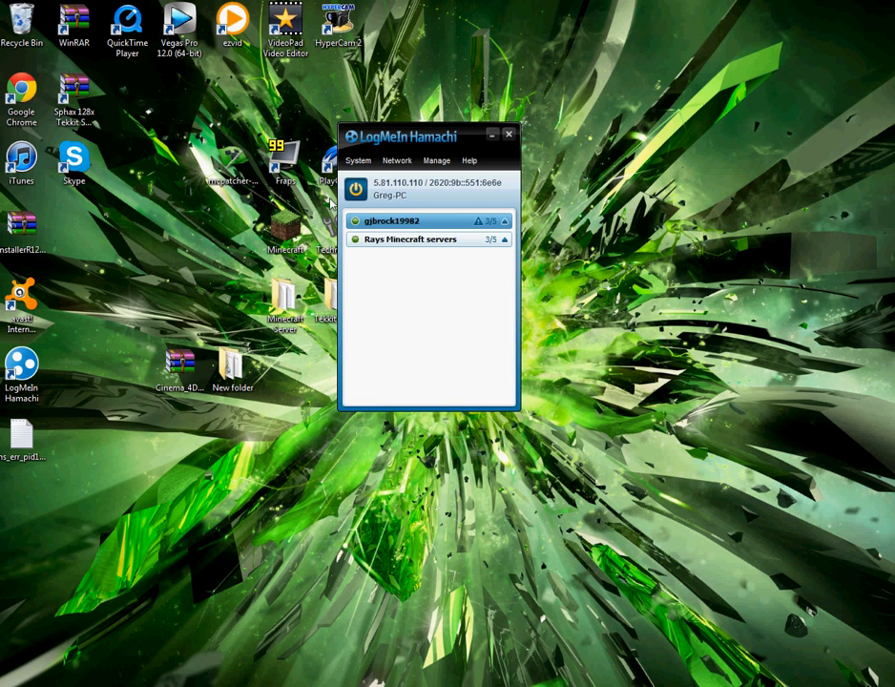
{"action": "left_click", "coordinate": [397, 160]}
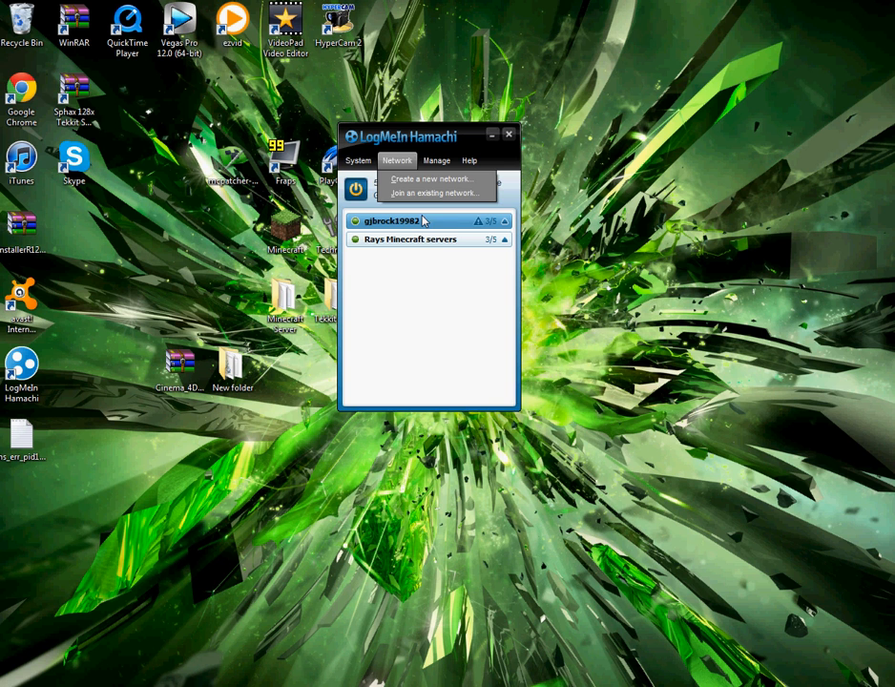
{"action": "left_click", "coordinate": [431, 191]}
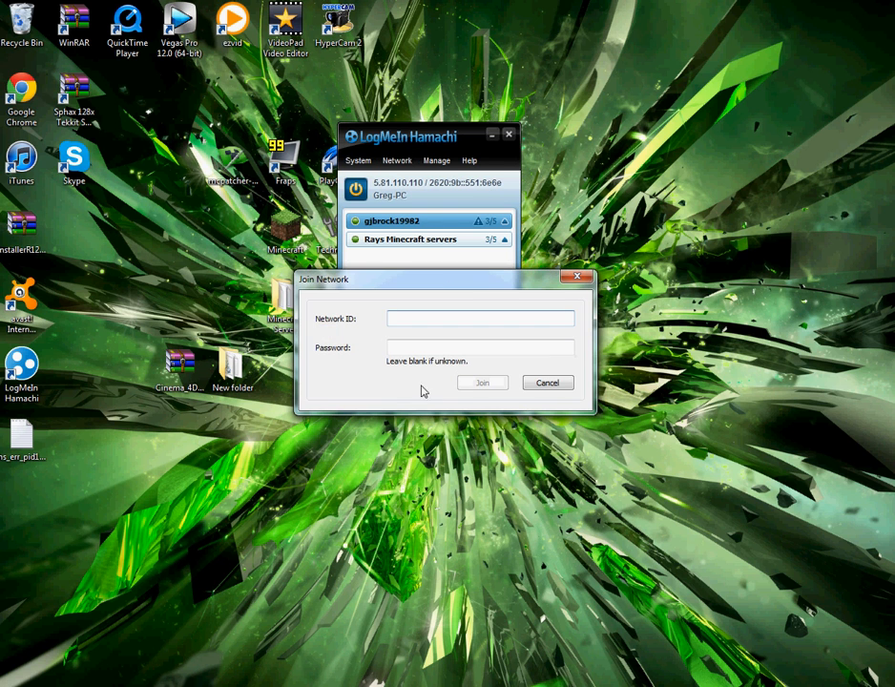
{"action": "left_click", "coordinate": [548, 382]}
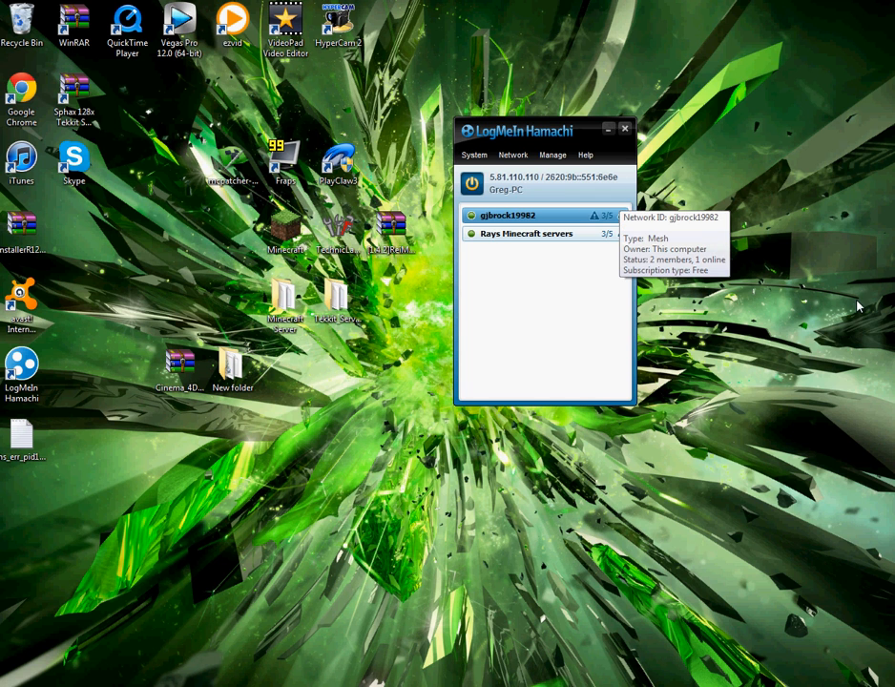
{"action": "left_click", "coordinate": [584, 155]}
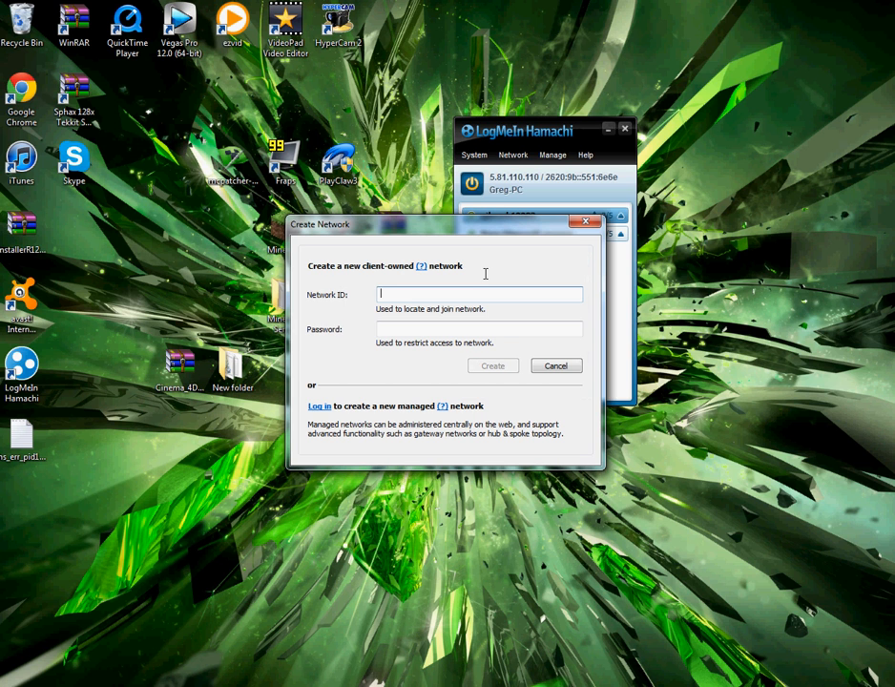
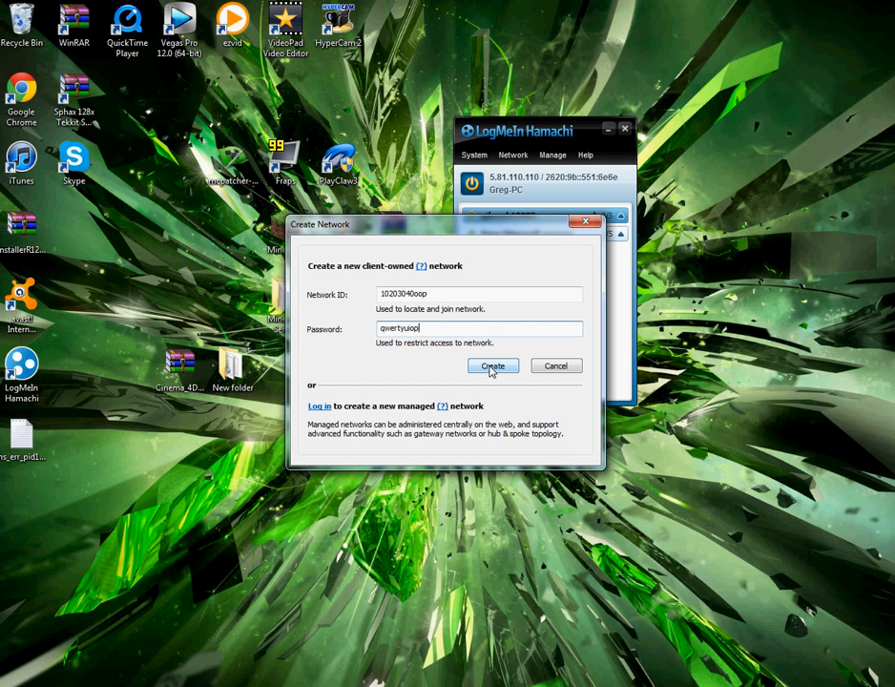
{"action": "left_click", "coordinate": [492, 366]}
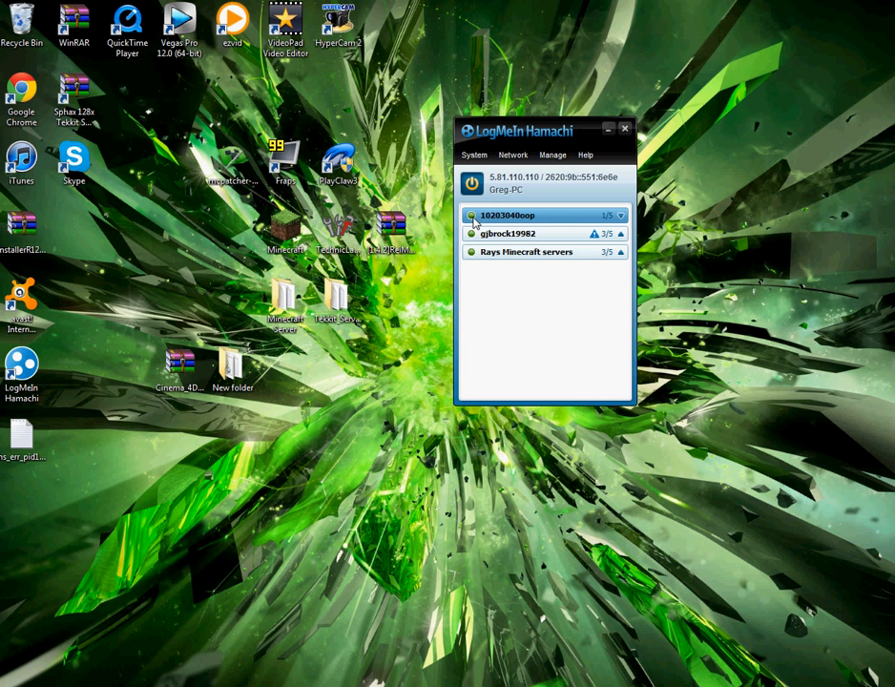
{"action": "left_click", "coordinate": [626, 128]}
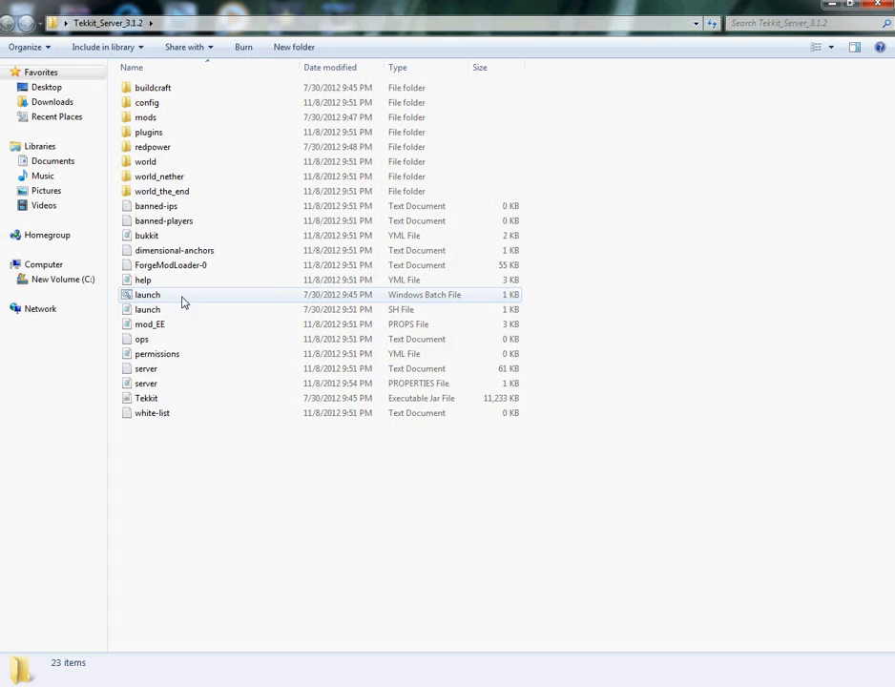
Start the Tekkit server by running the launch batch file in Tekkit_Server_3.1.2.
{"action": "double_click", "coordinate": [149, 294]}
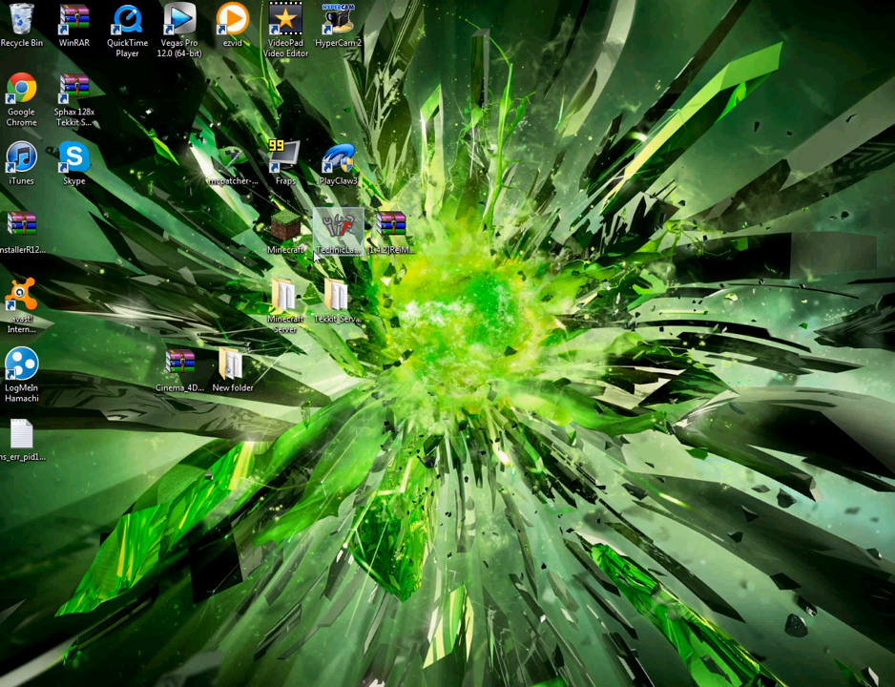
{"action": "mouse_move", "coordinate": [339, 233]}
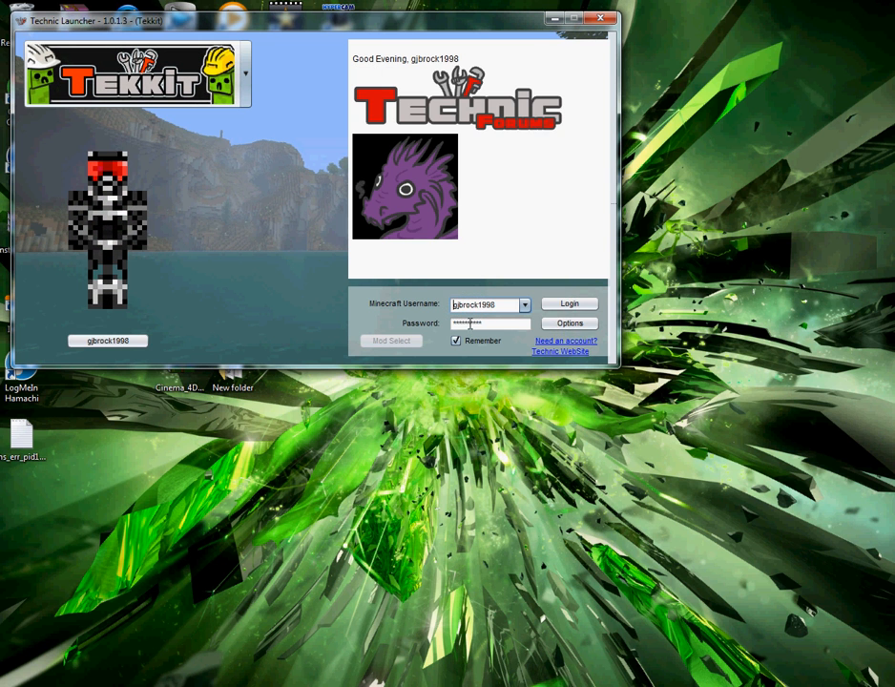
Log in with the remembered account so the Tekkit game window starts loading.
{"action": "left_click", "coordinate": [569, 304]}
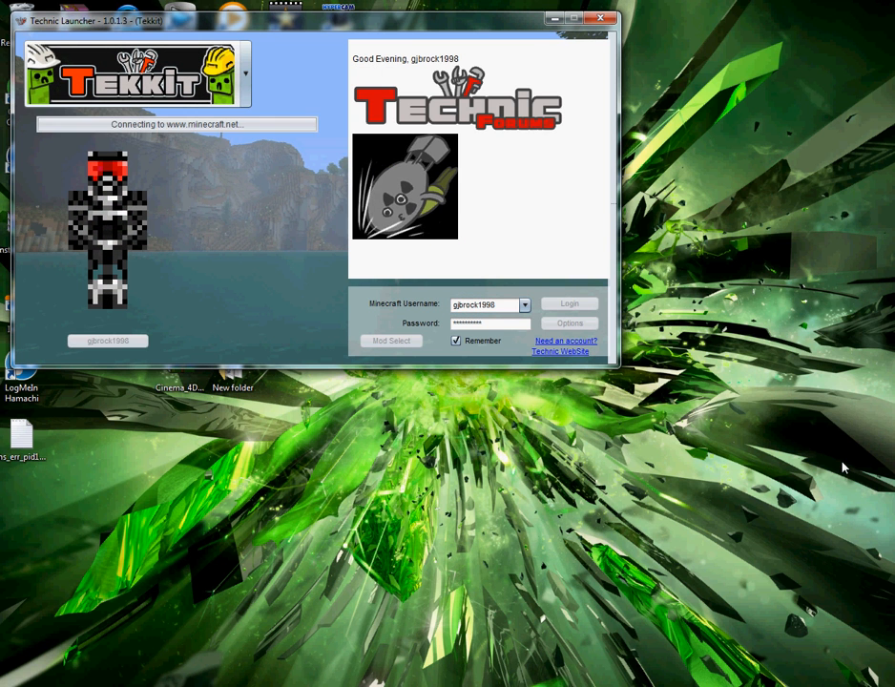
{"action": "left_click", "coordinate": [569, 304]}
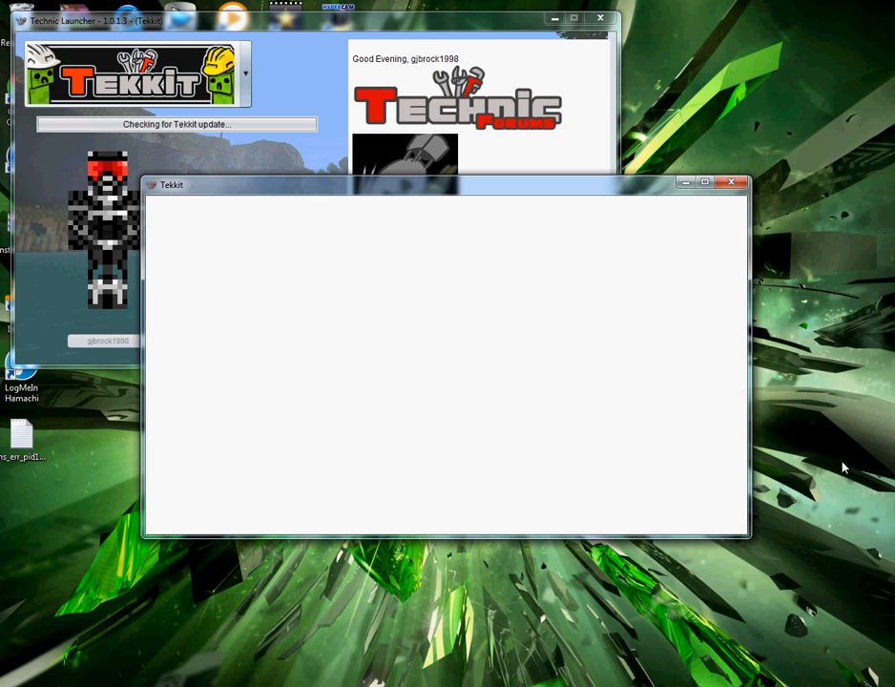
{"action": "mouse_move", "coordinate": [84, 475]}
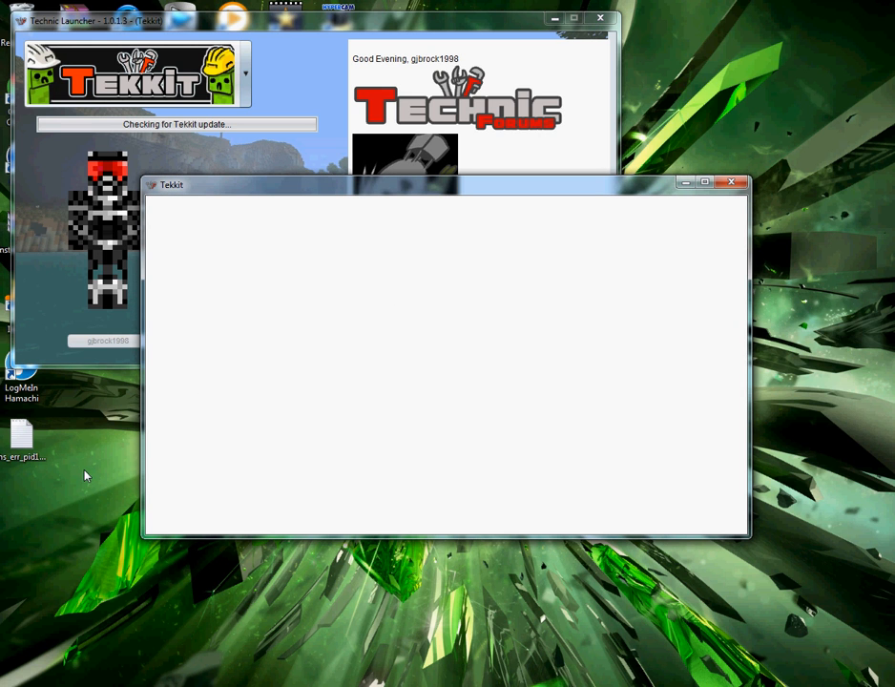
{"action": "mouse_move", "coordinate": [109, 389]}
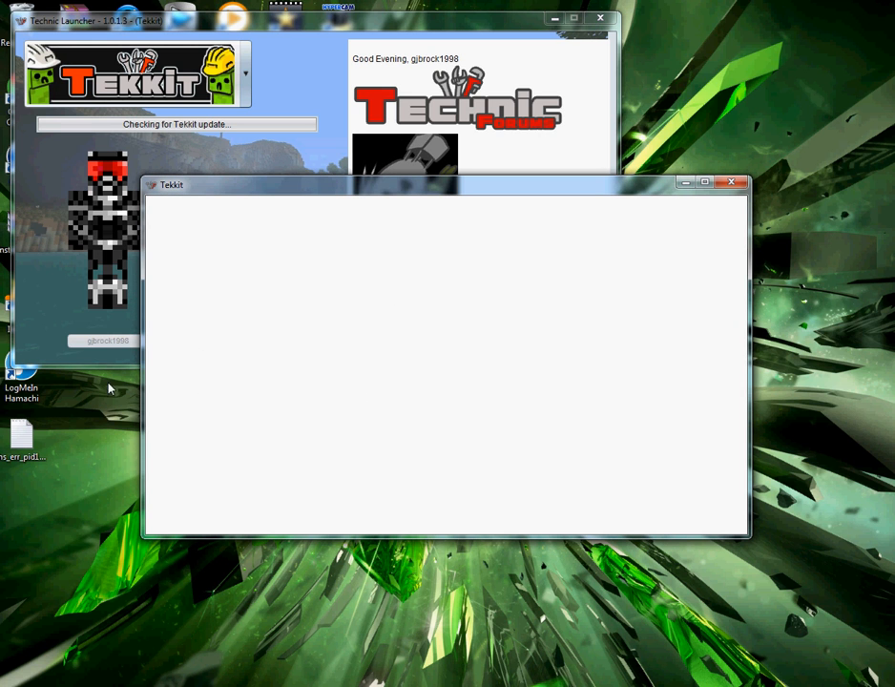
{"action": "left_click", "coordinate": [599, 19]}
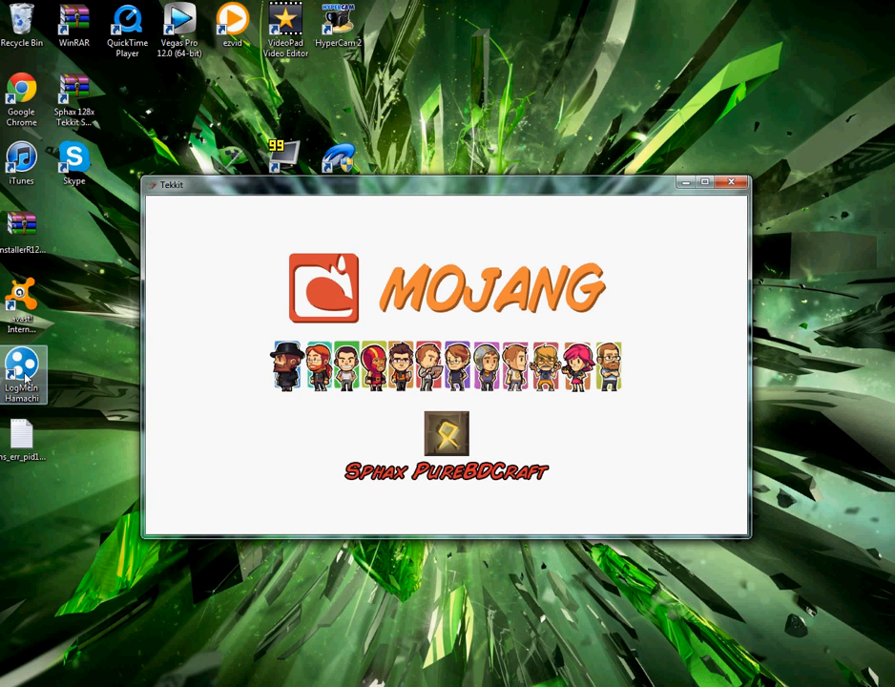
Position the Hamachi network list beside the game window while Tekkit loads to the main menu.
{"action": "left_click_drag", "start_coordinate": [446, 183], "coordinate": [458, 50]}
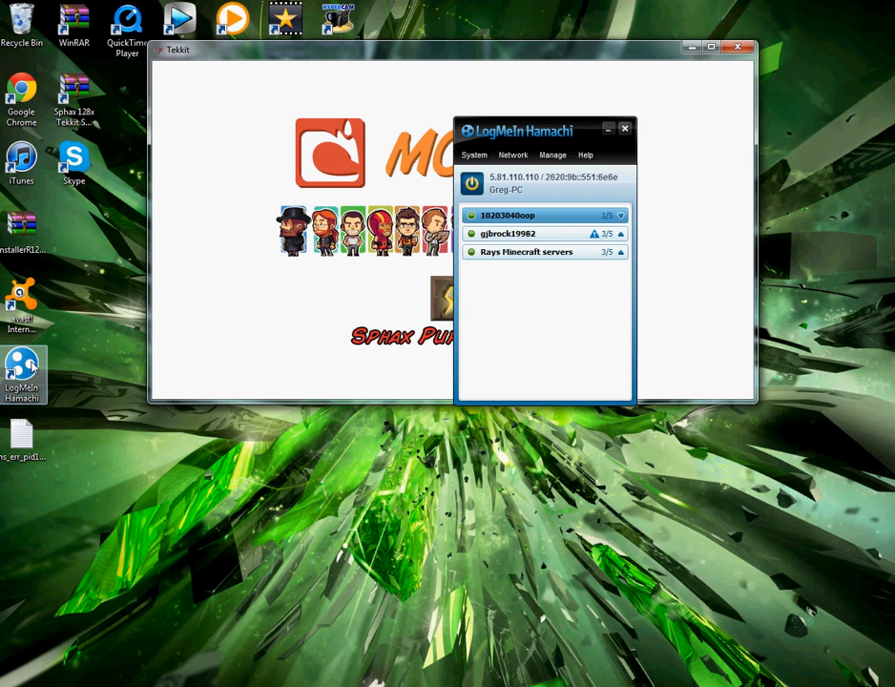
{"action": "left_click_drag", "start_coordinate": [544, 129], "coordinate": [671, 177]}
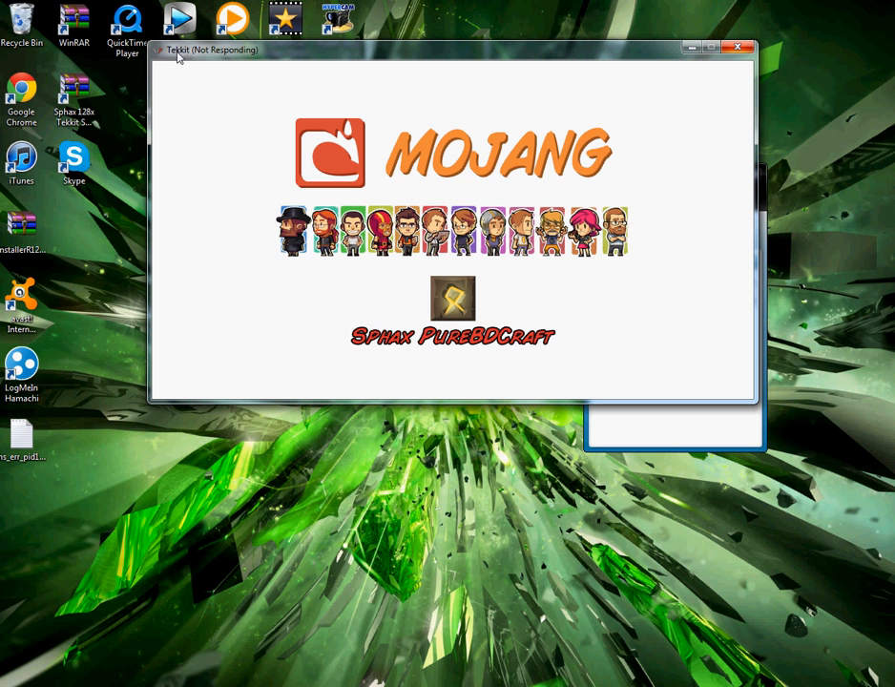
{"action": "mouse_move", "coordinate": [565, 488]}
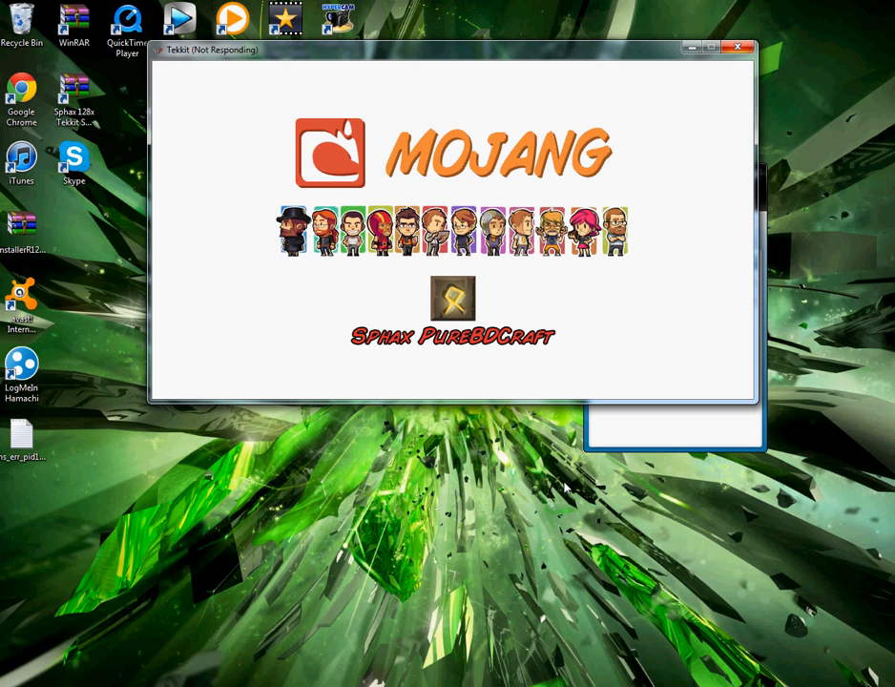
{"action": "mouse_move", "coordinate": [314, 430]}
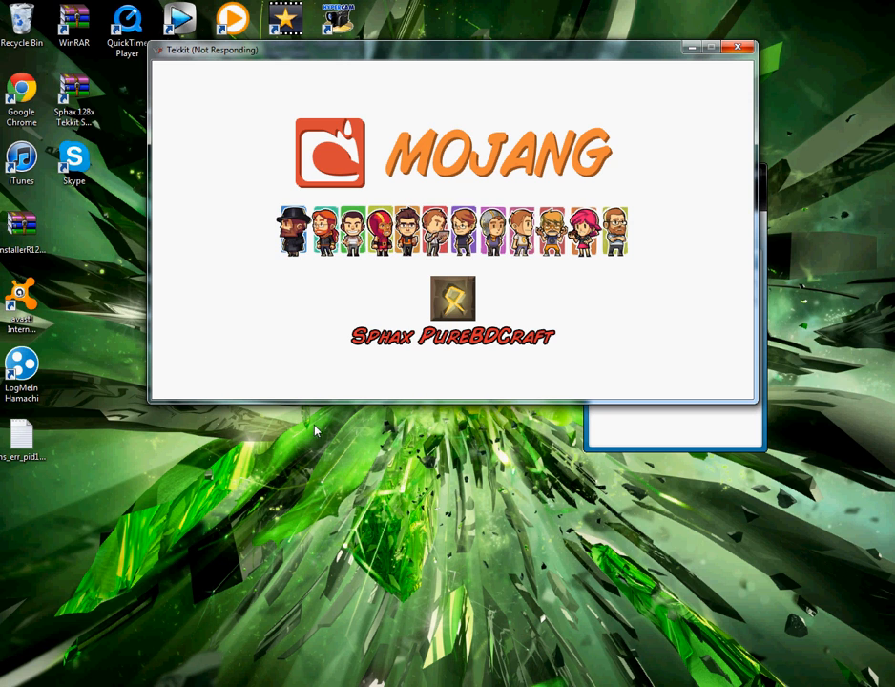
{"action": "mouse_move", "coordinate": [355, 420]}
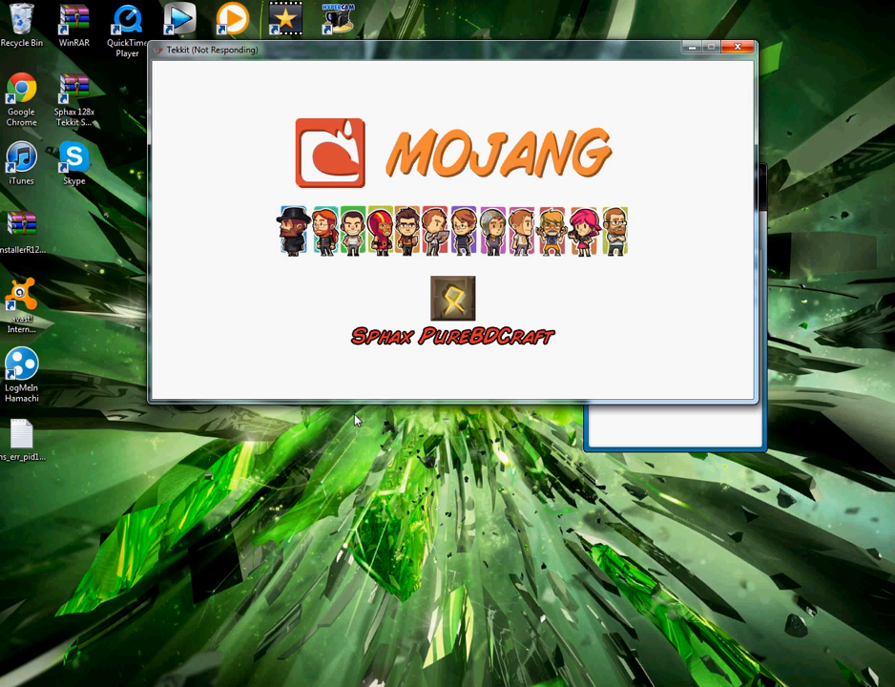
{"action": "mouse_move", "coordinate": [313, 487]}
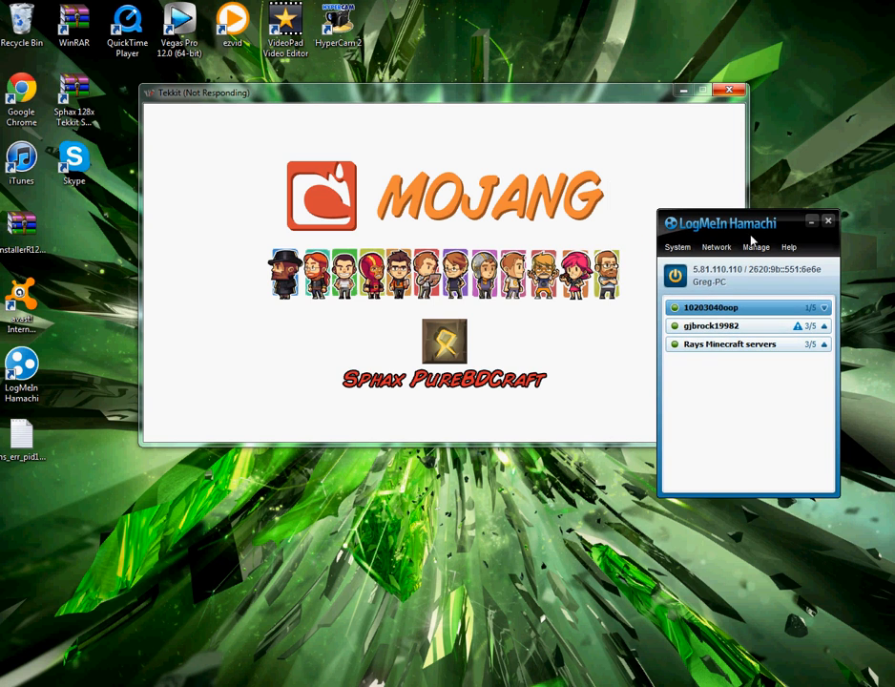
{"action": "mouse_move", "coordinate": [710, 298]}
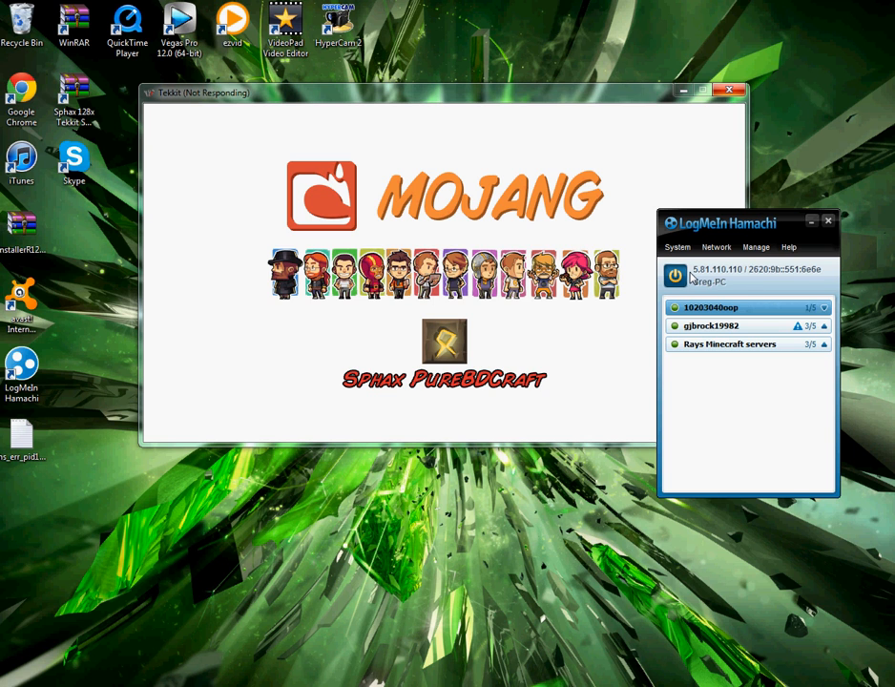
{"action": "mouse_move", "coordinate": [737, 271]}
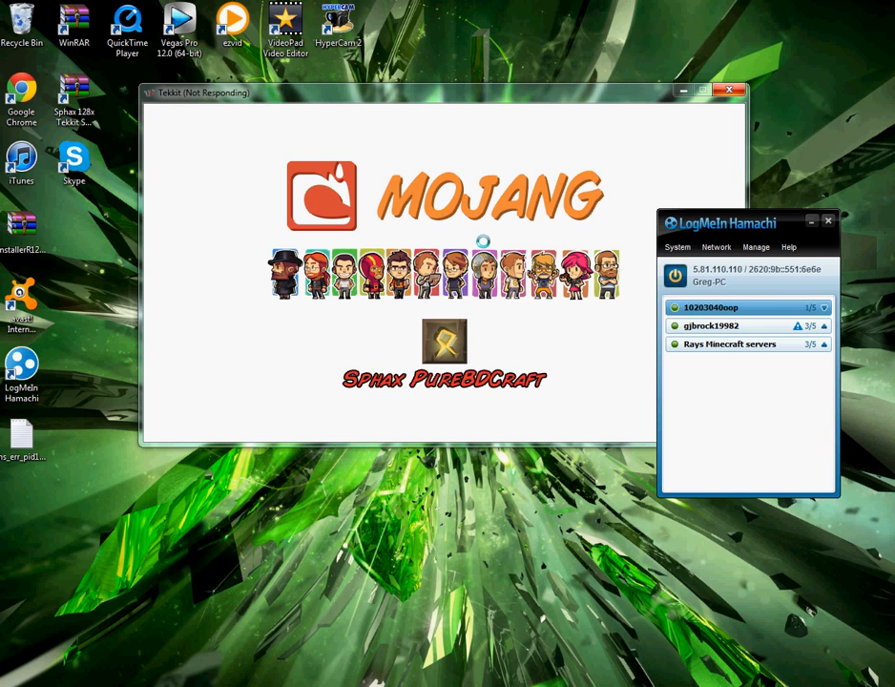
{"action": "left_click_drag", "start_coordinate": [439, 91], "coordinate": [381, 68]}
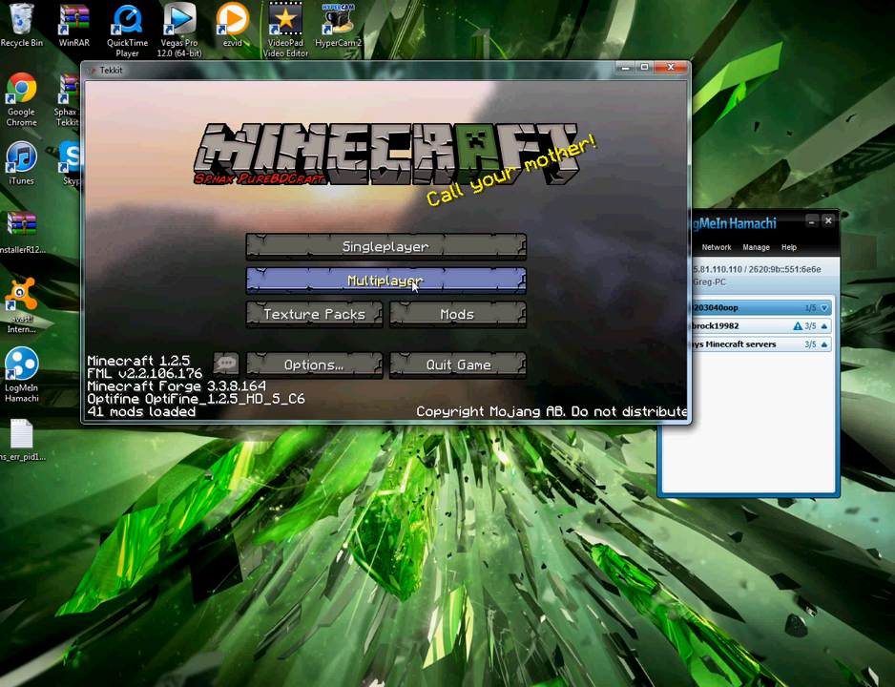
Remove the old 'My Server' entry from the multiplayer server list.
{"action": "left_click", "coordinate": [385, 278]}
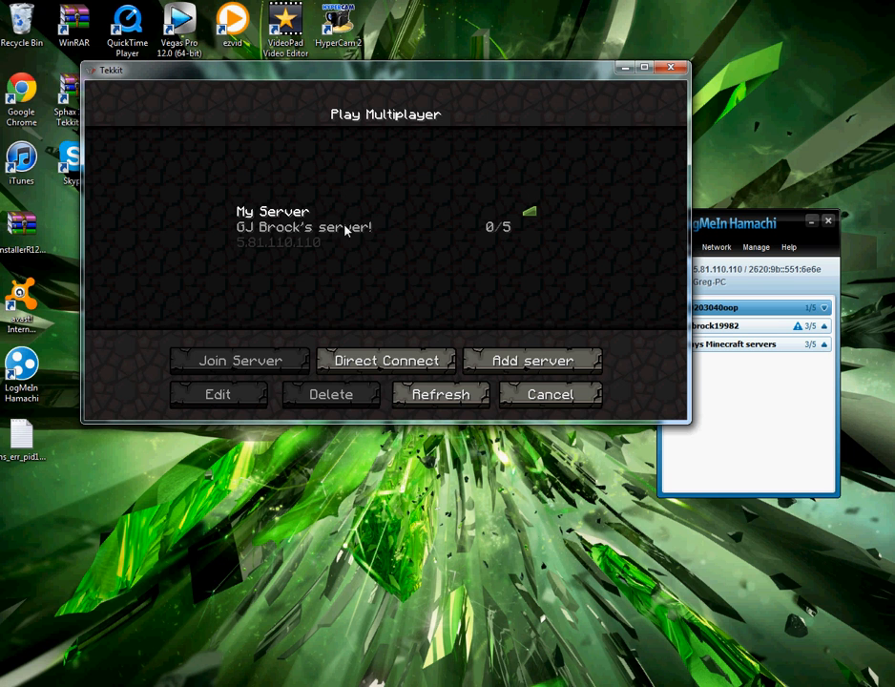
{"action": "mouse_move", "coordinate": [346, 246]}
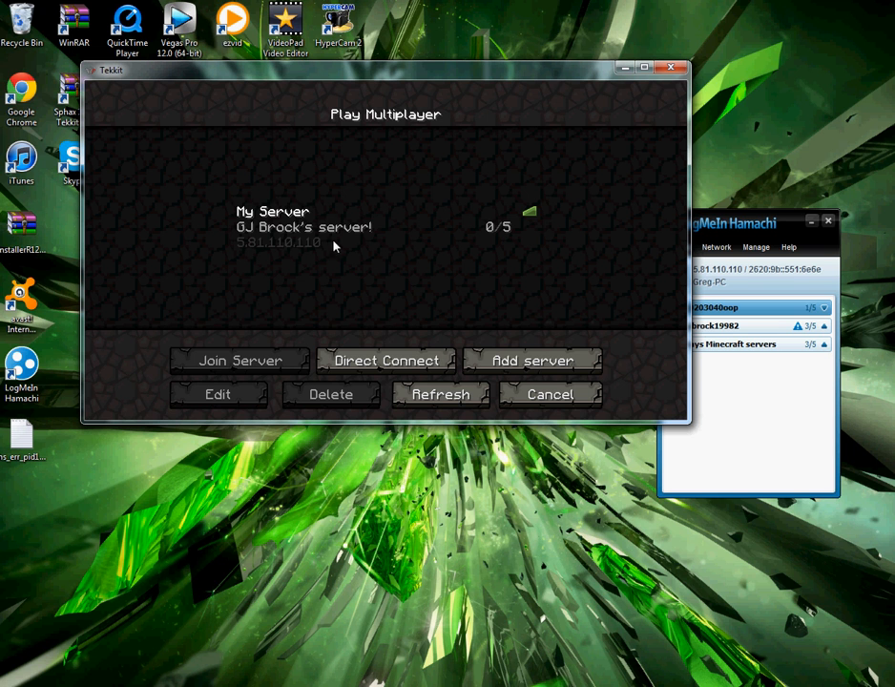
{"action": "left_click", "coordinate": [332, 393]}
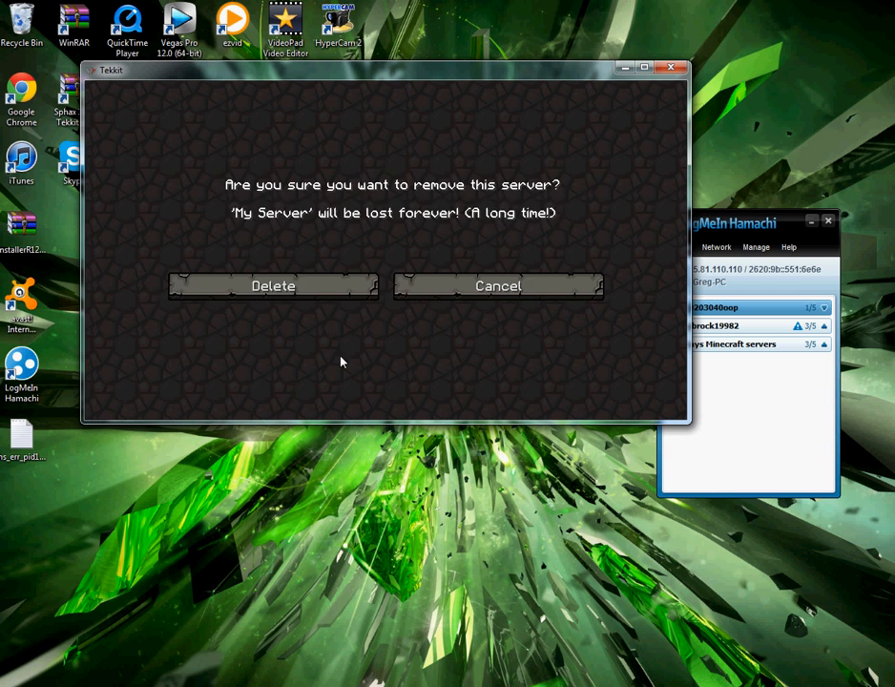
{"action": "left_click", "coordinate": [496, 287]}
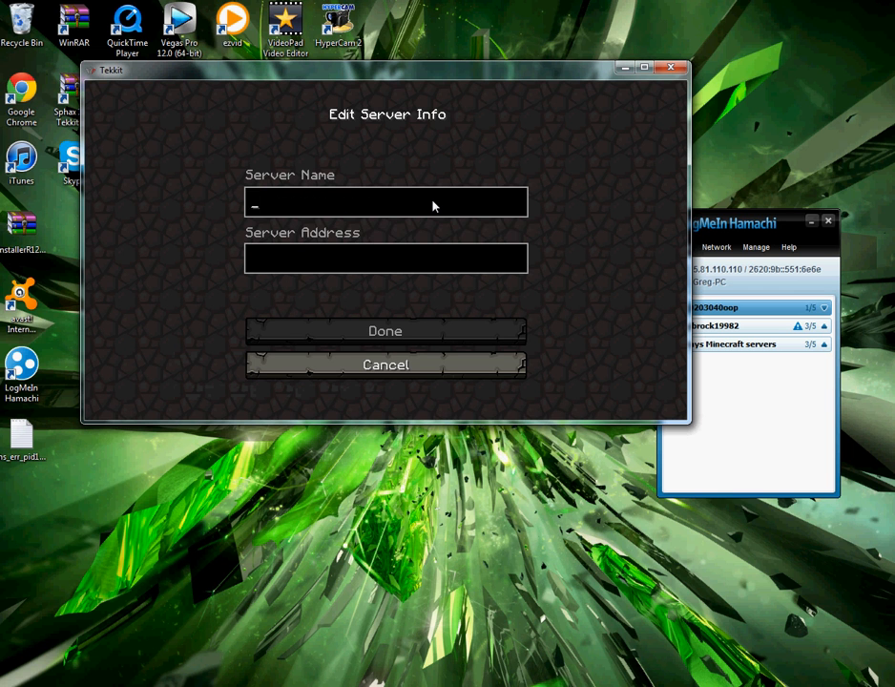
Add a server entry named 'My hamachi server' with address 5.81.110.110 and save it.
{"action": "type", "text": "My hama"}
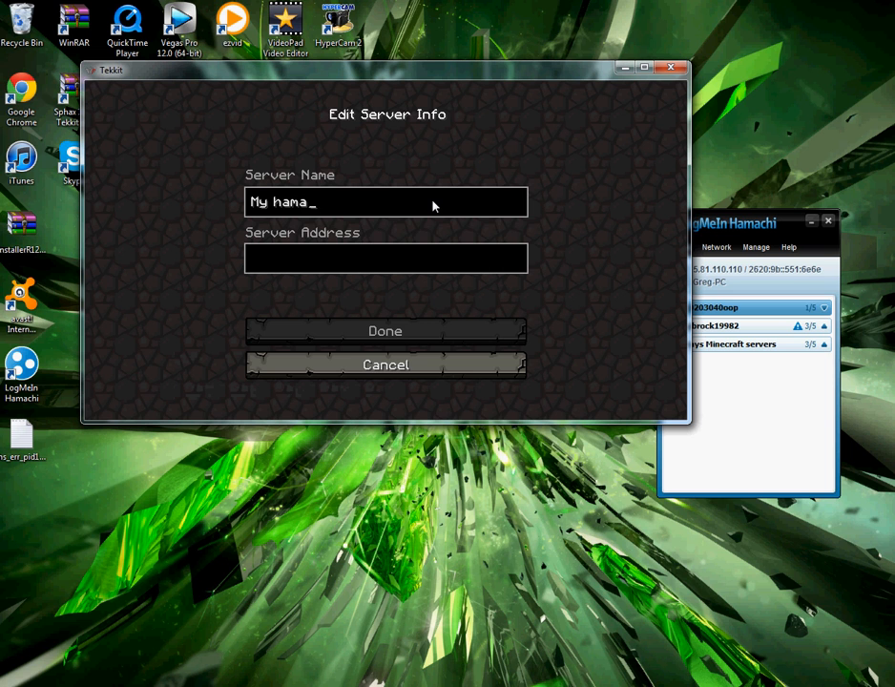
{"action": "type", "text": "chi"}
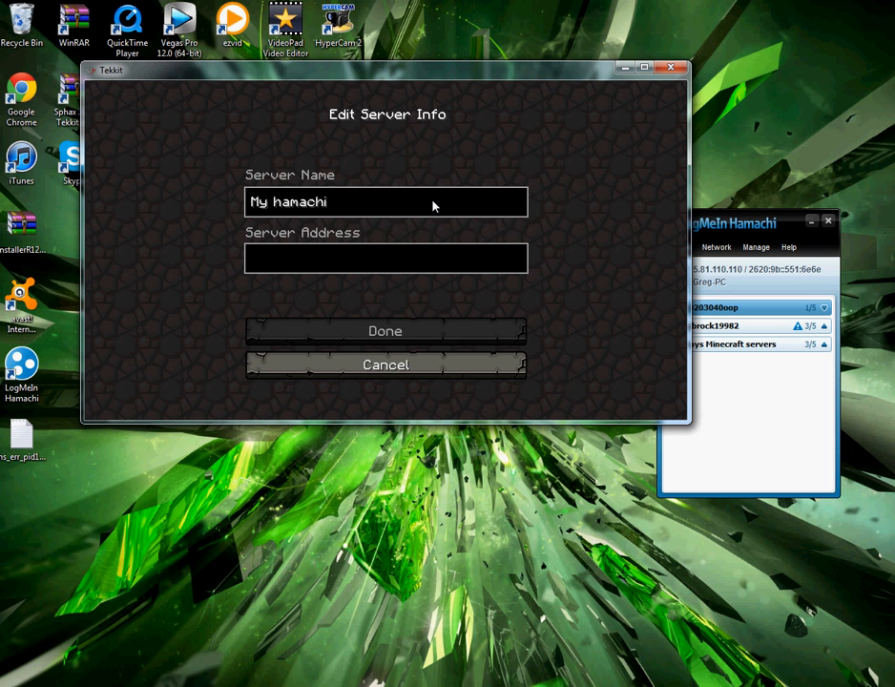
{"action": "type", "text": "s"}
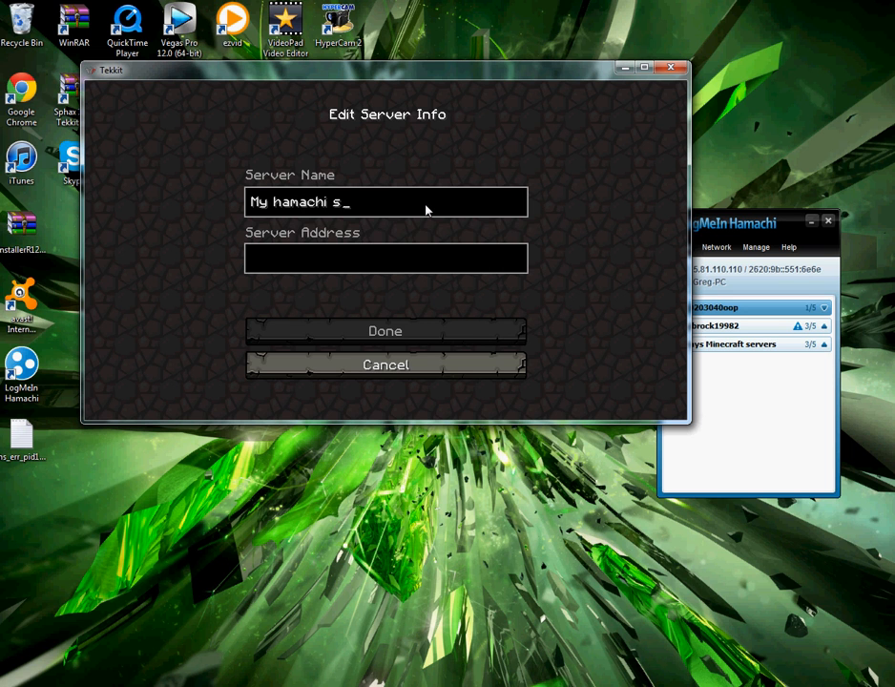
{"action": "type", "text": "erver"}
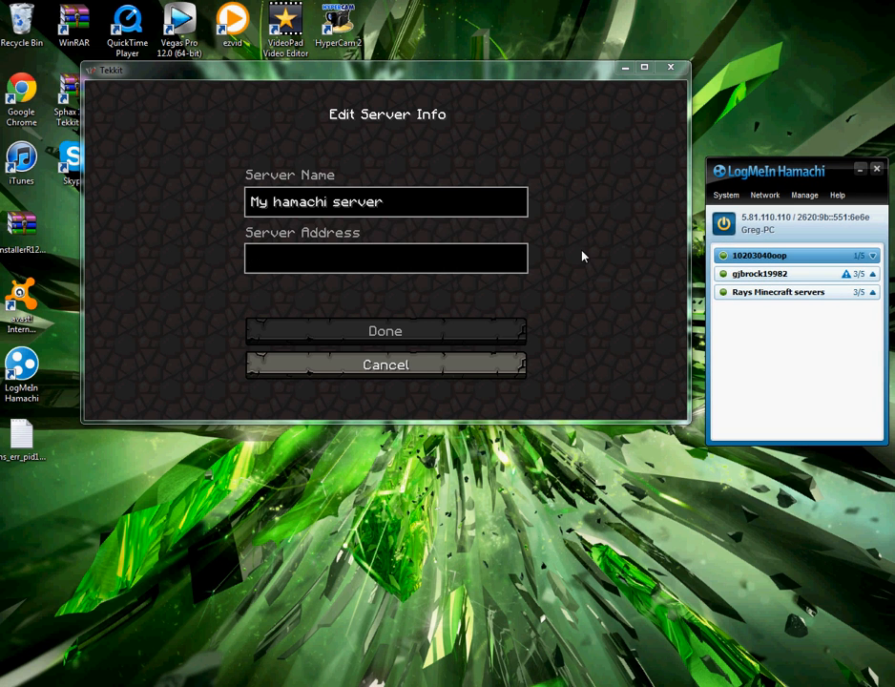
{"action": "left_click", "coordinate": [386, 258]}
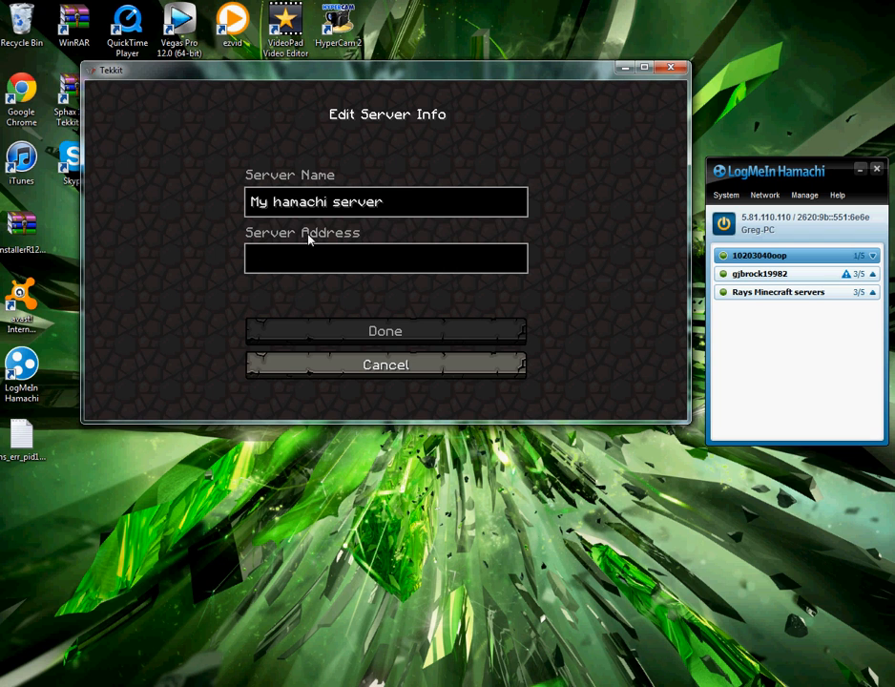
{"action": "type", "text": "5."}
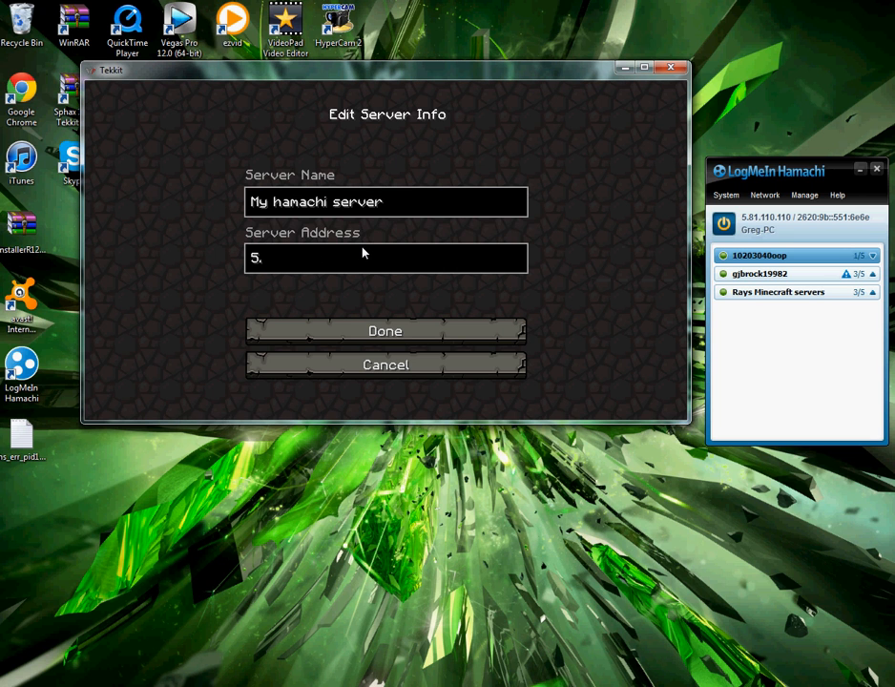
{"action": "type", "text": "81."}
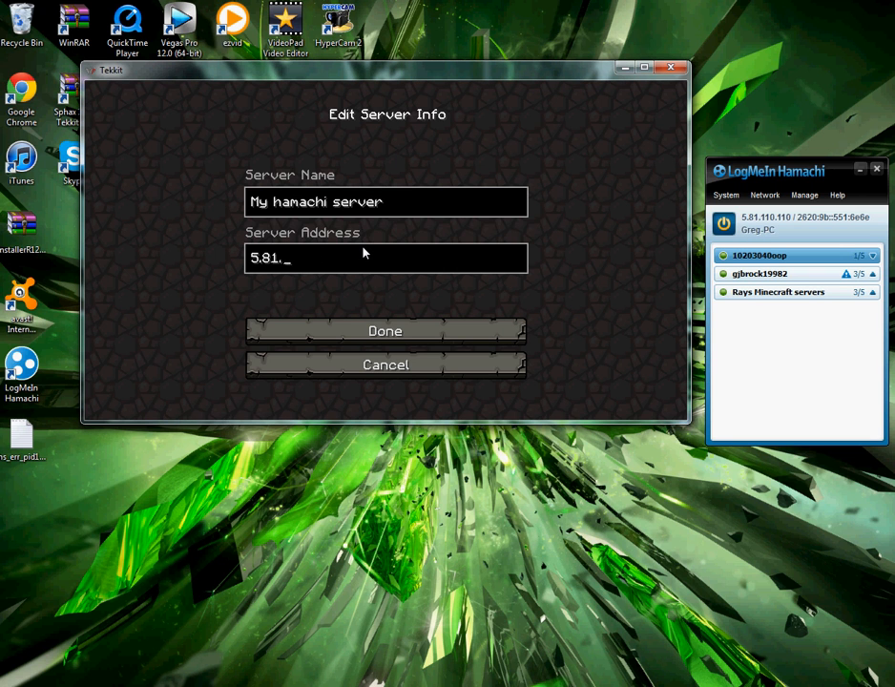
{"action": "type", "text": "110.110"}
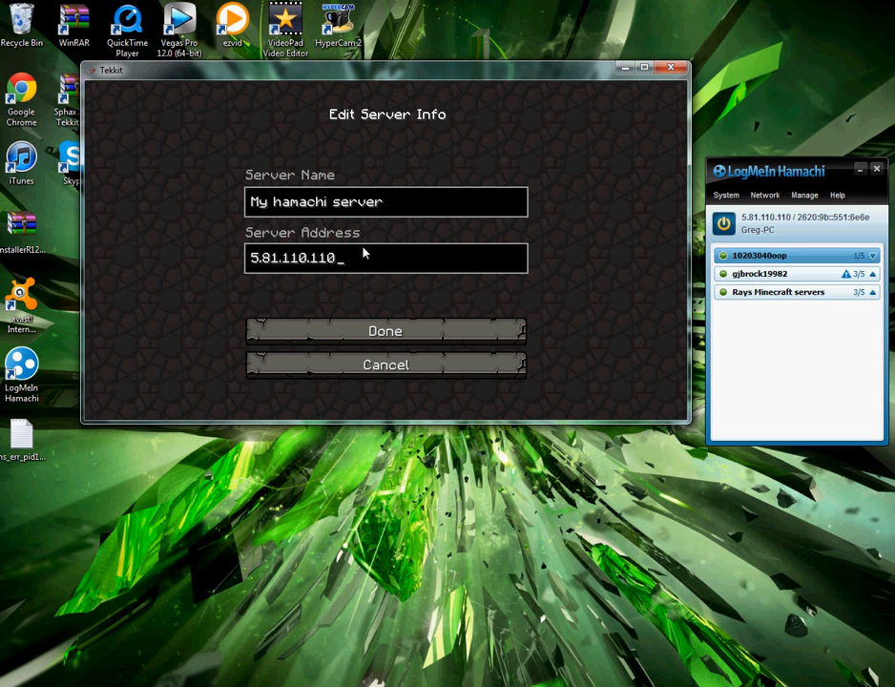
{"action": "mouse_move", "coordinate": [443, 332]}
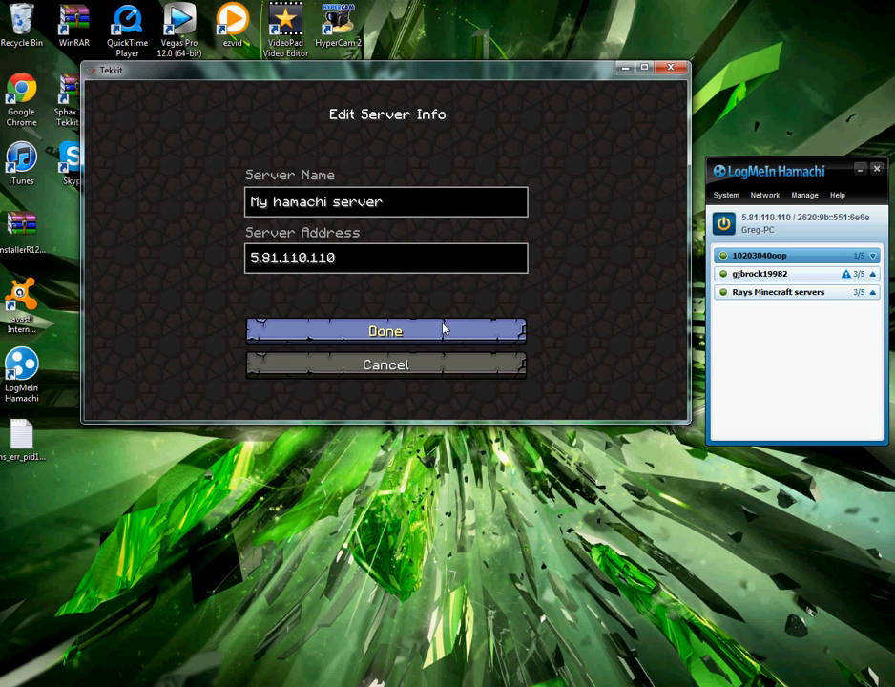
{"action": "mouse_move", "coordinate": [468, 326]}
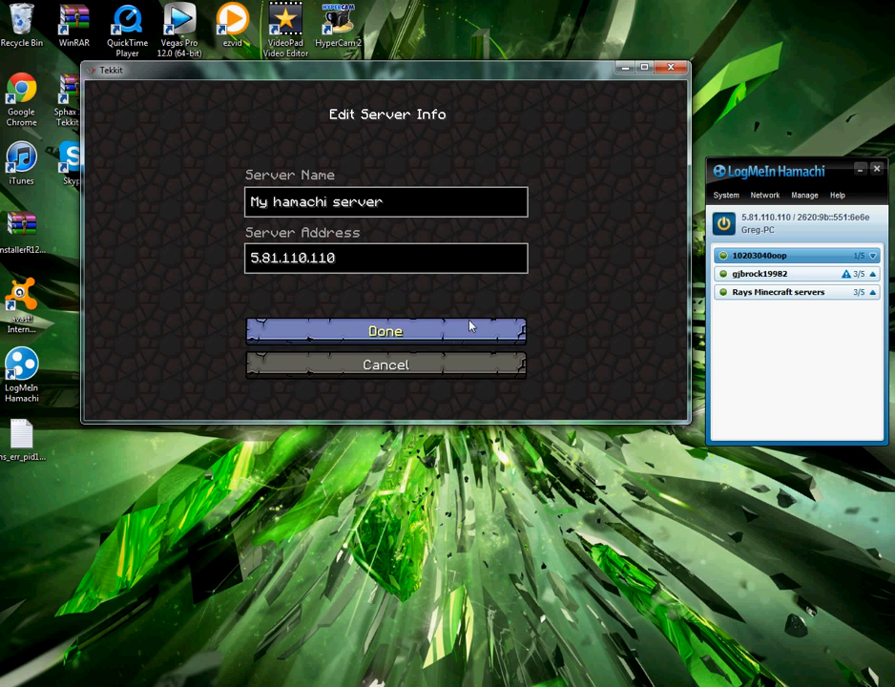
{"action": "left_click", "coordinate": [386, 332]}
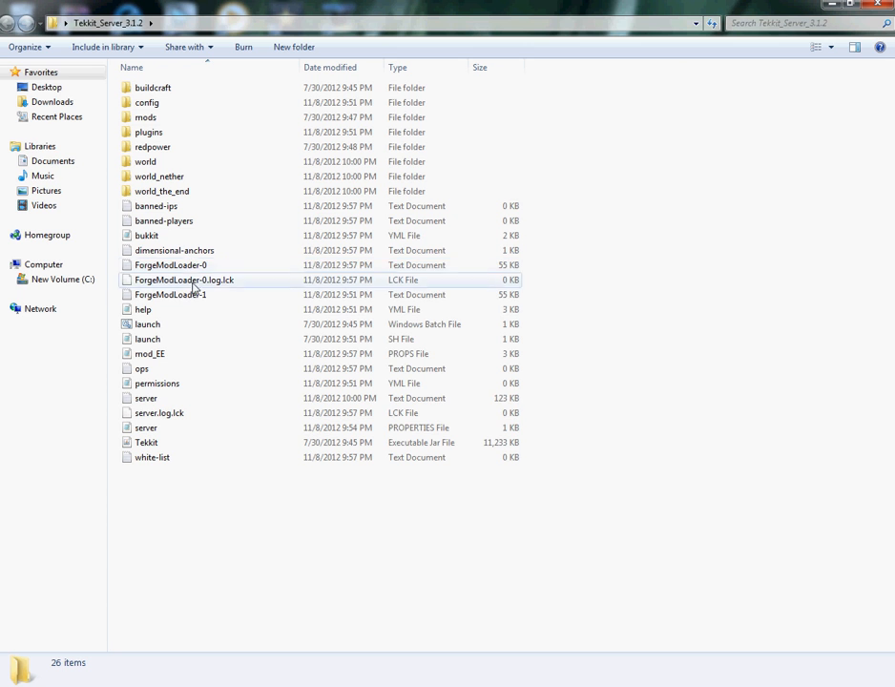
{"action": "left_click", "coordinate": [152, 458]}
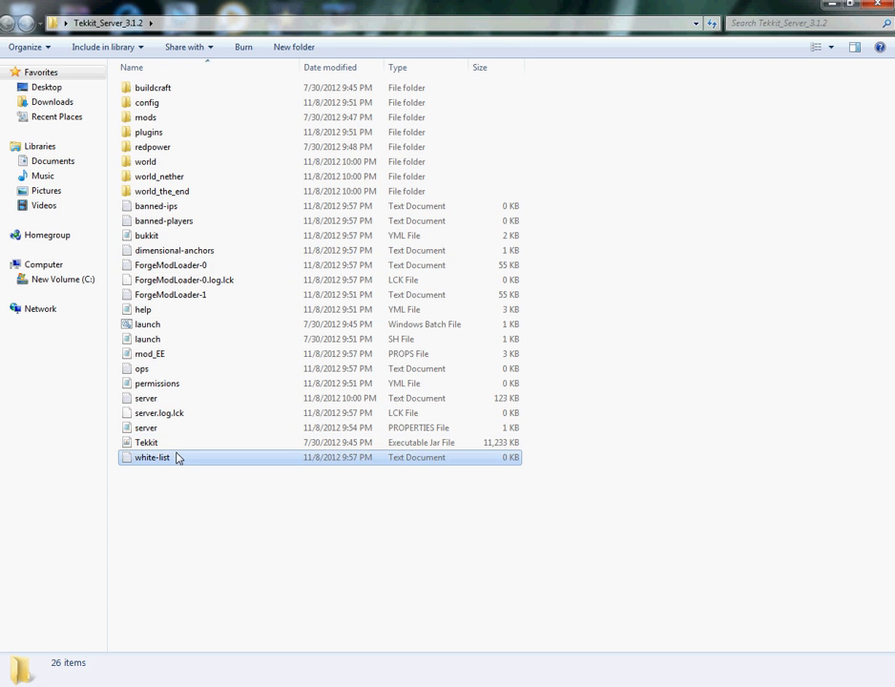
{"action": "double_click", "coordinate": [151, 458]}
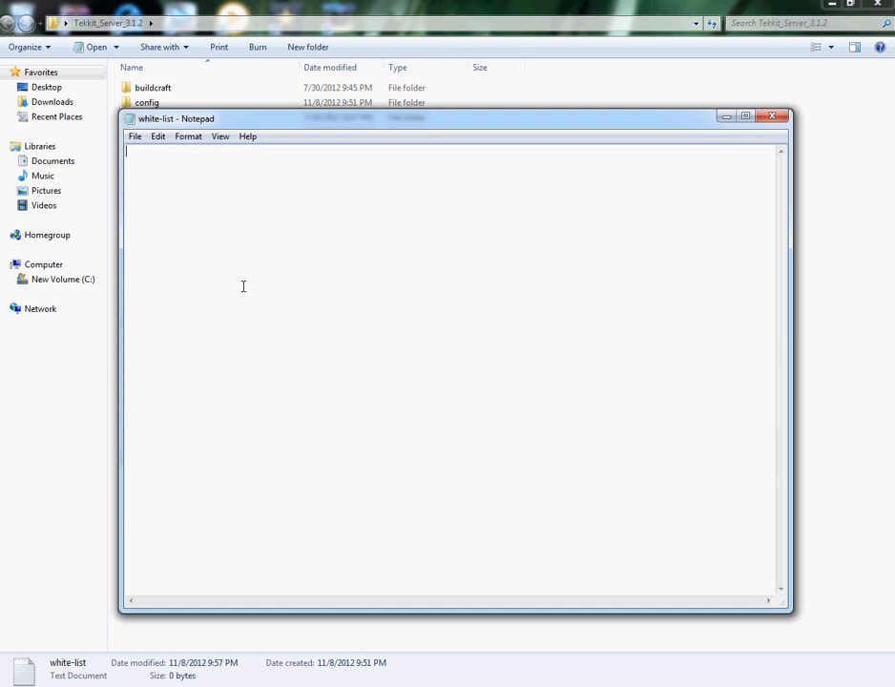
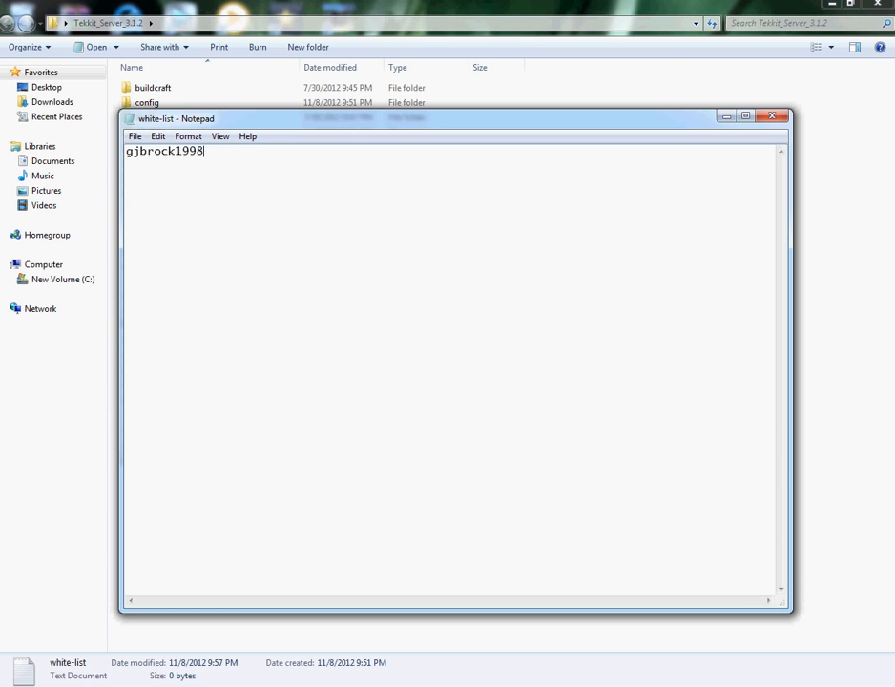
{"action": "left_click", "coordinate": [133, 135]}
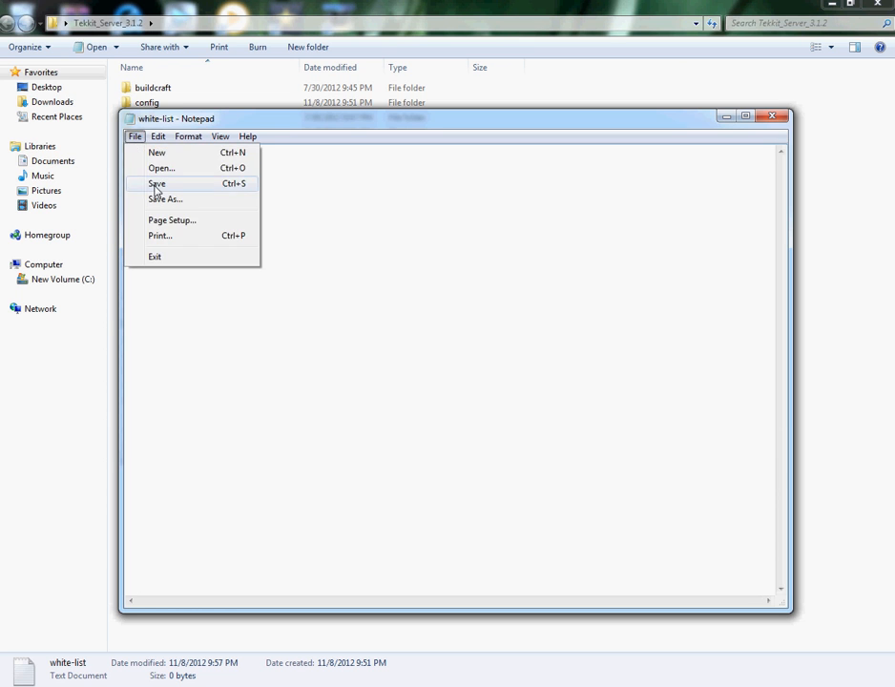
{"action": "left_click", "coordinate": [157, 183]}
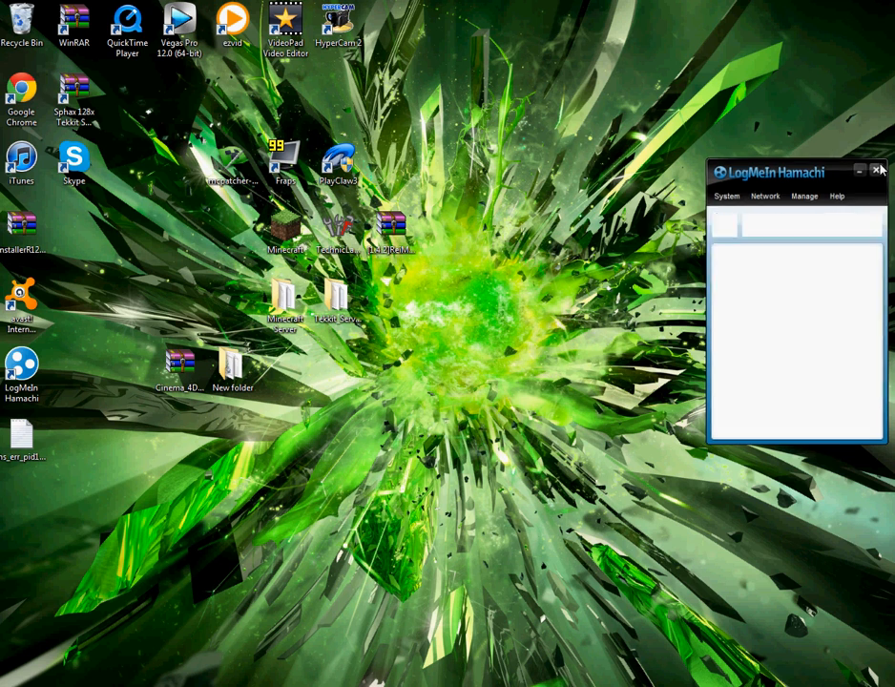
Return to the game and join the Hamachi server from the multiplayer list.
{"action": "left_click", "coordinate": [878, 170]}
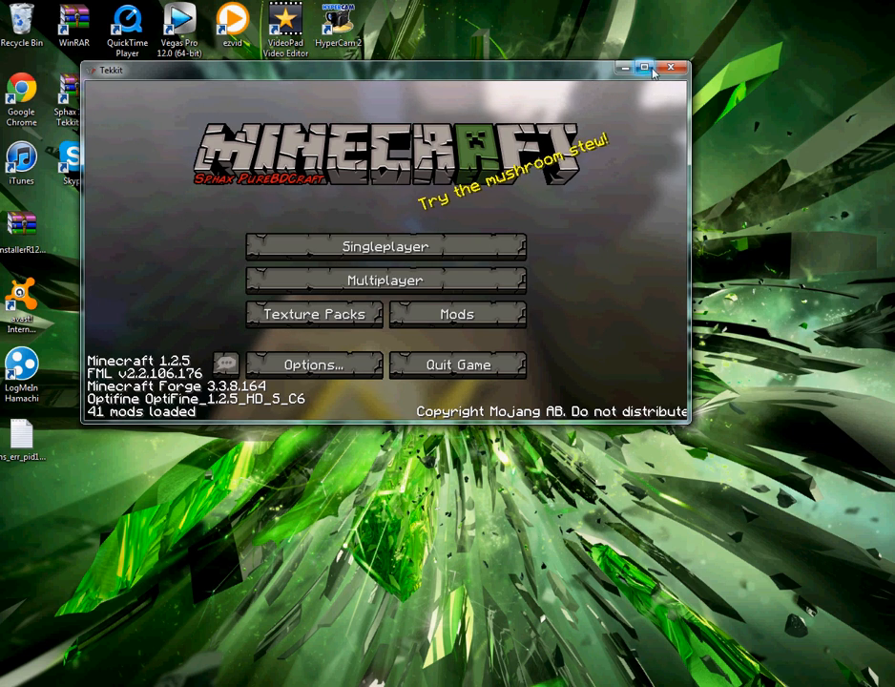
{"action": "left_click", "coordinate": [645, 69]}
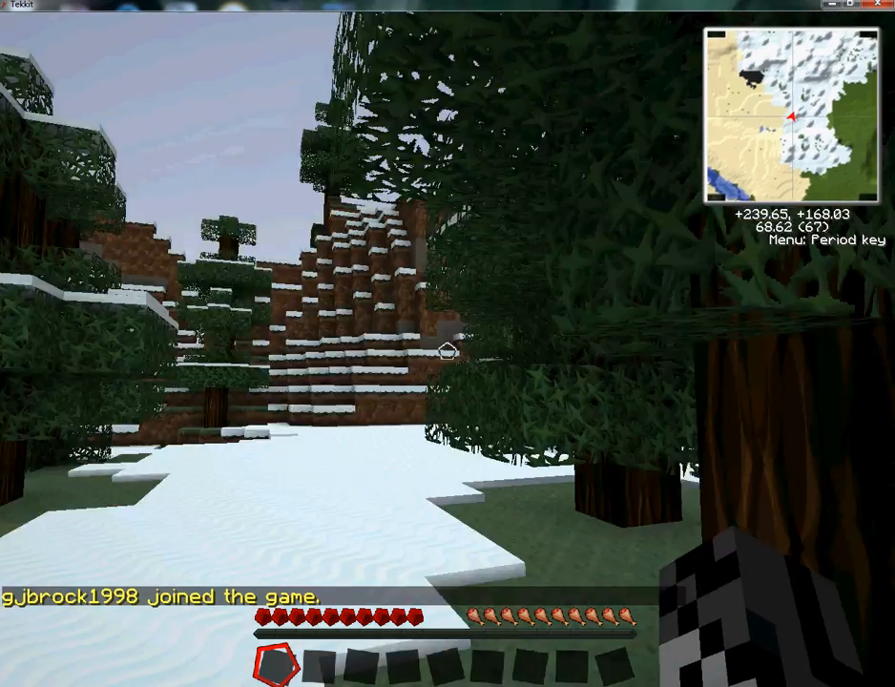
{"action": "mouse_move", "coordinate": [447, 343]}
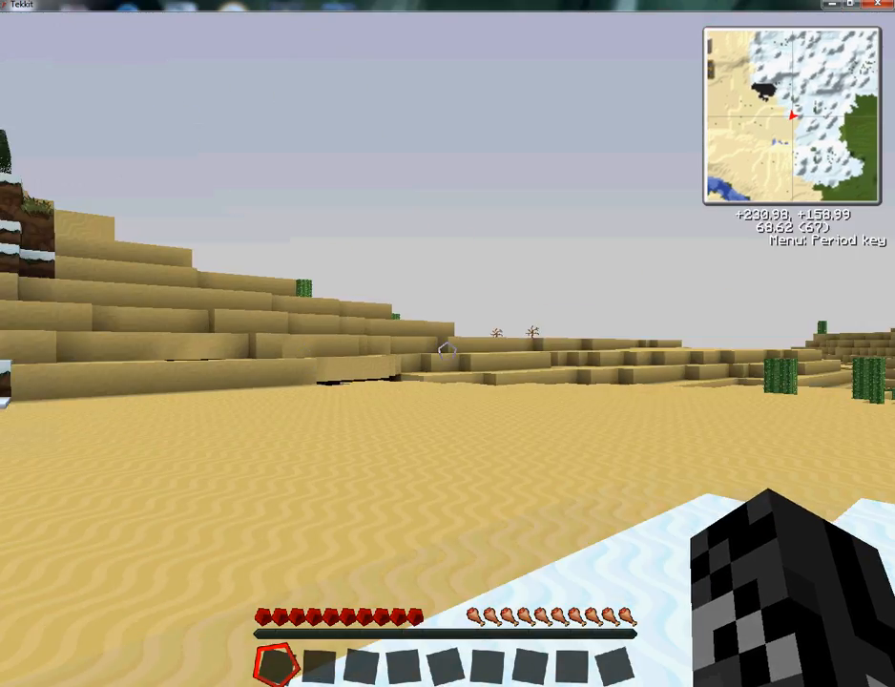
Leave the game world with Escape after a brief walk, returning to the desktop.
{"action": "key", "text": "Escape"}
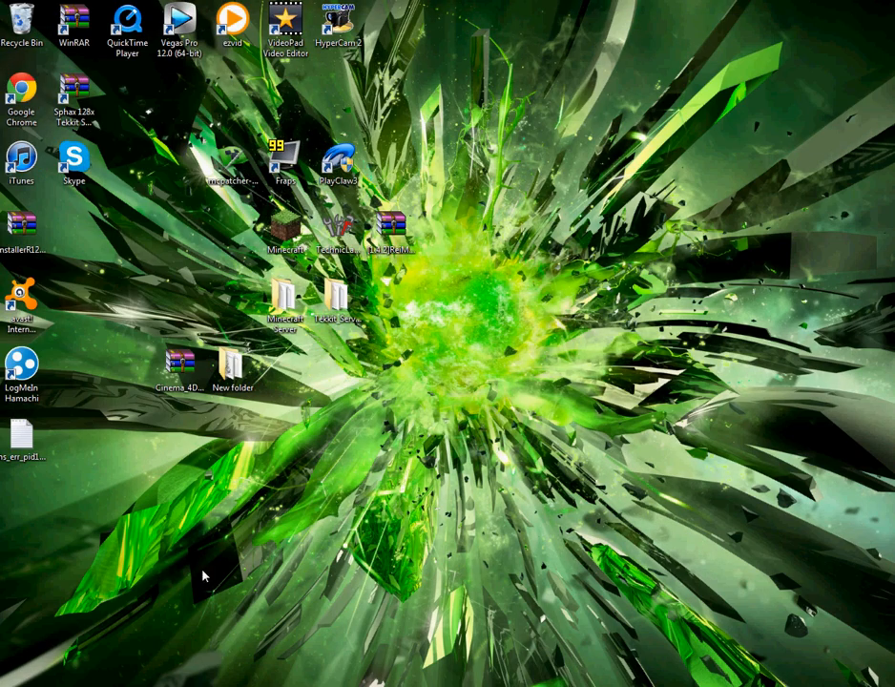
{"action": "mouse_move", "coordinate": [435, 449]}
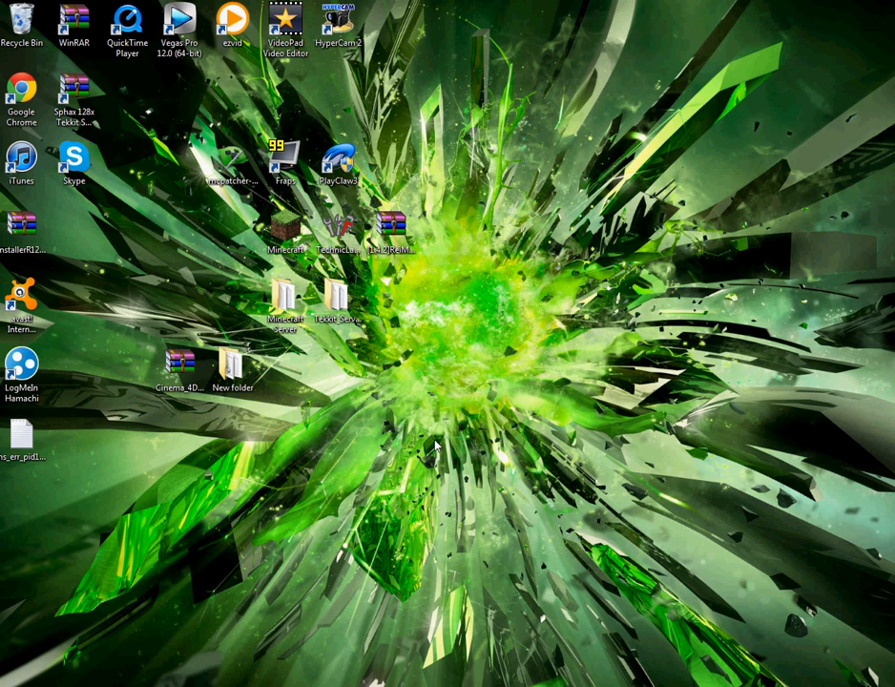
{"action": "mouse_move", "coordinate": [449, 359]}
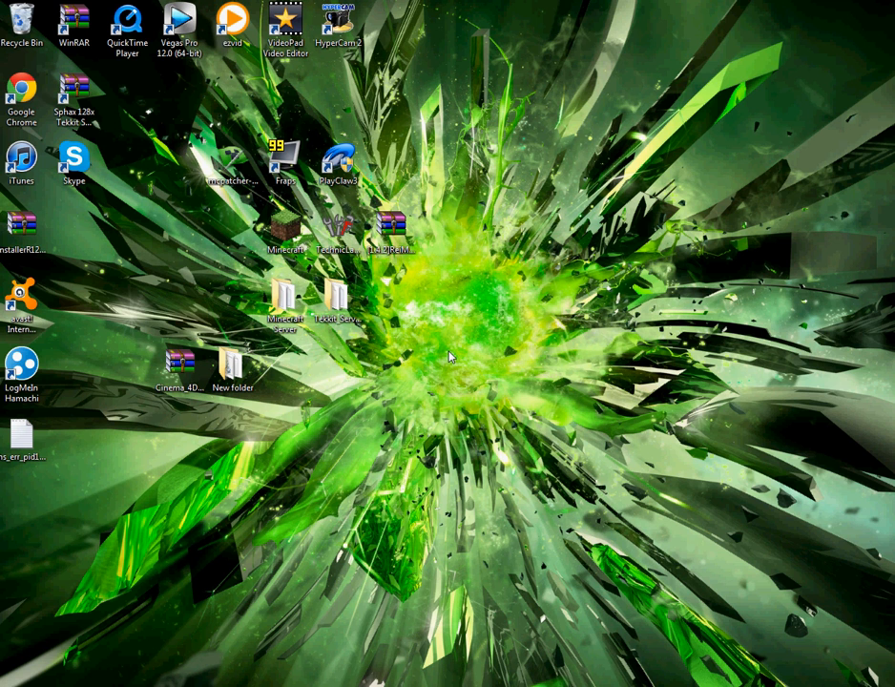
{"action": "mouse_move", "coordinate": [477, 52]}
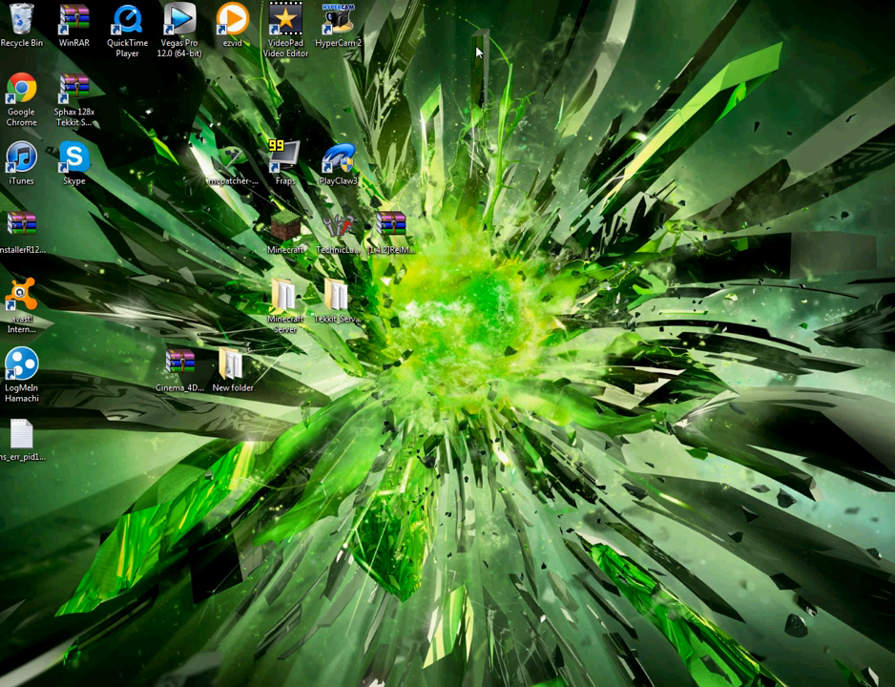
{"action": "mouse_move", "coordinate": [443, 206]}
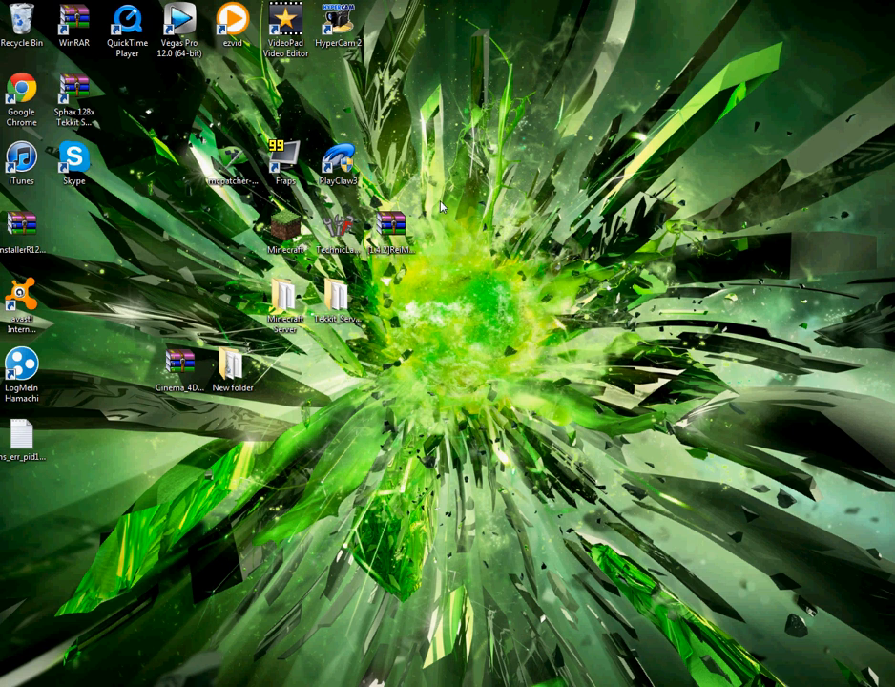
{"action": "mouse_move", "coordinate": [435, 248]}
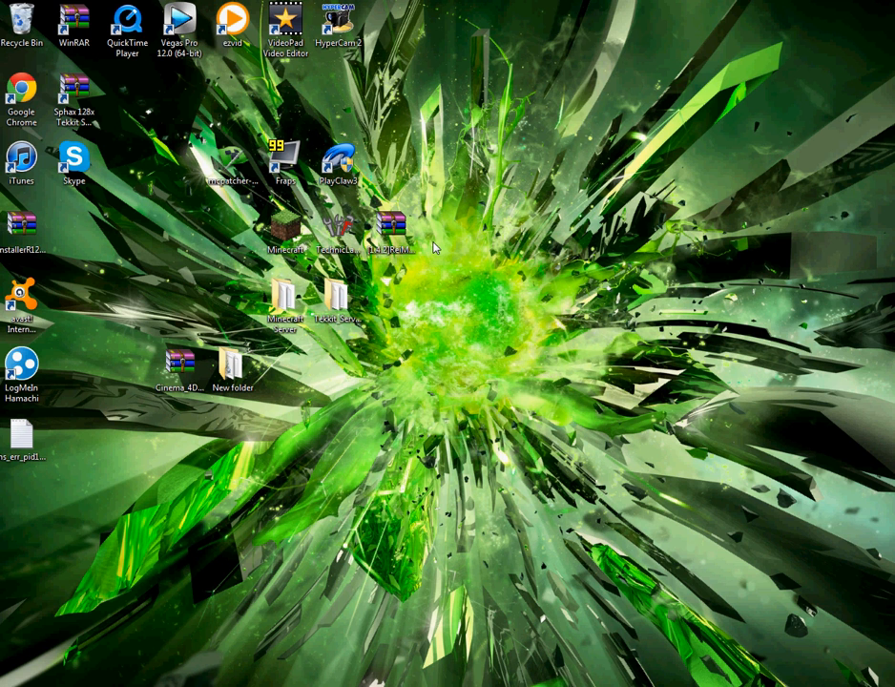